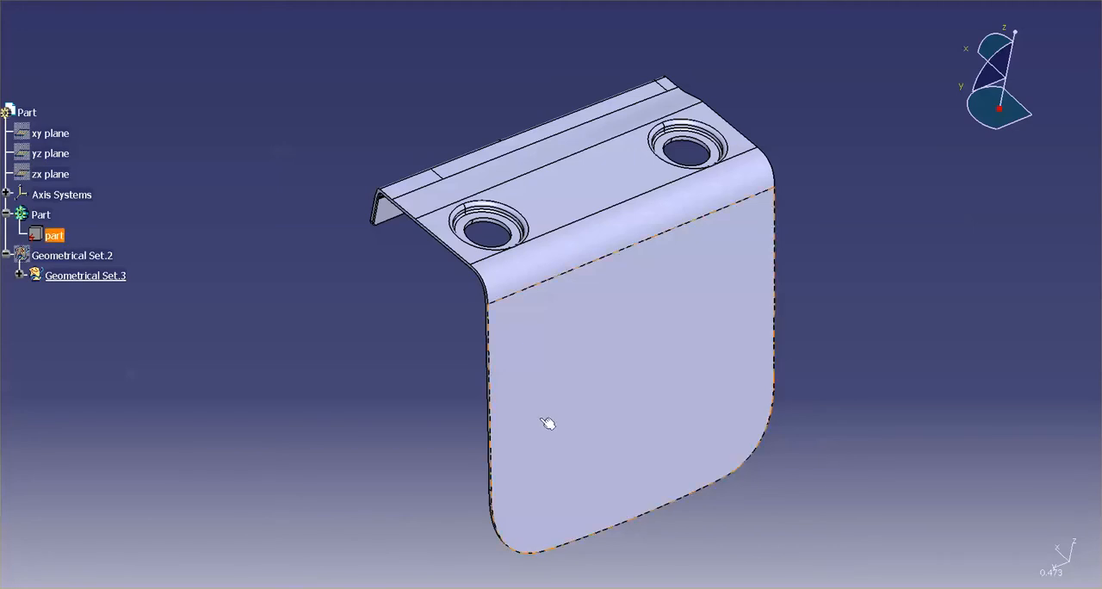
Pick blue as the Part body's fill colour in its Graphic properties.
left_click(385, 402)
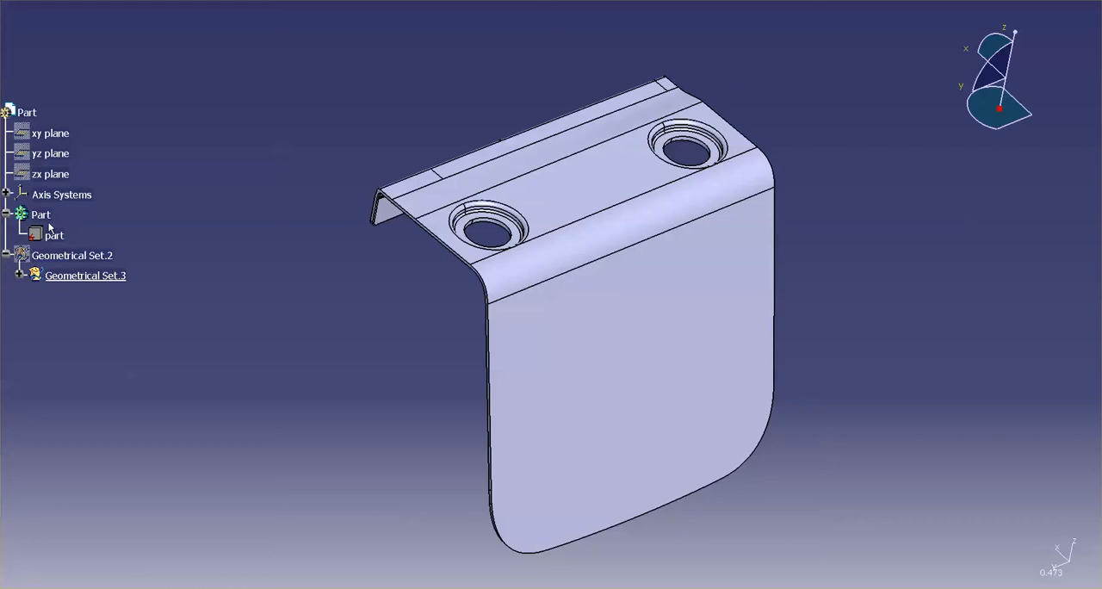
mouse_move(76, 236)
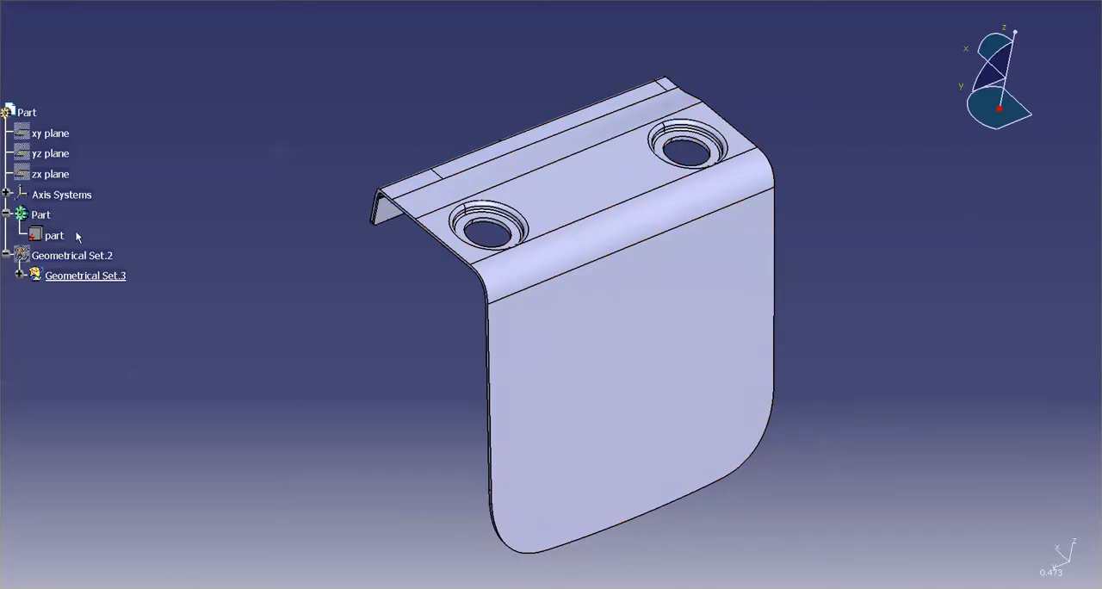
mouse_move(176, 247)
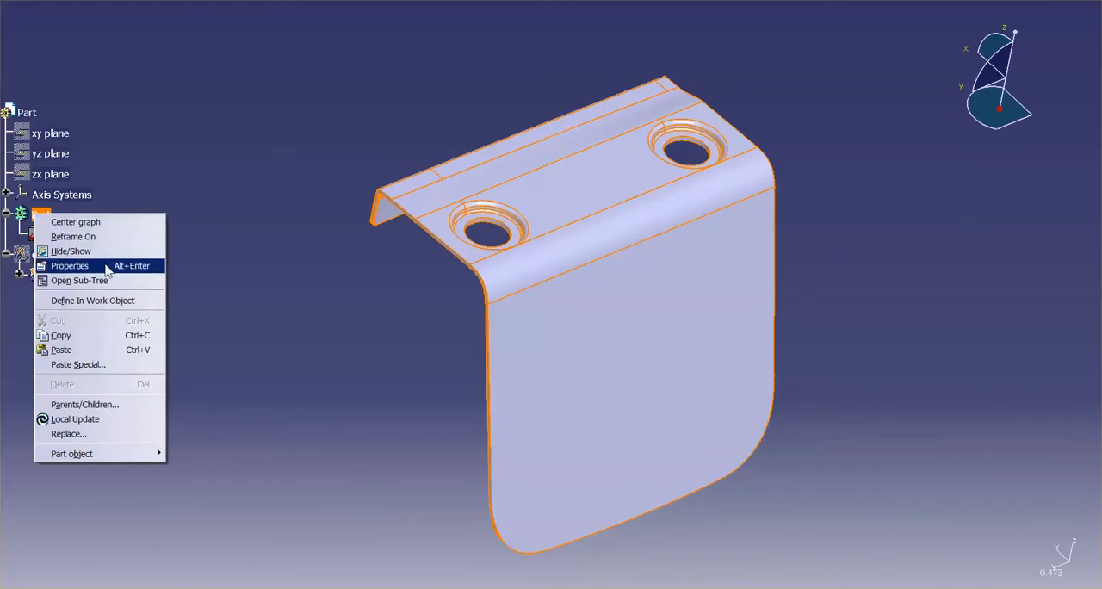
left_click(69, 265)
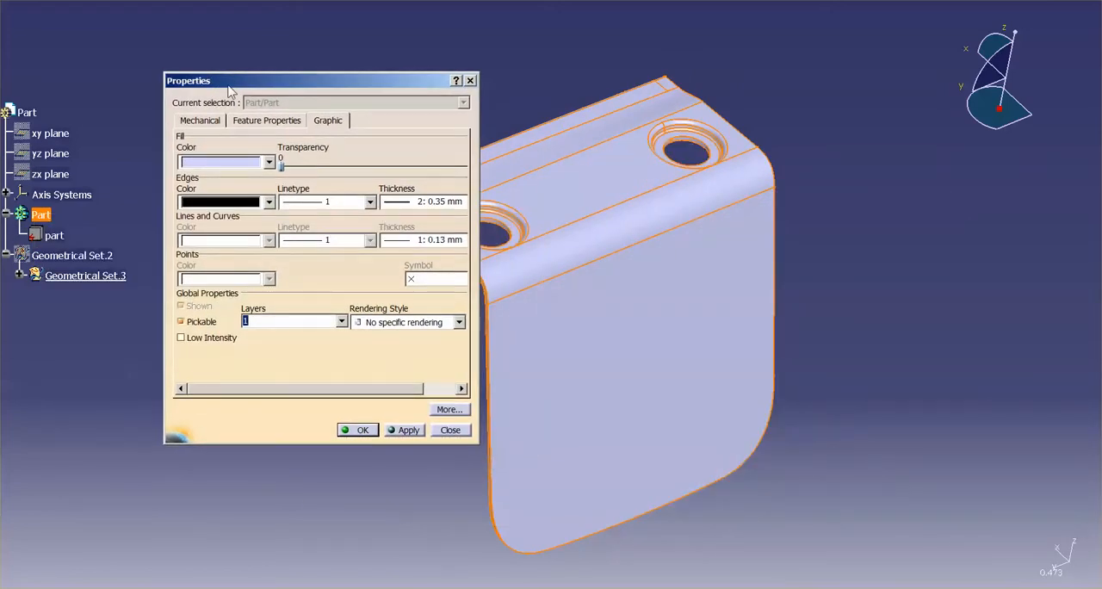
mouse_move(219, 163)
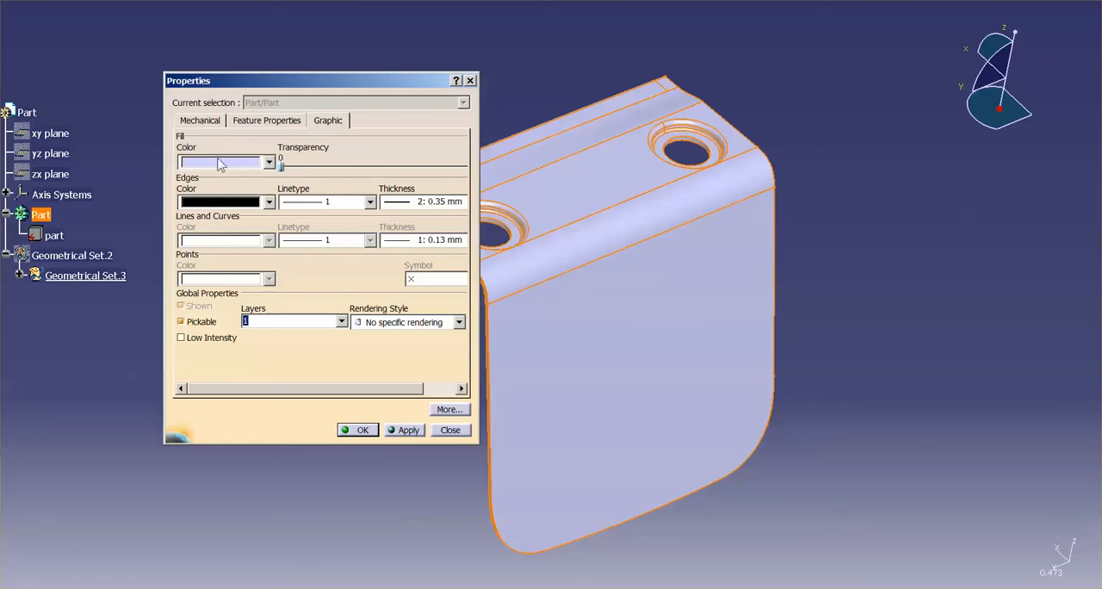
mouse_move(753, 343)
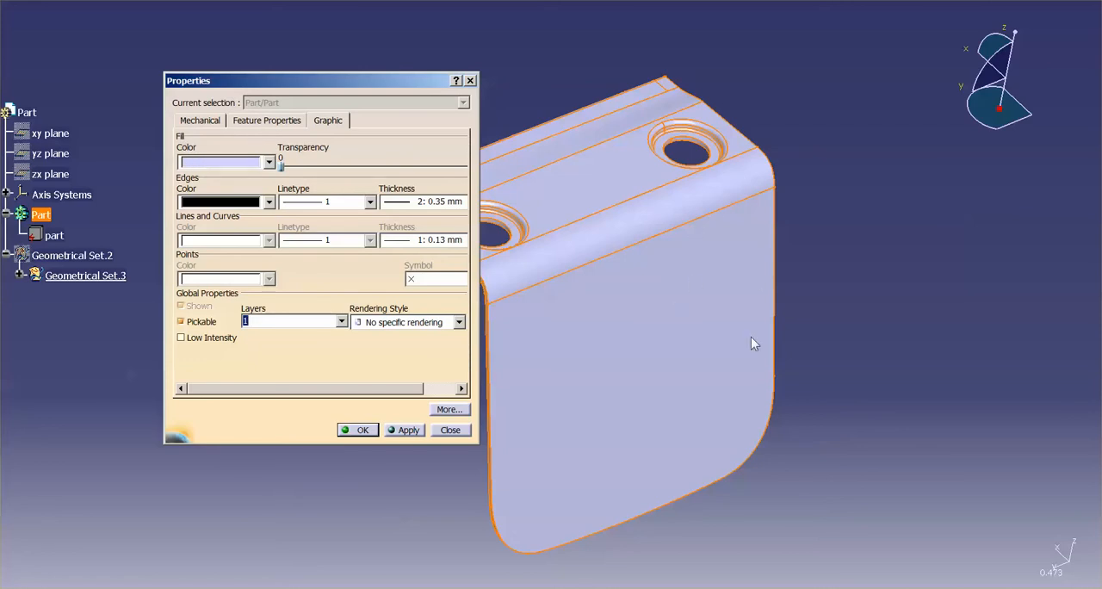
mouse_move(243, 164)
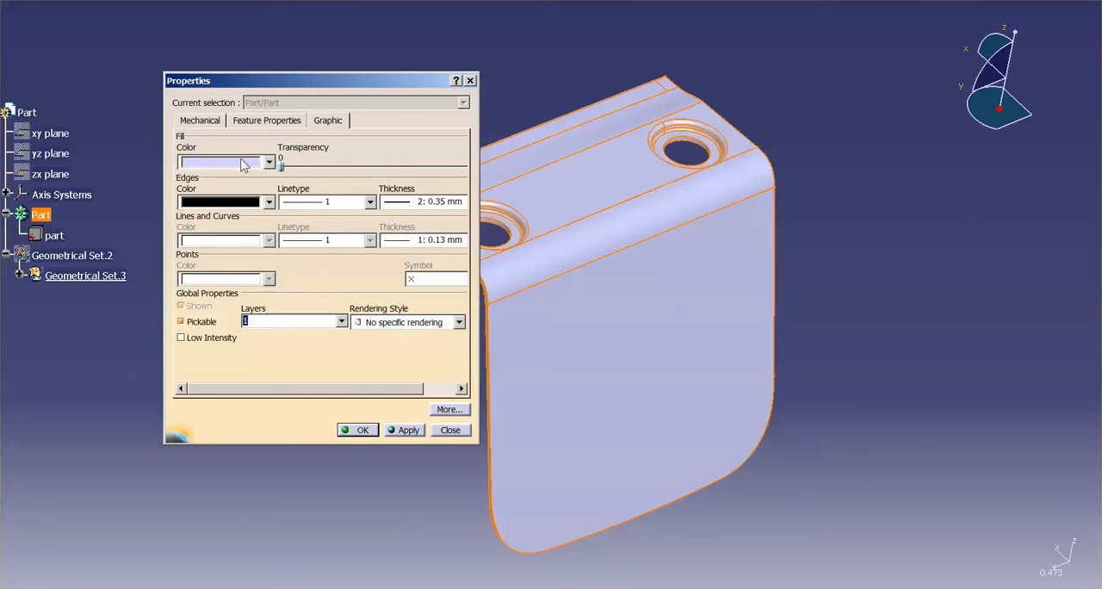
left_click(268, 163)
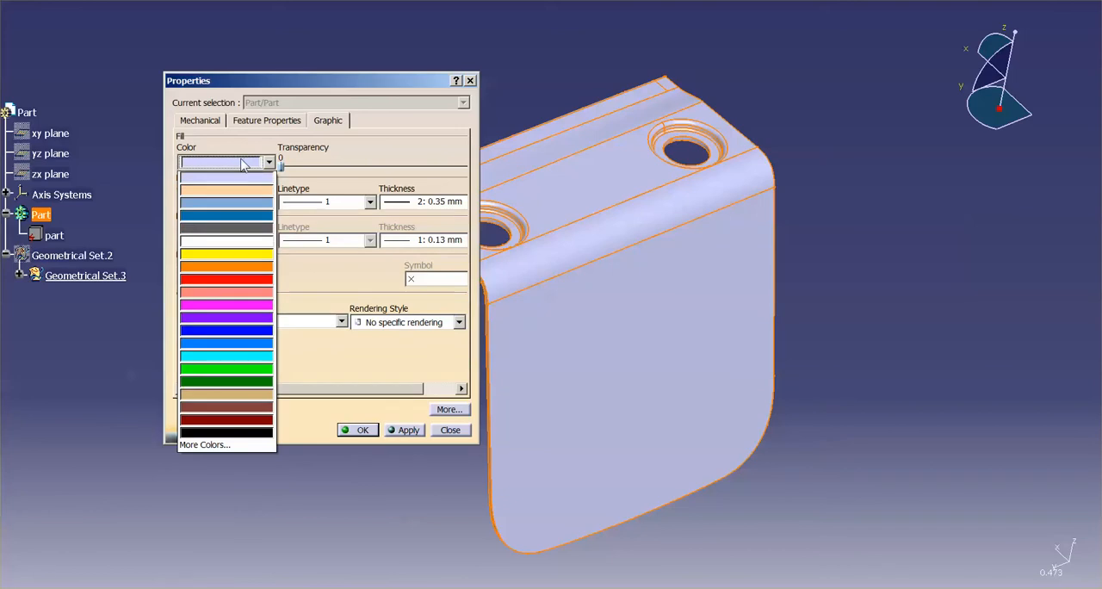
mouse_move(236, 267)
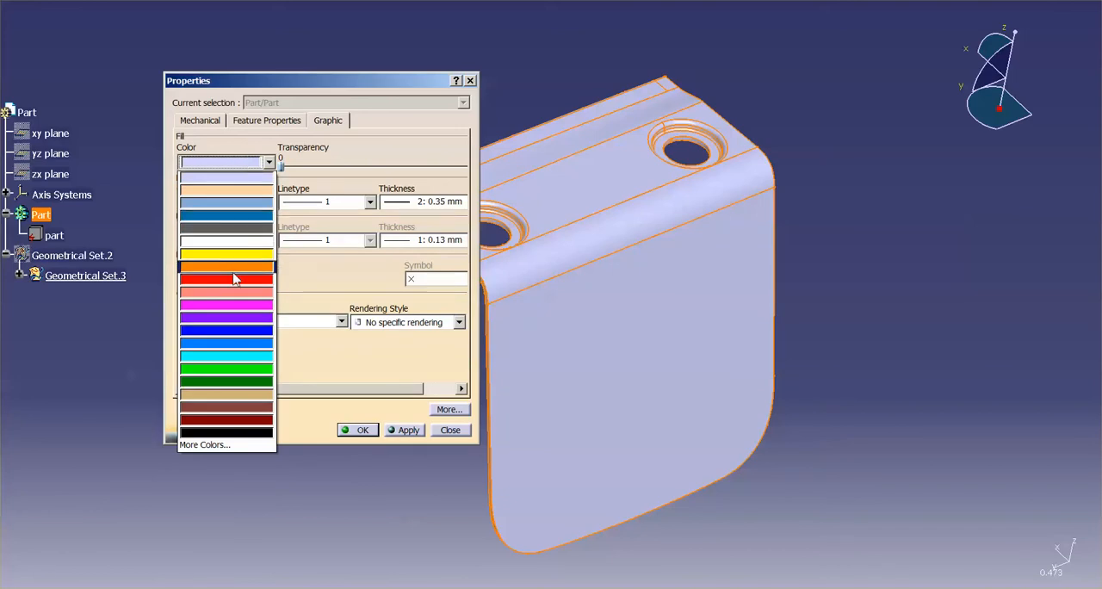
left_click(226, 330)
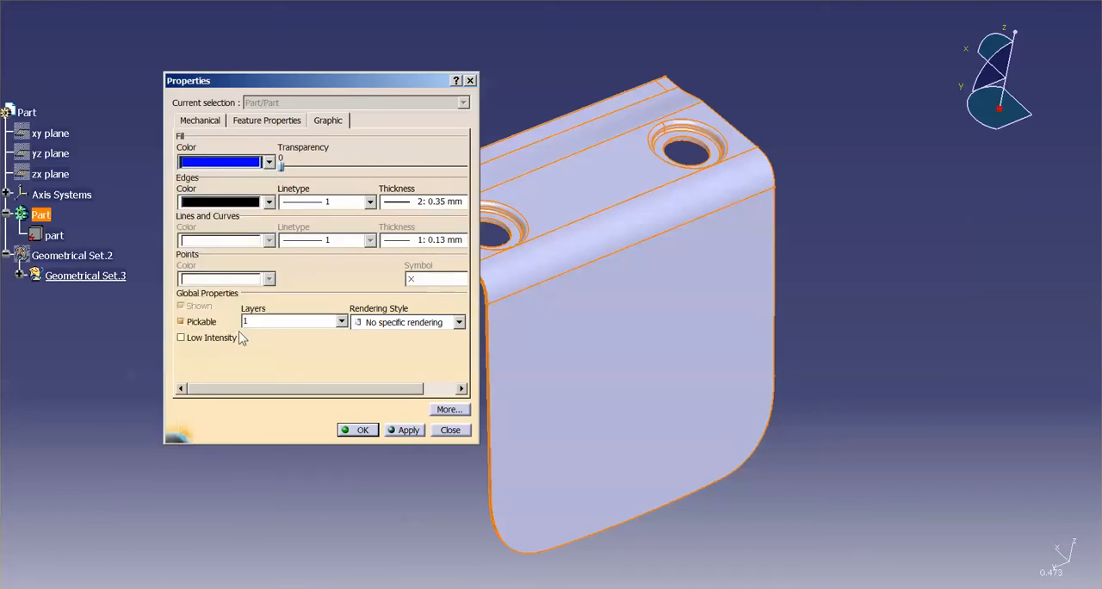
left_click(450, 430)
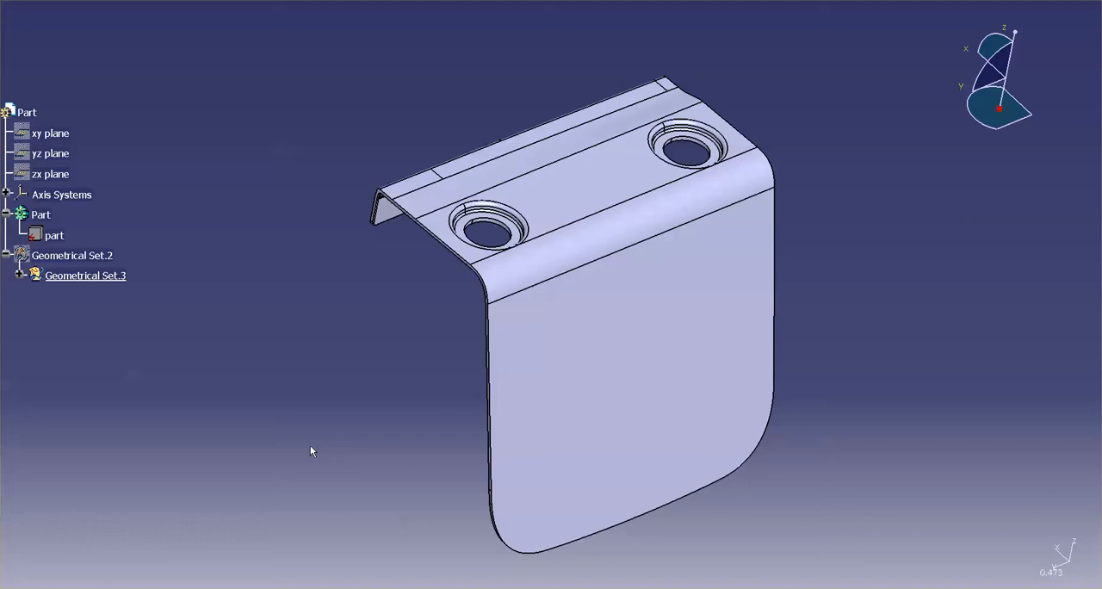
left_click(41, 214)
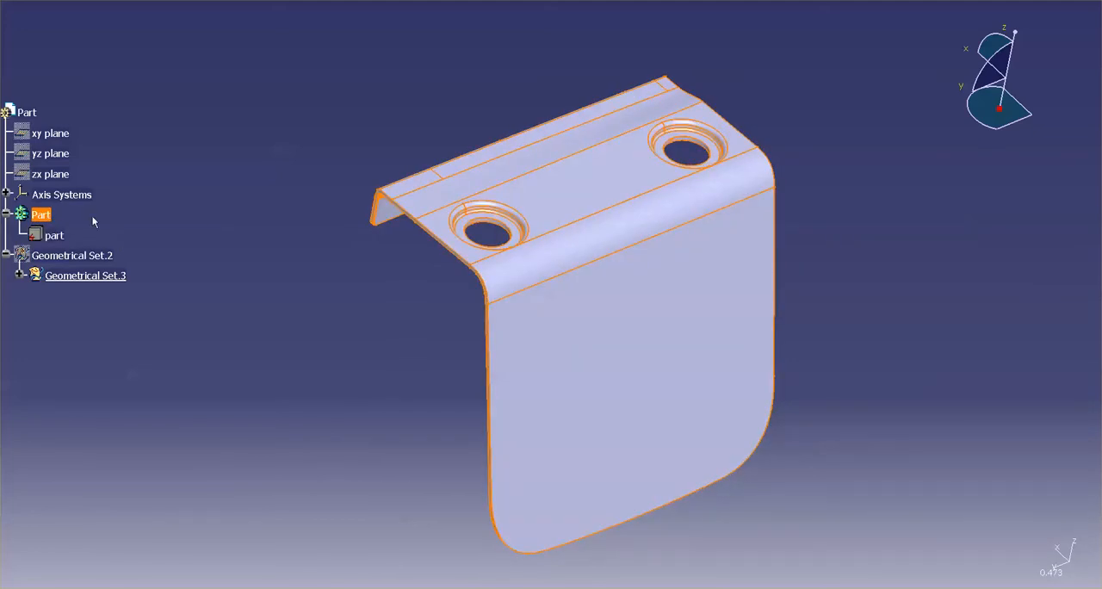
mouse_move(212, 229)
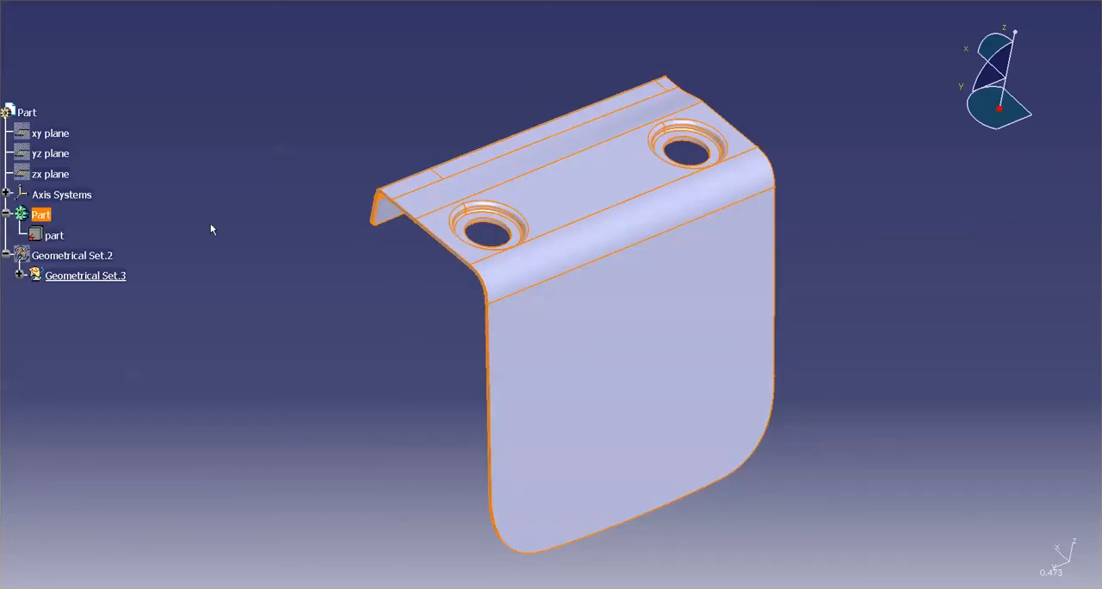
left_click(55, 234)
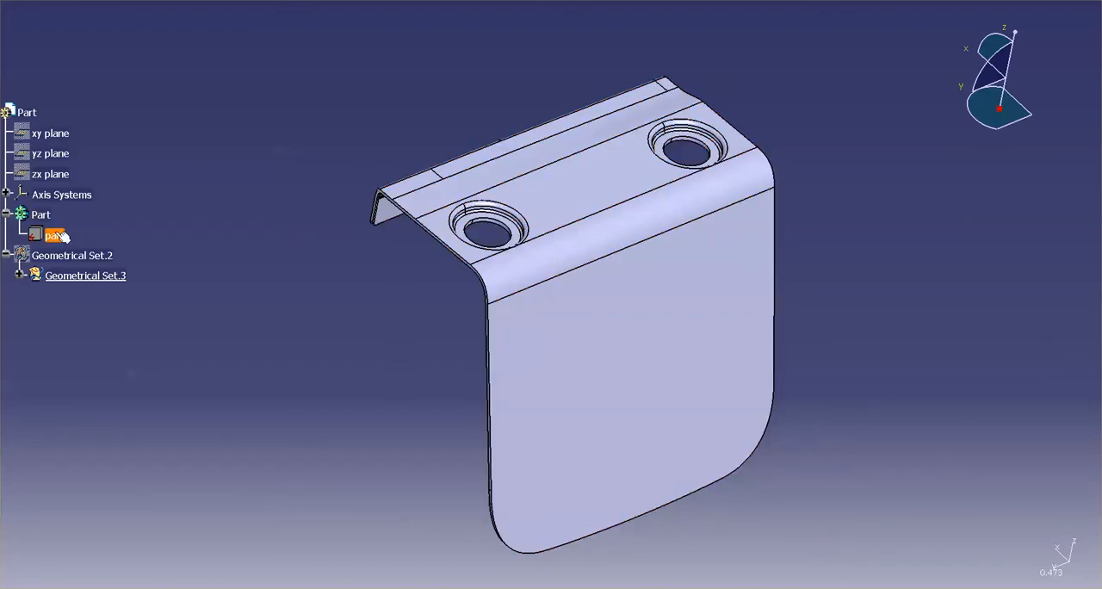
left_click(55, 236)
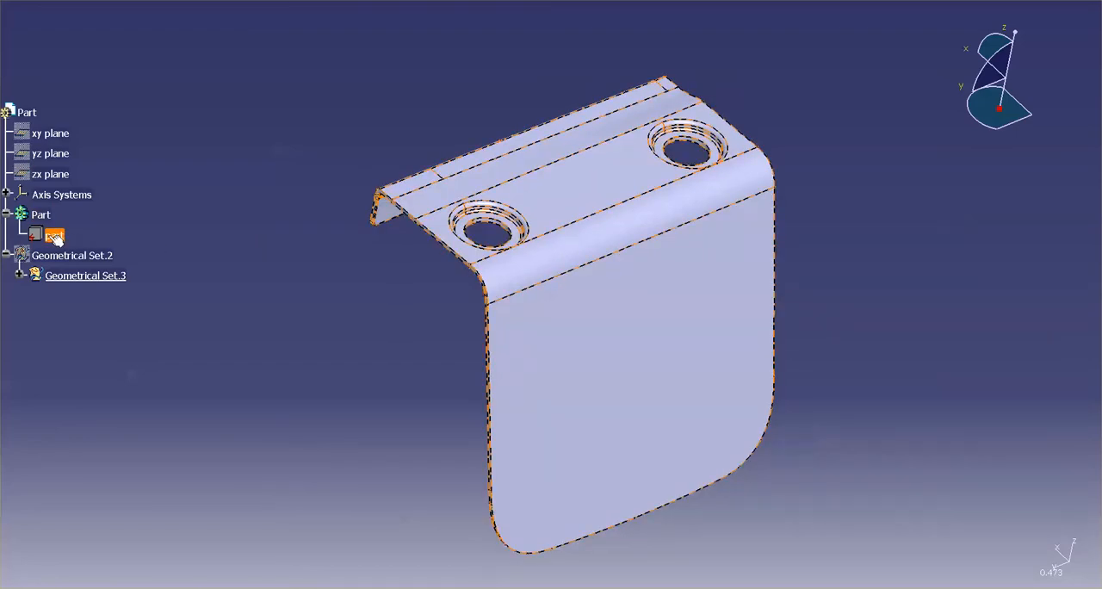
mouse_move(54, 236)
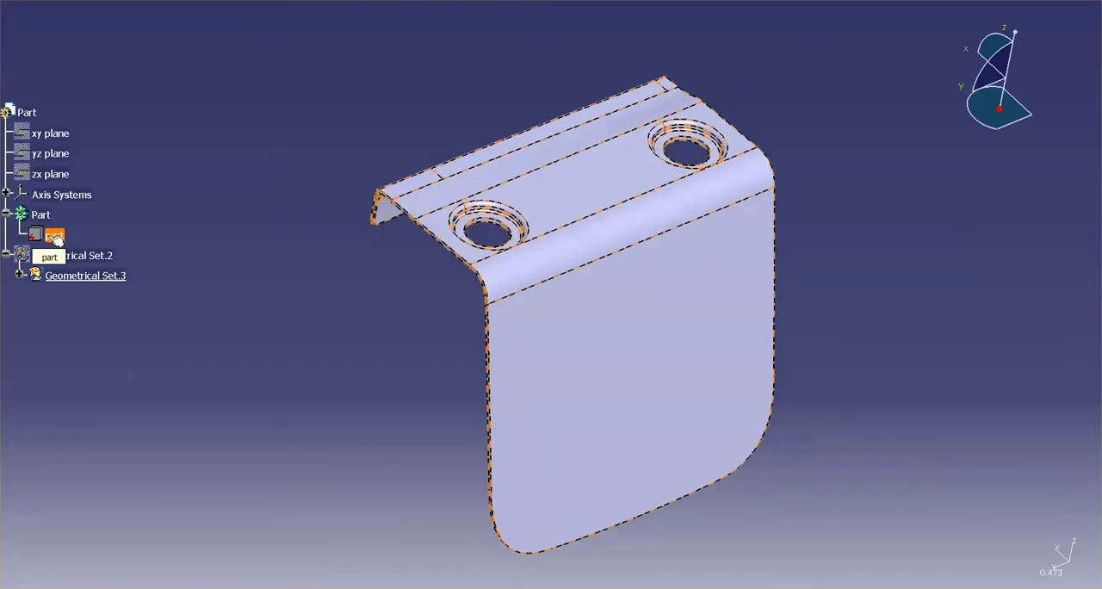
Set a red fill colour on the part feature so the bracket appears salmon red.
right_click(53, 234)
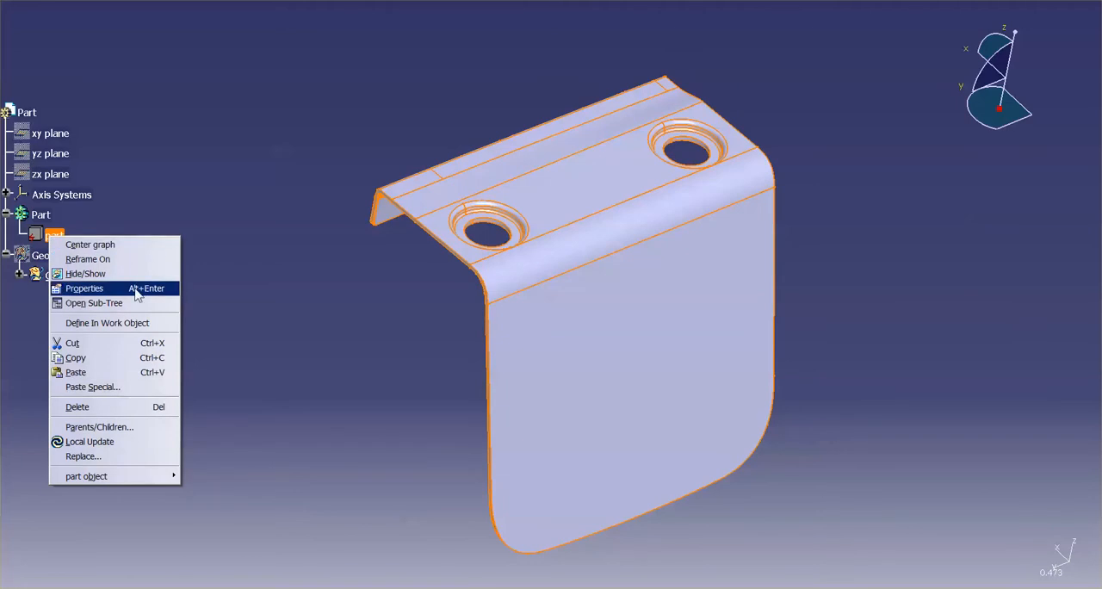
left_click(84, 289)
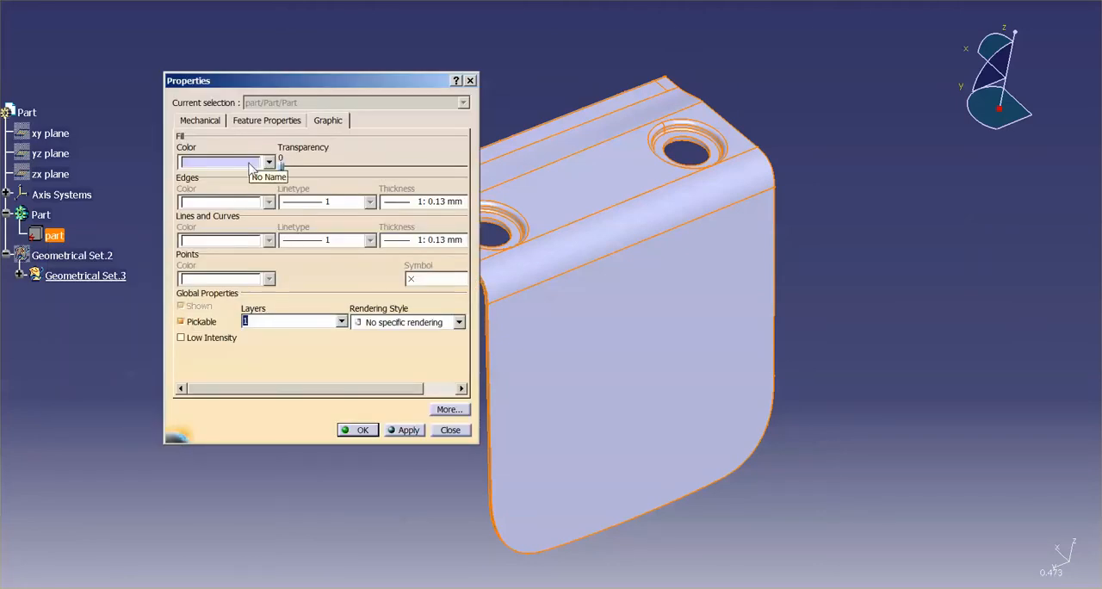
left_click(268, 161)
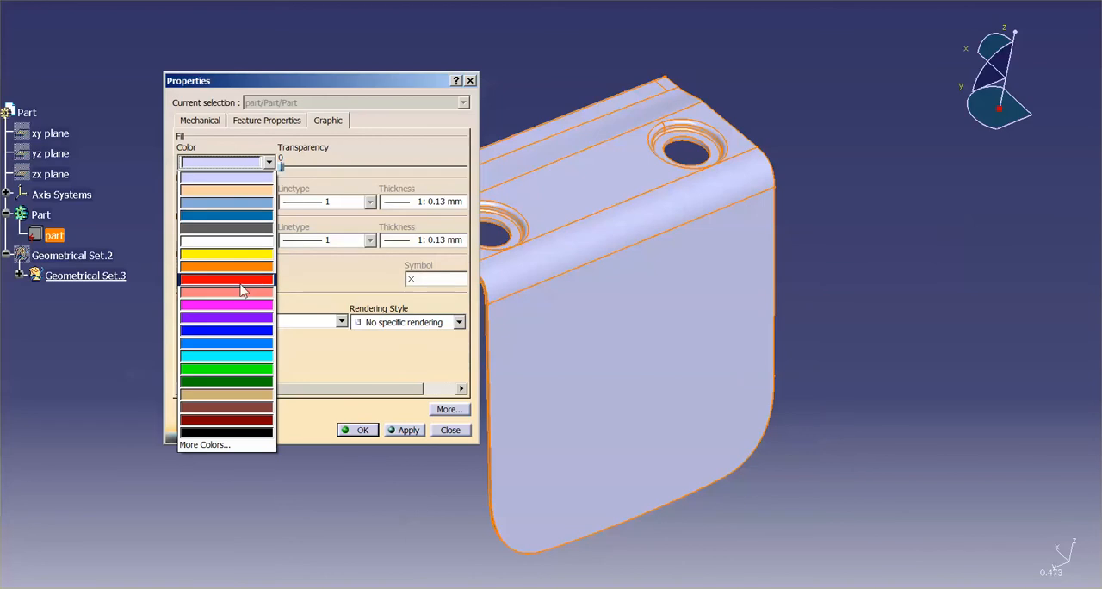
left_click(225, 279)
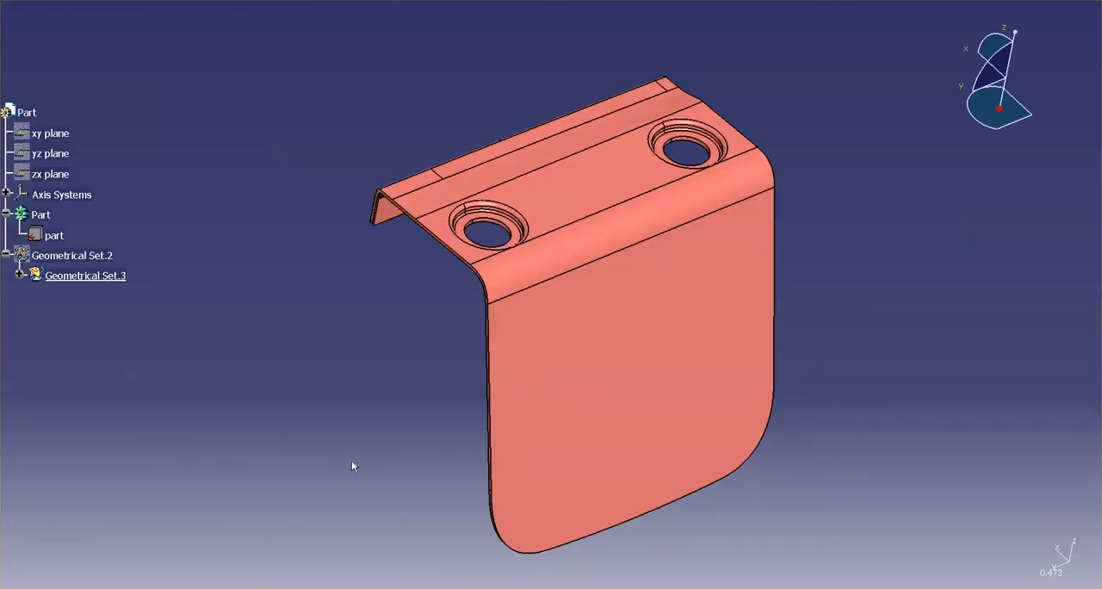
left_click(54, 235)
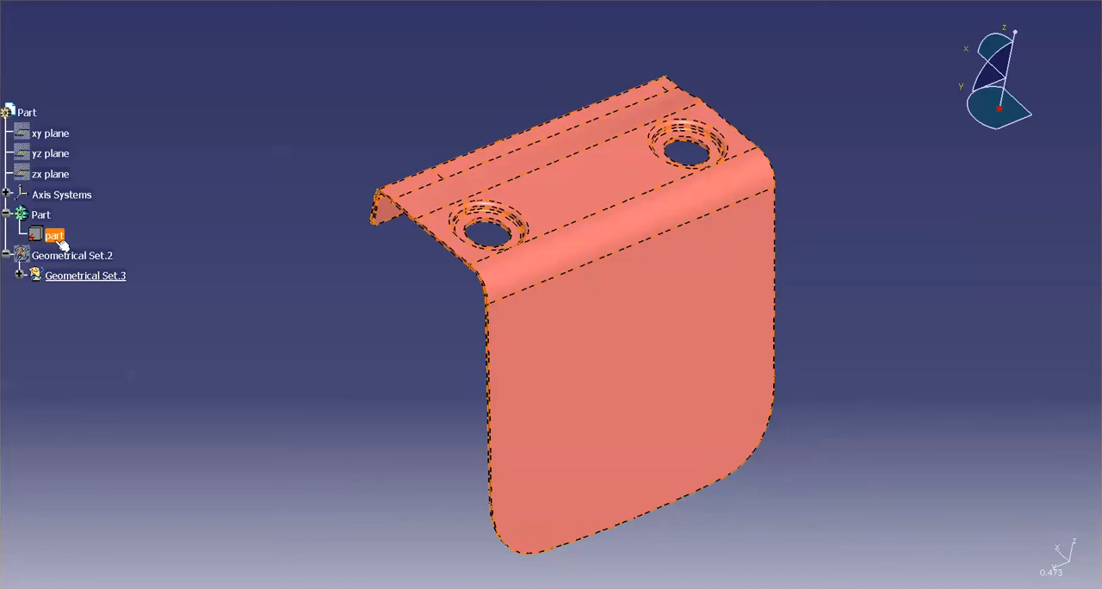
left_click(41, 214)
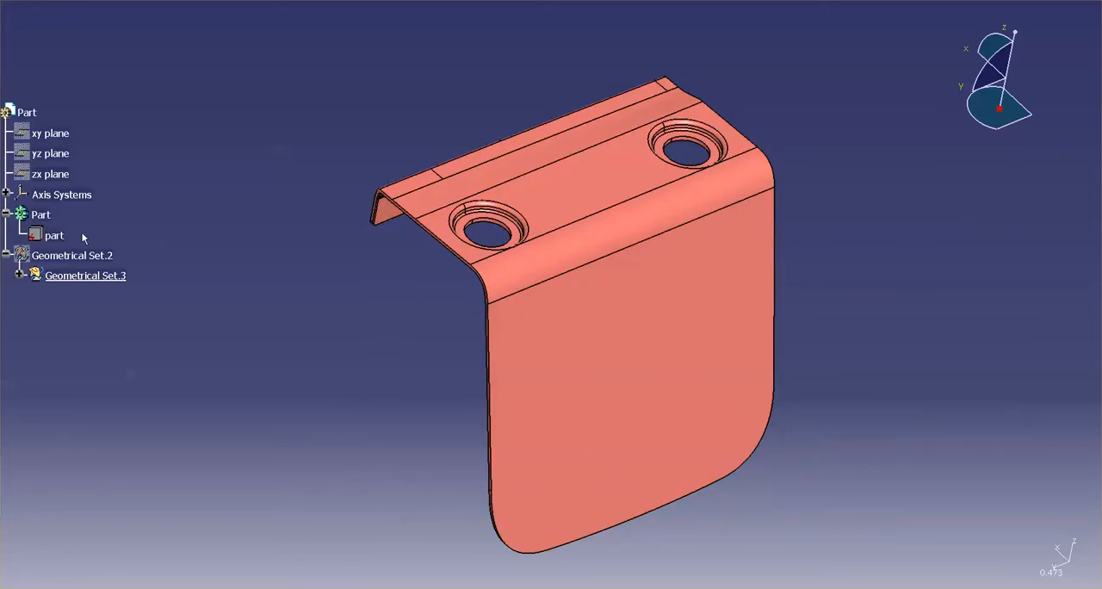
Reset the part feature's graphic properties and confirm, letting the Part's blue fill show.
right_click(54, 235)
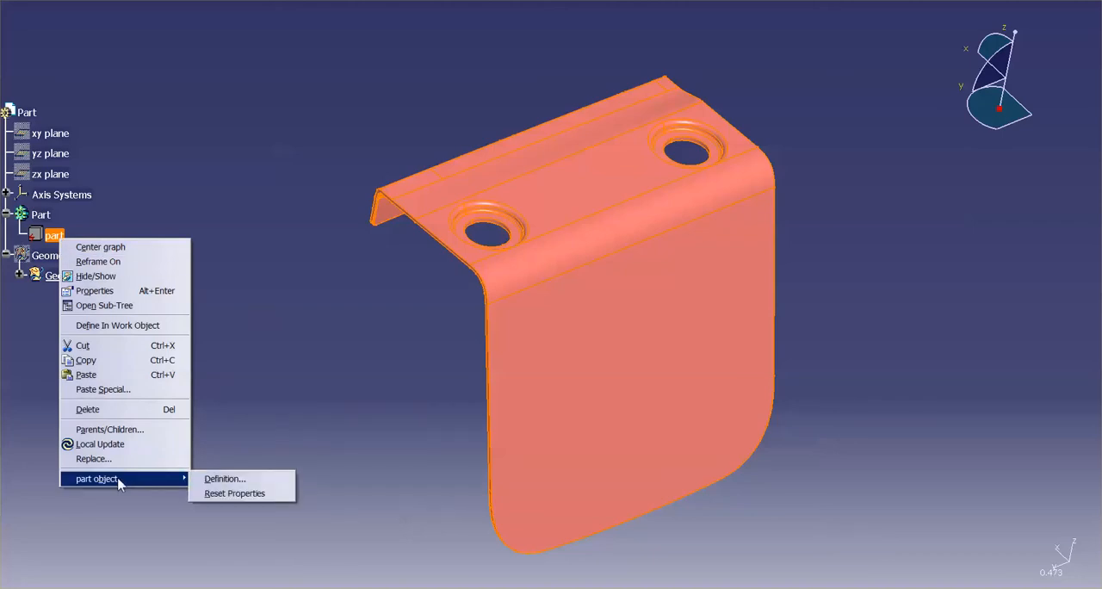
left_click(234, 493)
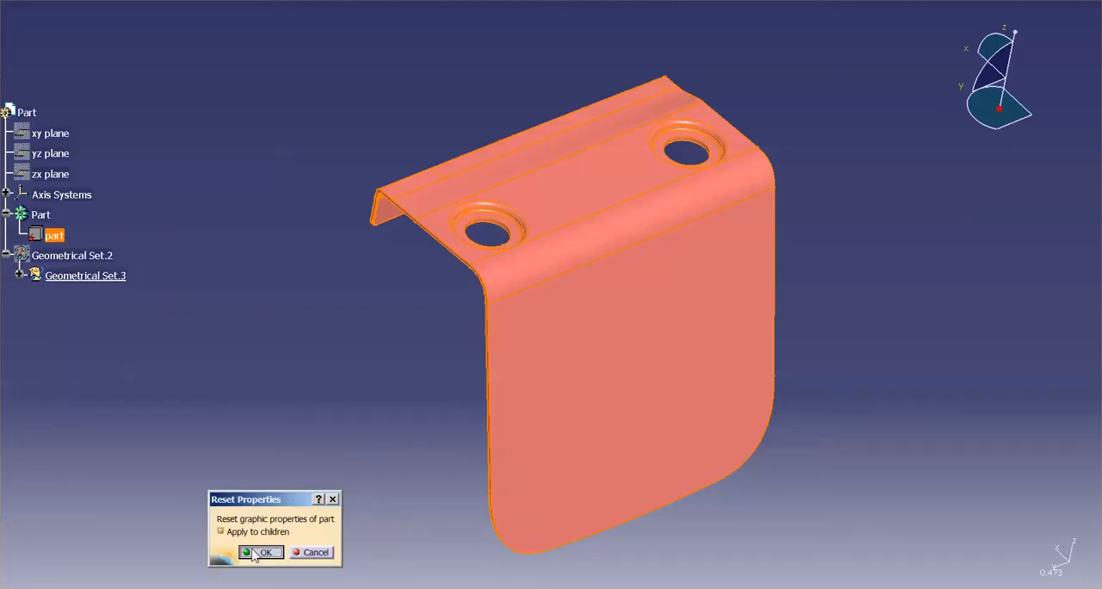
left_click(263, 552)
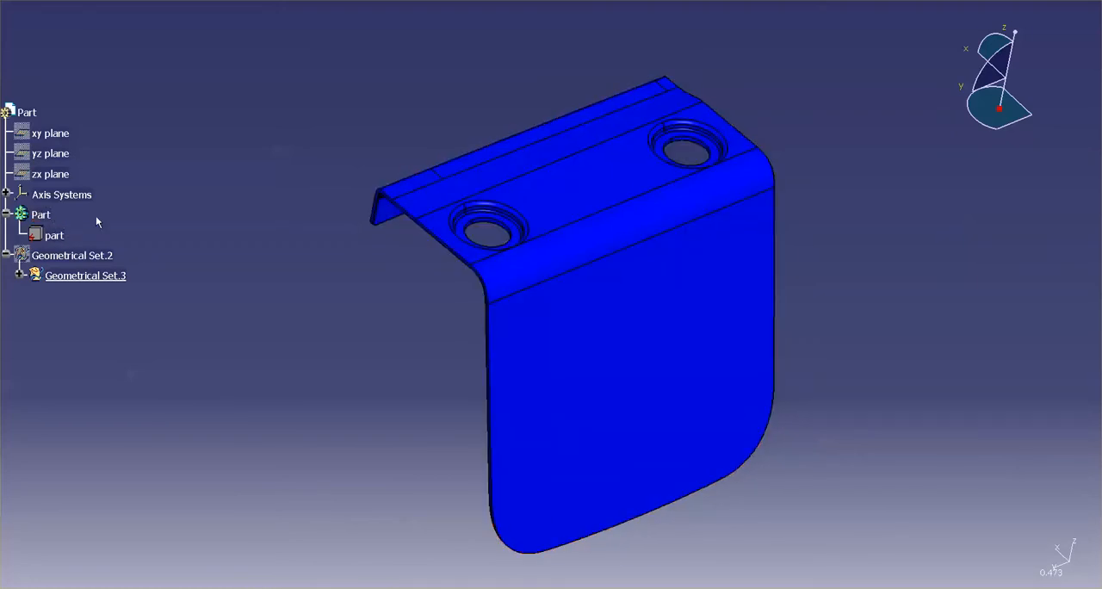
mouse_move(146, 250)
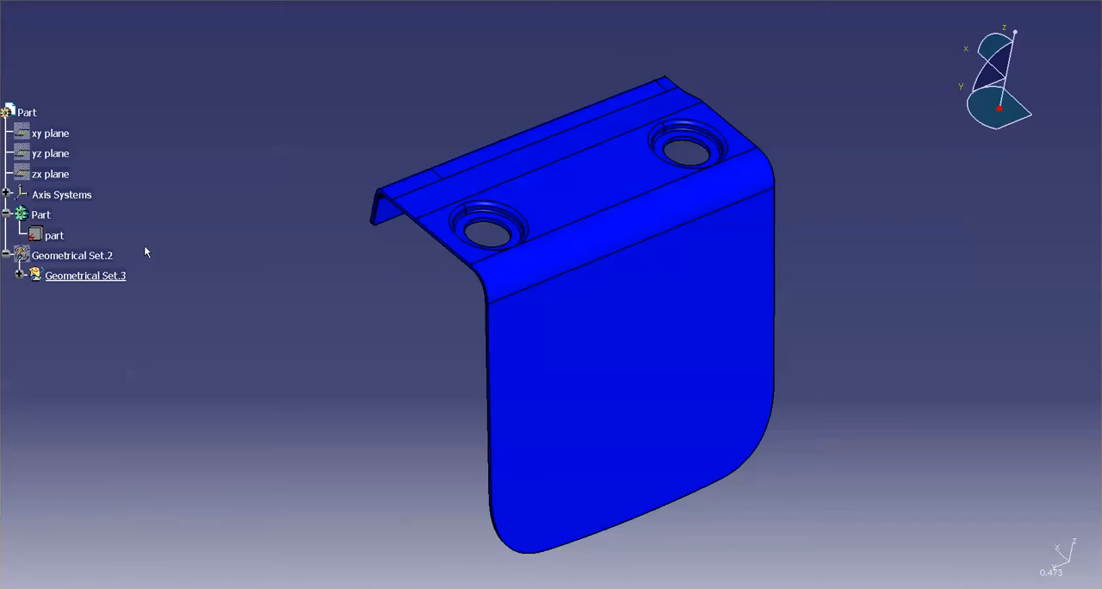
Switch to the Part Design workbench to pad the bracket surface.
right_click(41, 215)
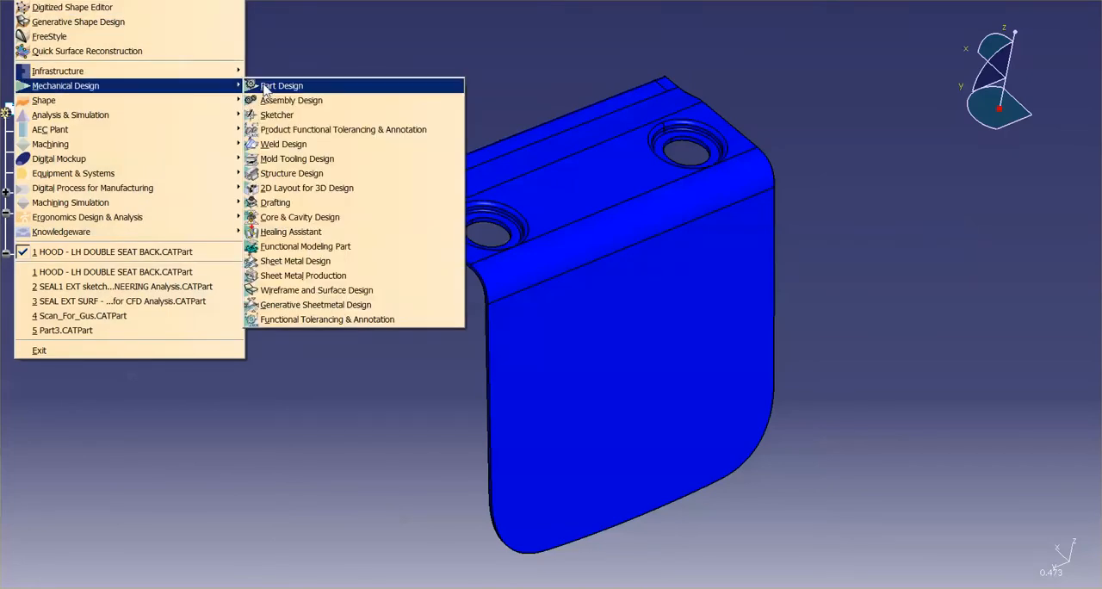
left_click(282, 85)
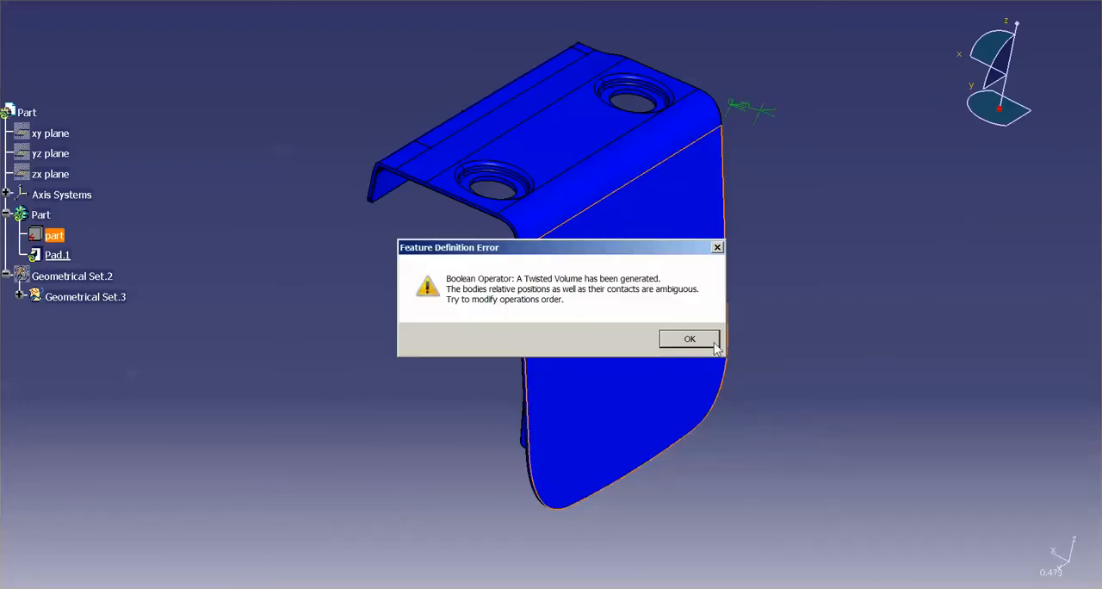
Dismiss the twisted-volume error and redefine Pad.1 using the yz plane reference, mirrored extent.
left_click(689, 338)
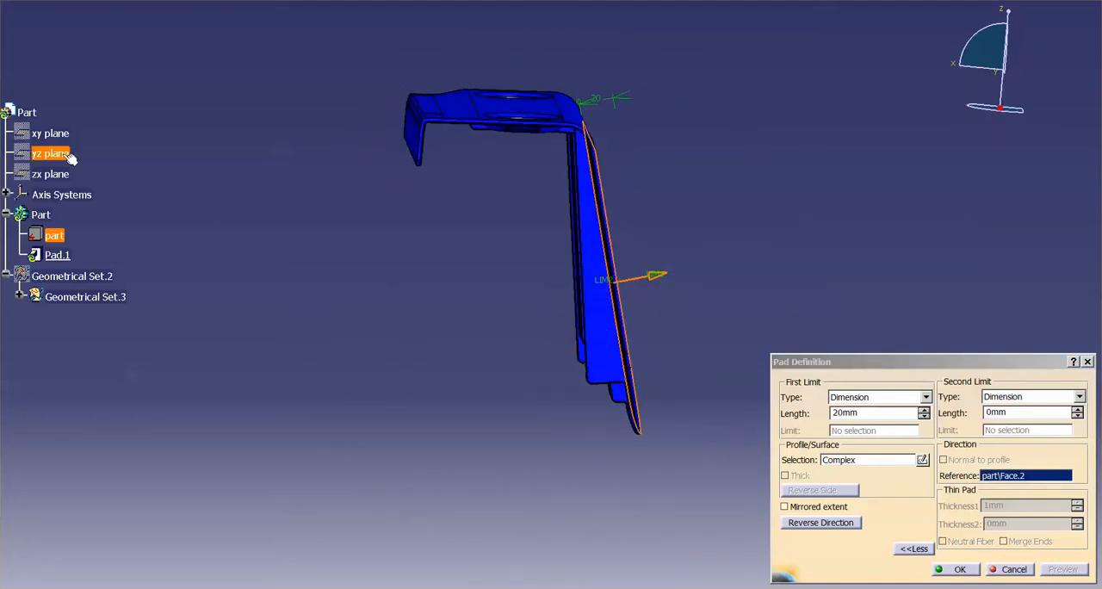
left_click(50, 154)
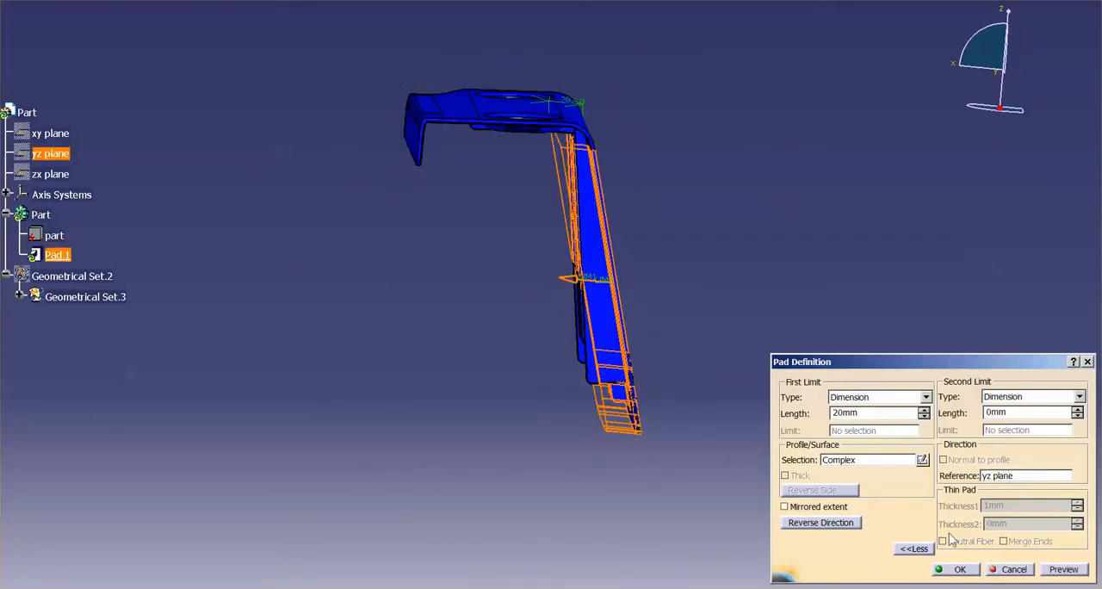
left_click(1064, 569)
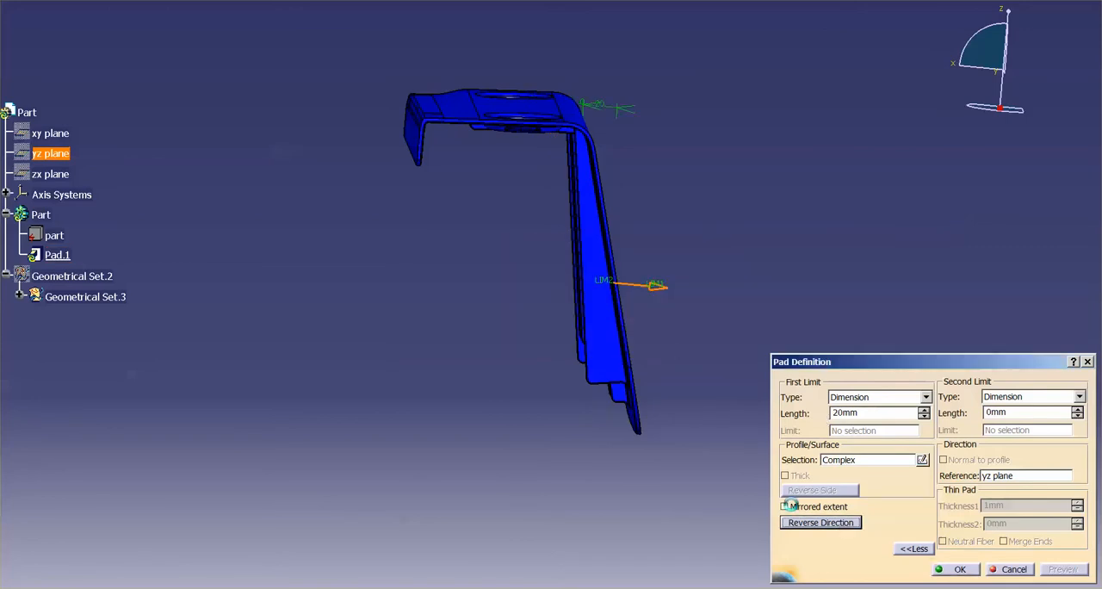
left_click(1065, 569)
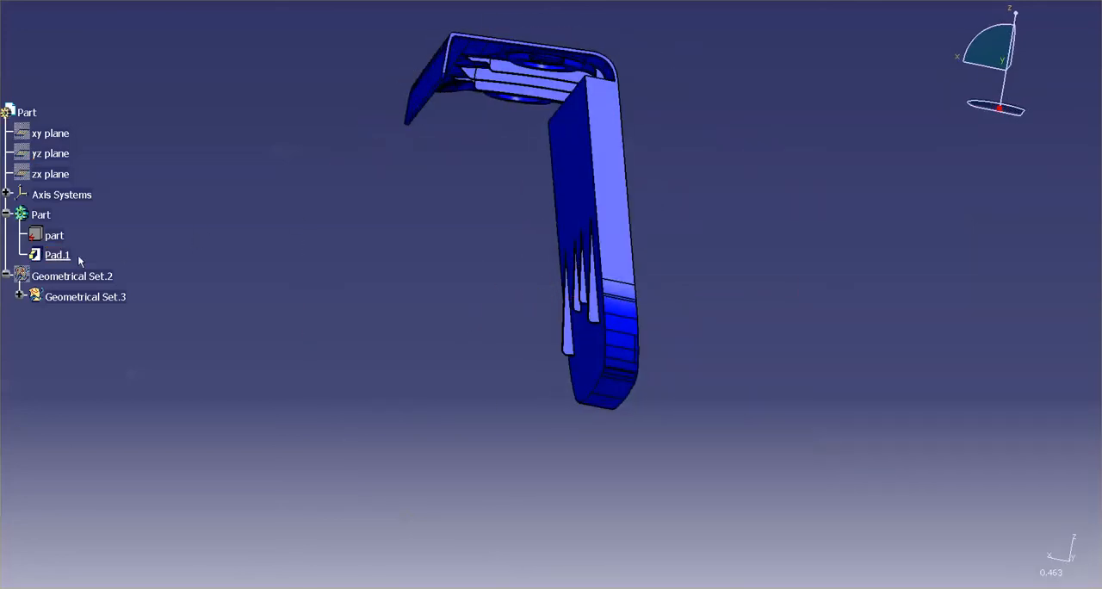
Set Pad.1's fill colour to none in its Graphic properties.
left_click(56, 254)
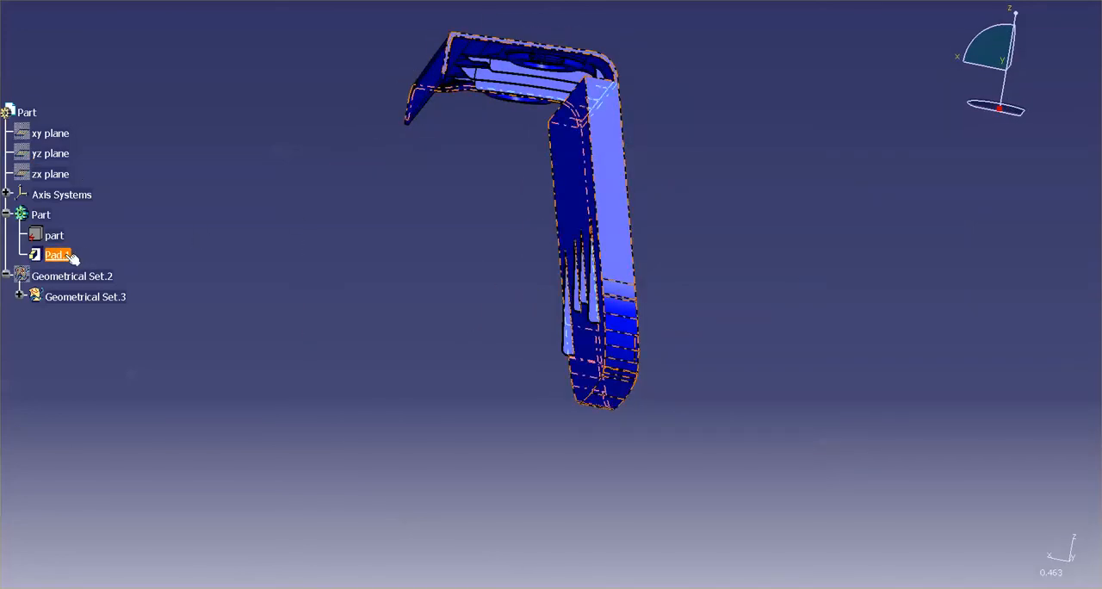
right_click(58, 254)
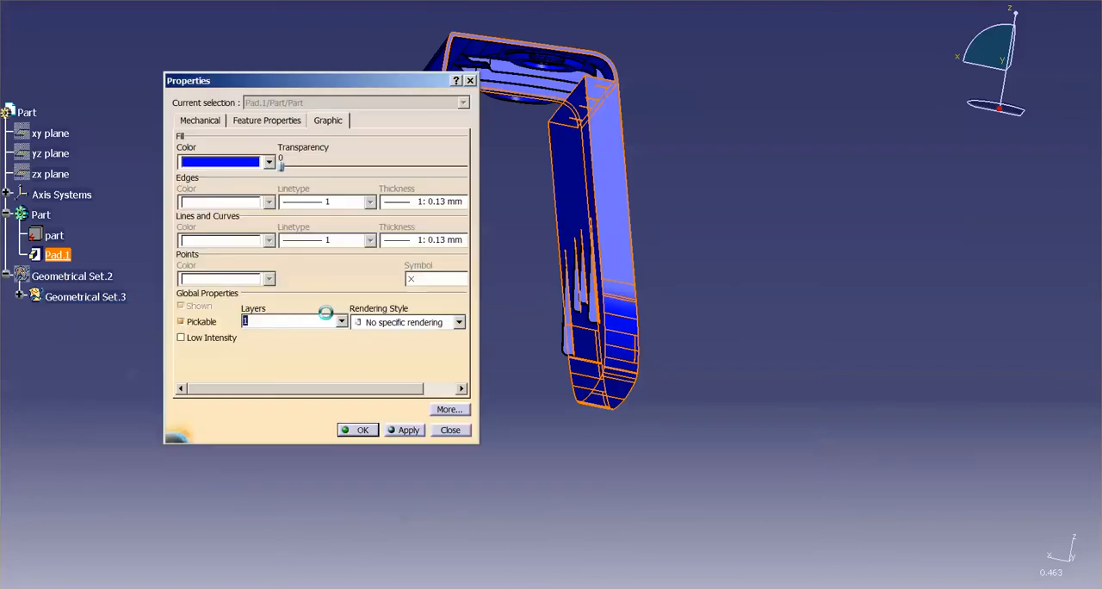
left_click(268, 162)
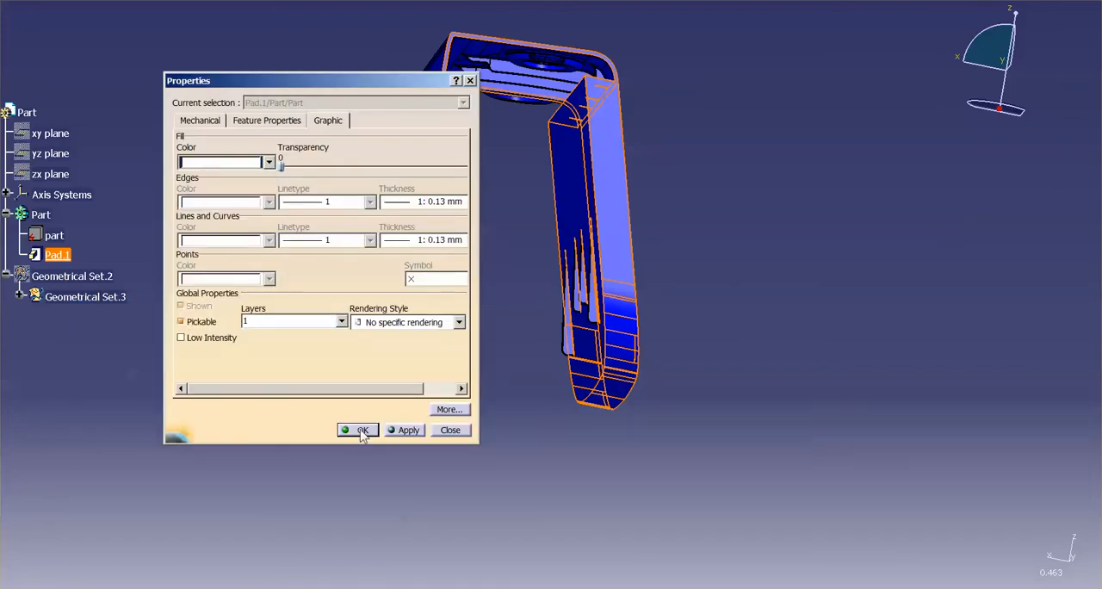
left_click(360, 429)
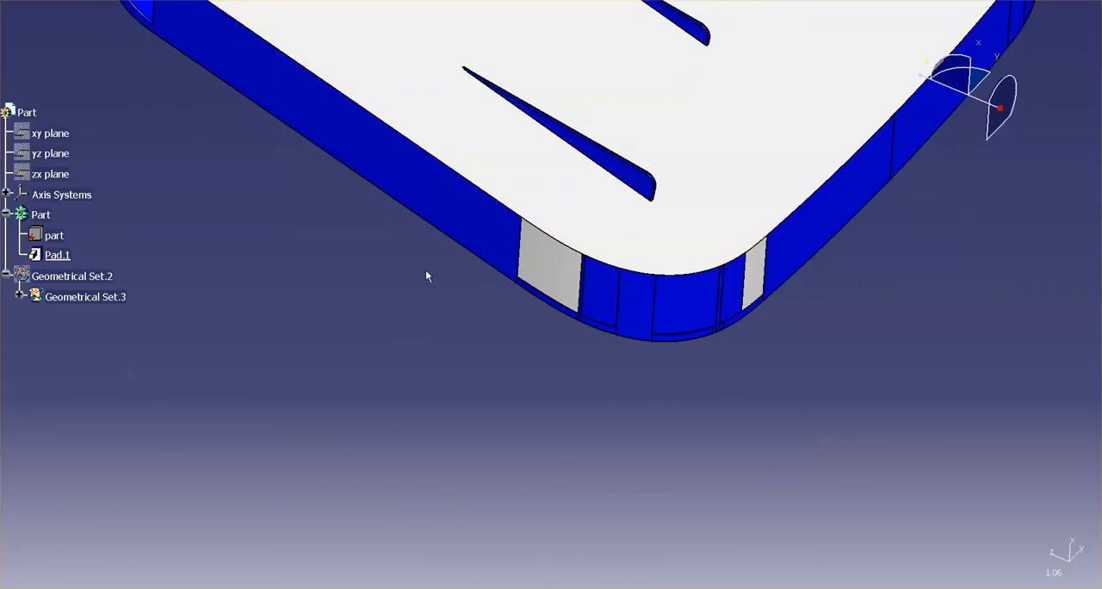
mouse_move(397, 287)
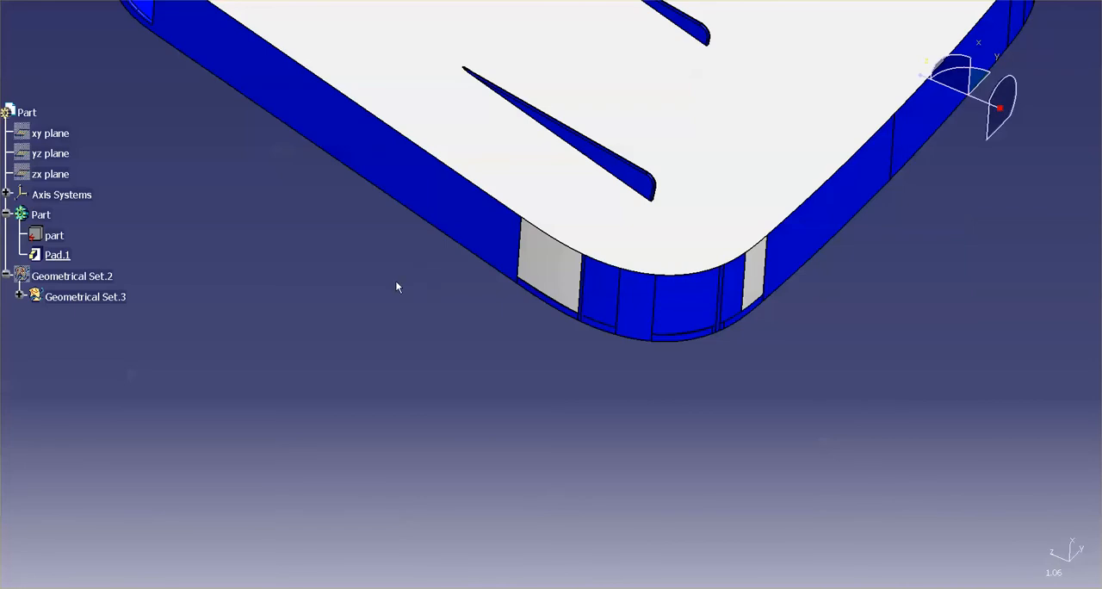
left_click(57, 254)
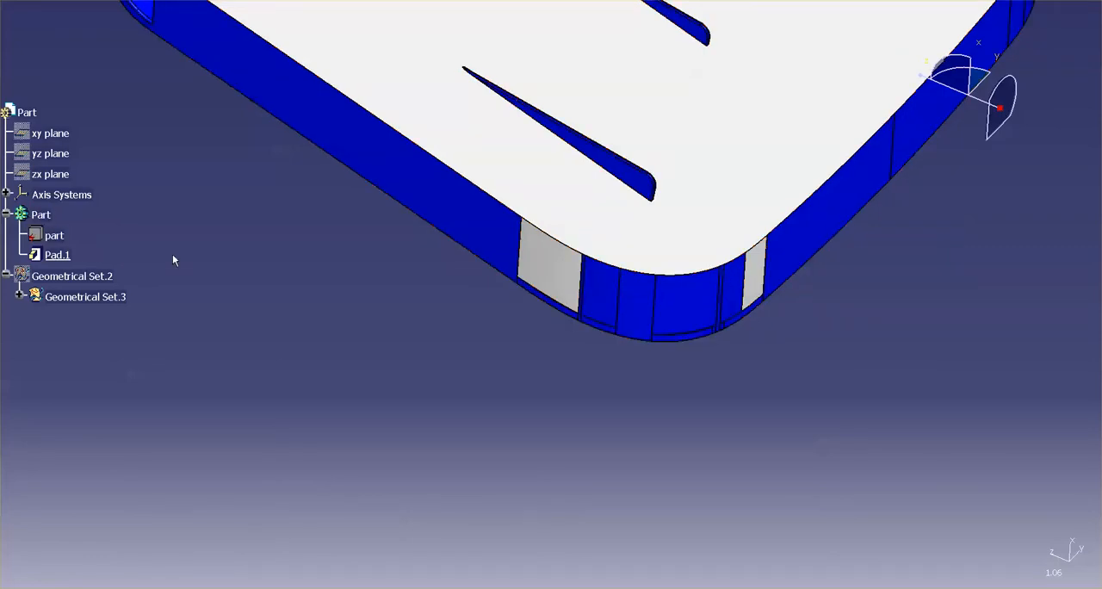
mouse_move(169, 263)
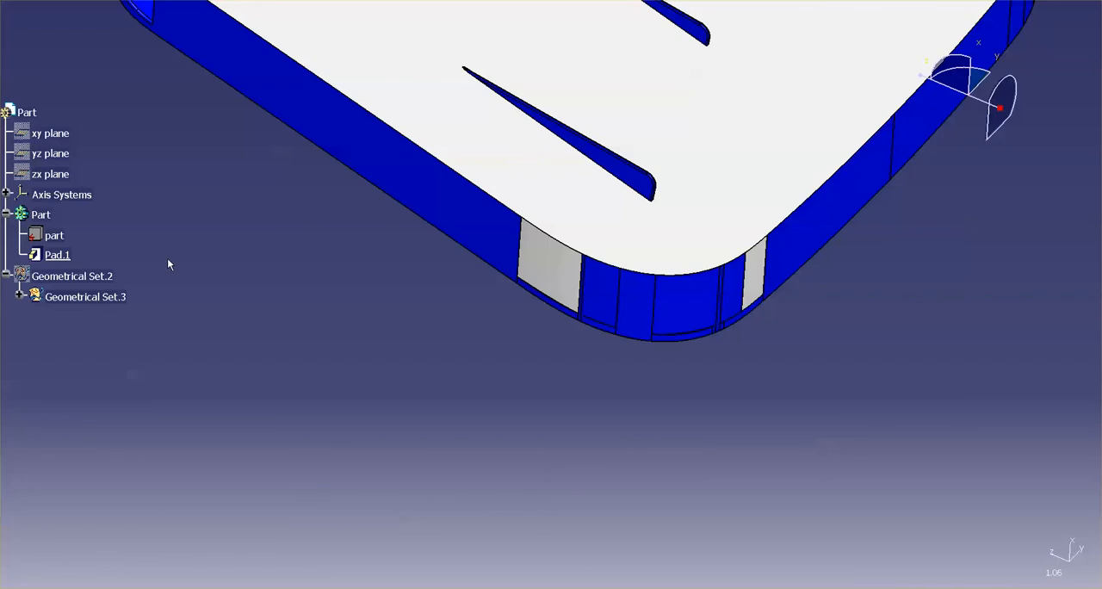
mouse_move(224, 303)
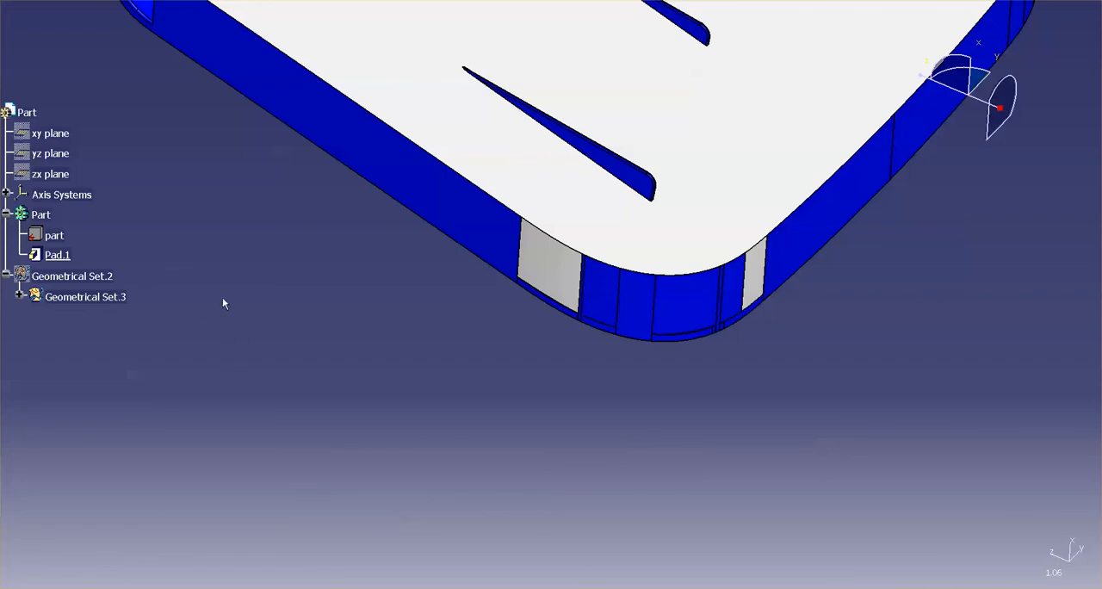
Apply Reset Properties to the Part body and confirm, making the solid uniform grey.
right_click(40, 215)
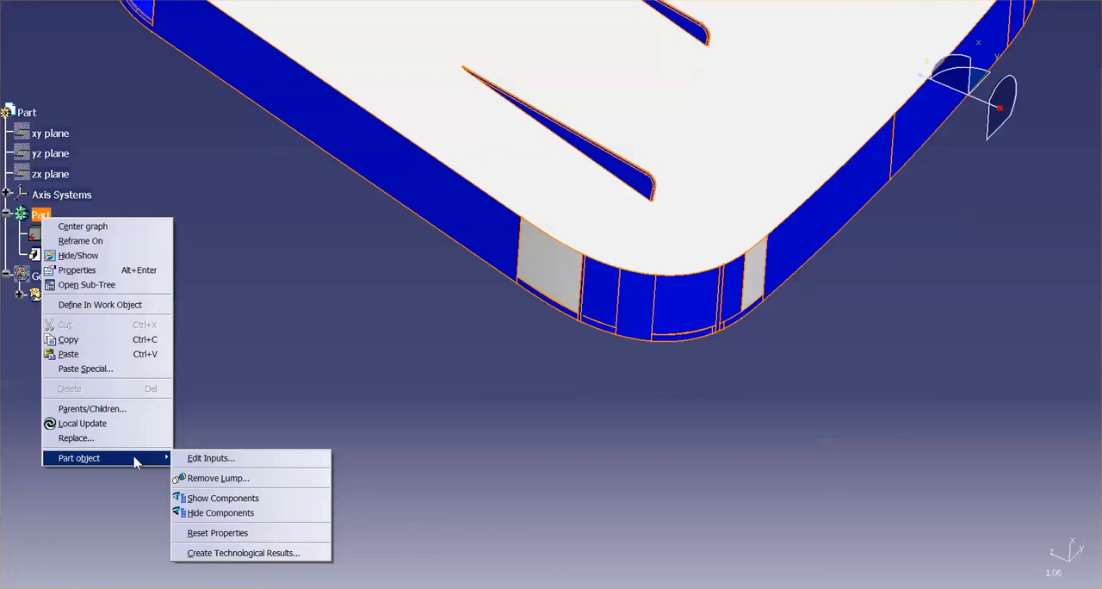
left_click(217, 533)
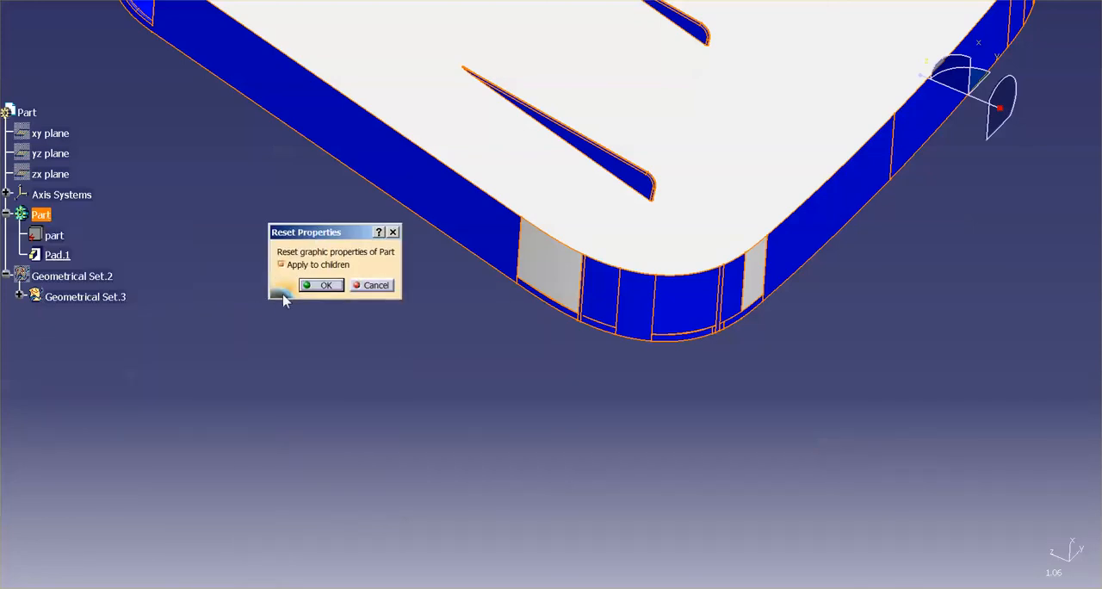
mouse_move(319, 274)
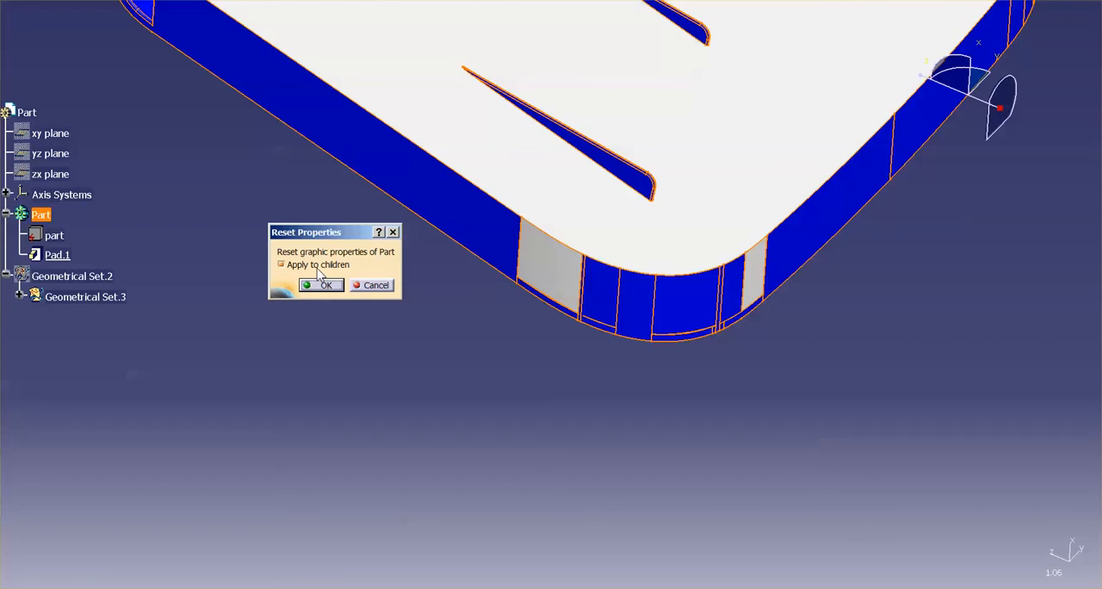
mouse_move(334, 290)
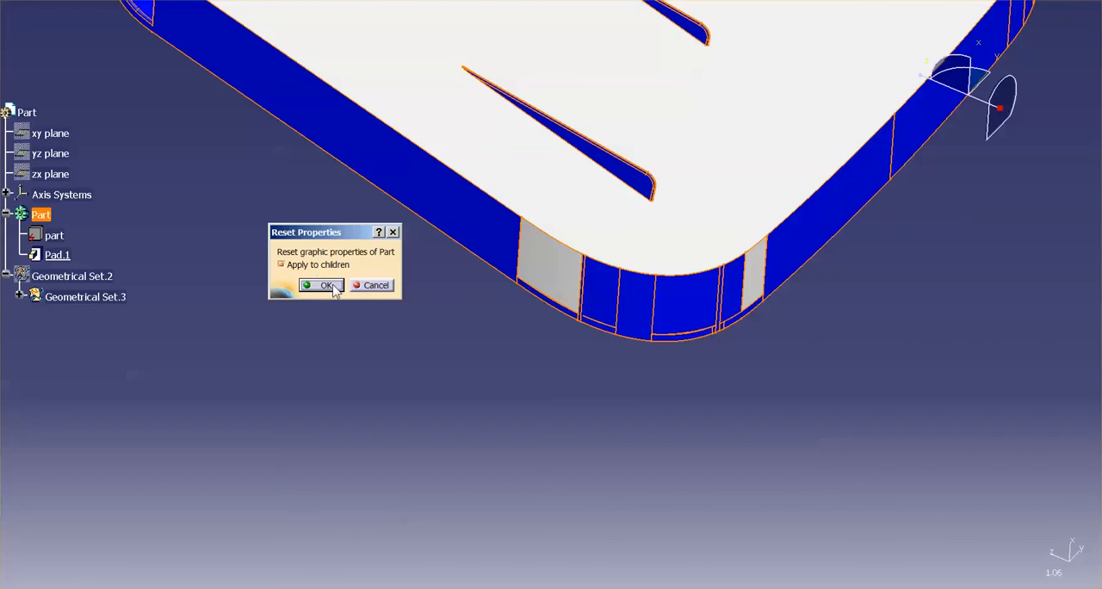
left_click(322, 285)
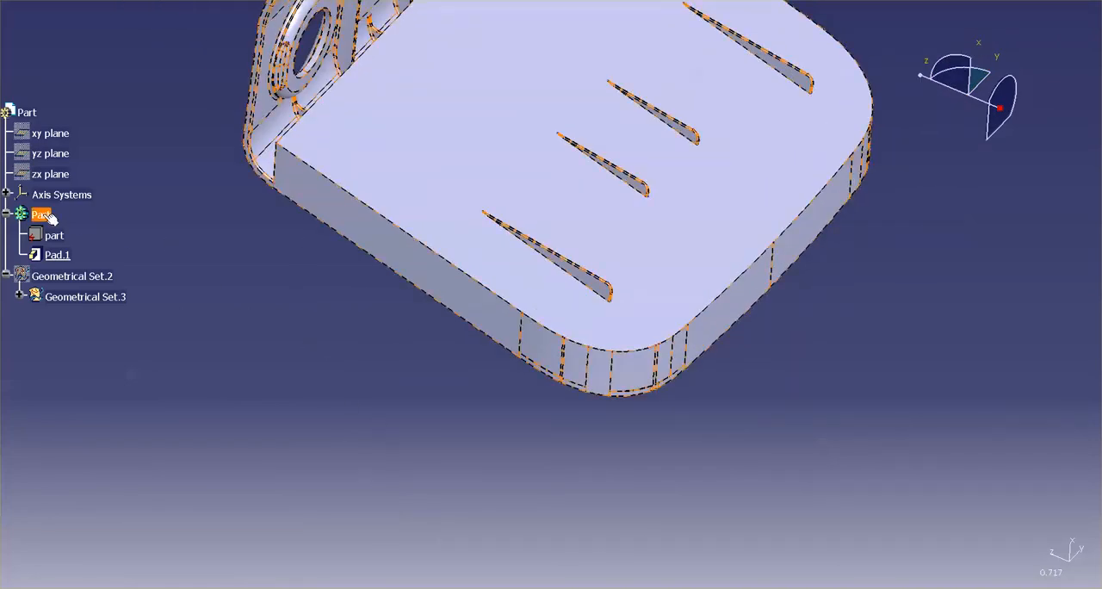
Apply a magenta fill to the Part body and orbit the padded bracket to view it.
right_click(41, 213)
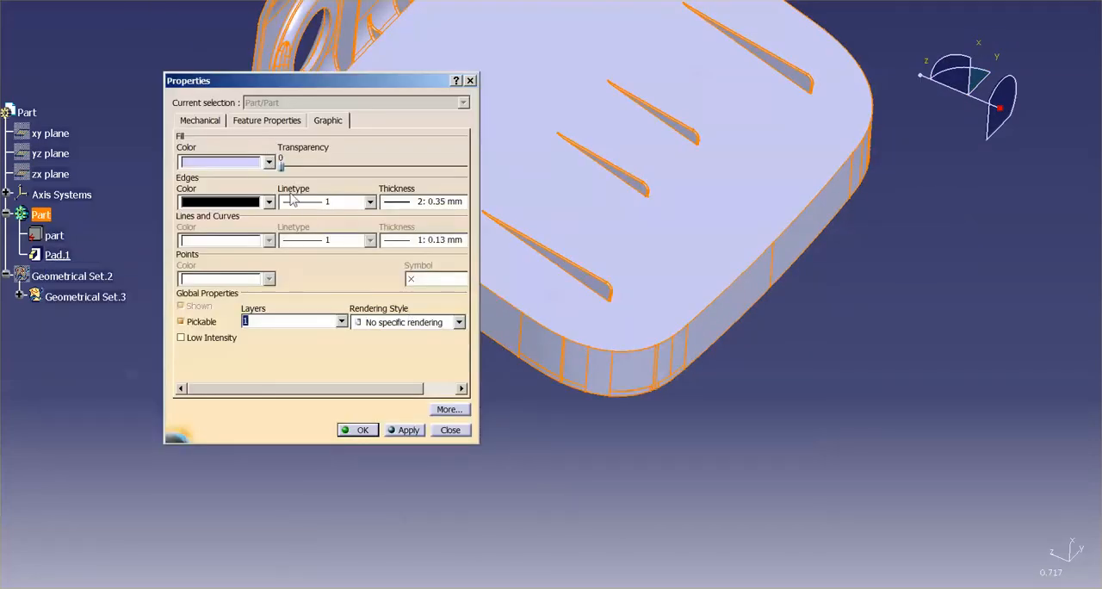
left_click(226, 162)
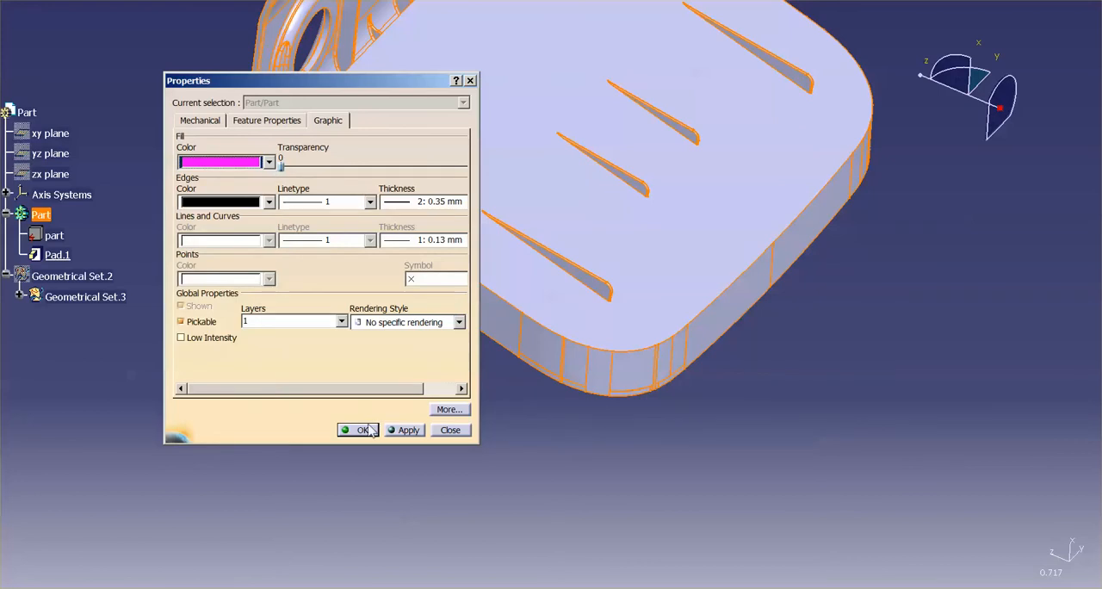
left_click(362, 429)
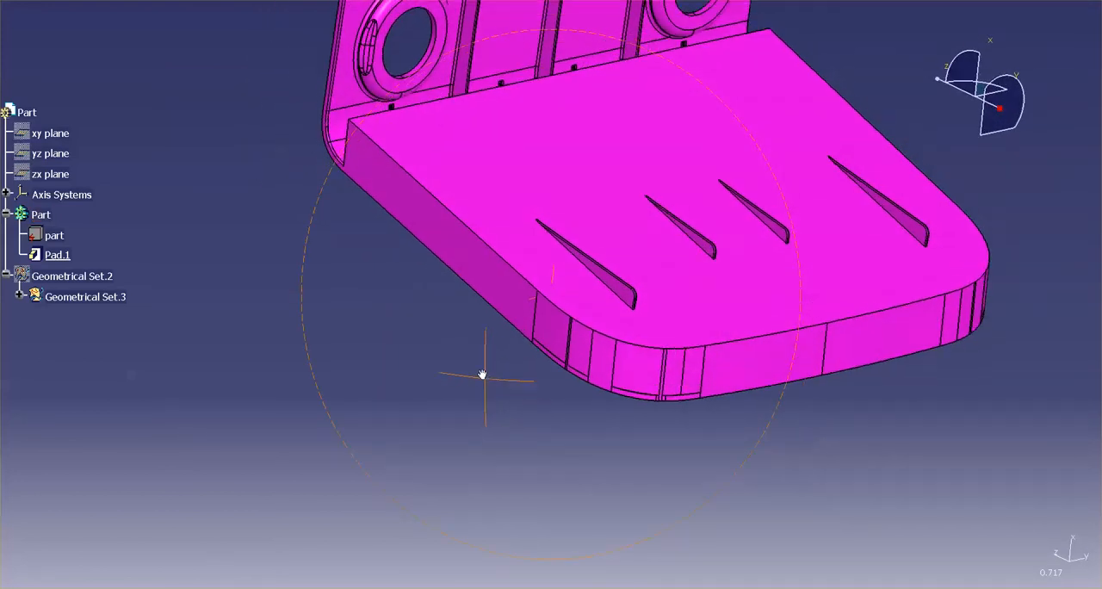
left_click_drag(482, 374, 474, 439)
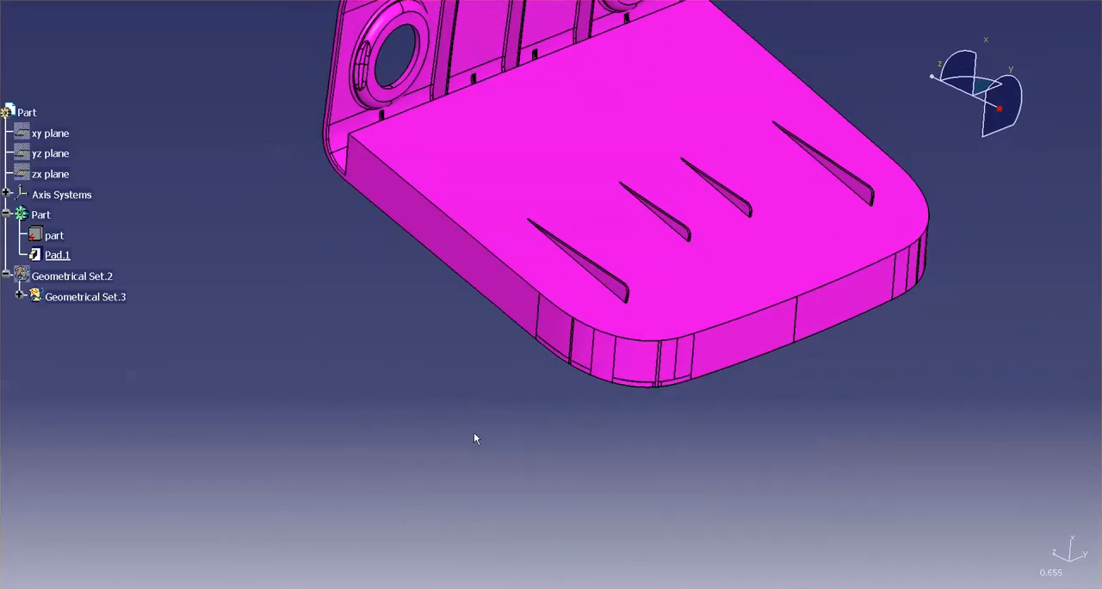
left_click(41, 214)
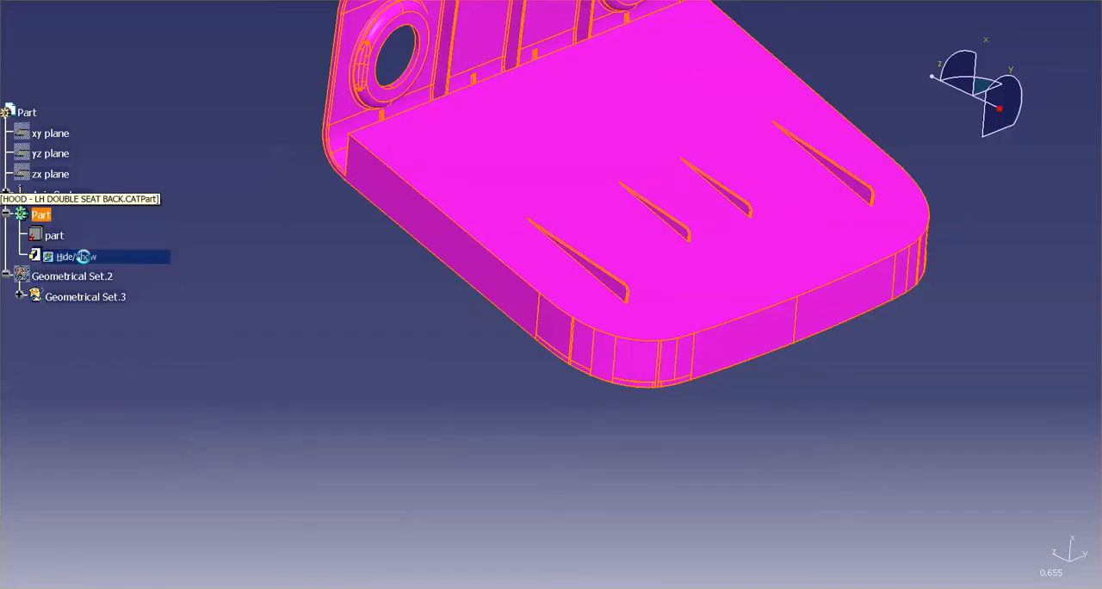
Hide the Pad.1 solid and expand Geometrical Set.3 to show the yellow bracket surfaces.
left_click(66, 256)
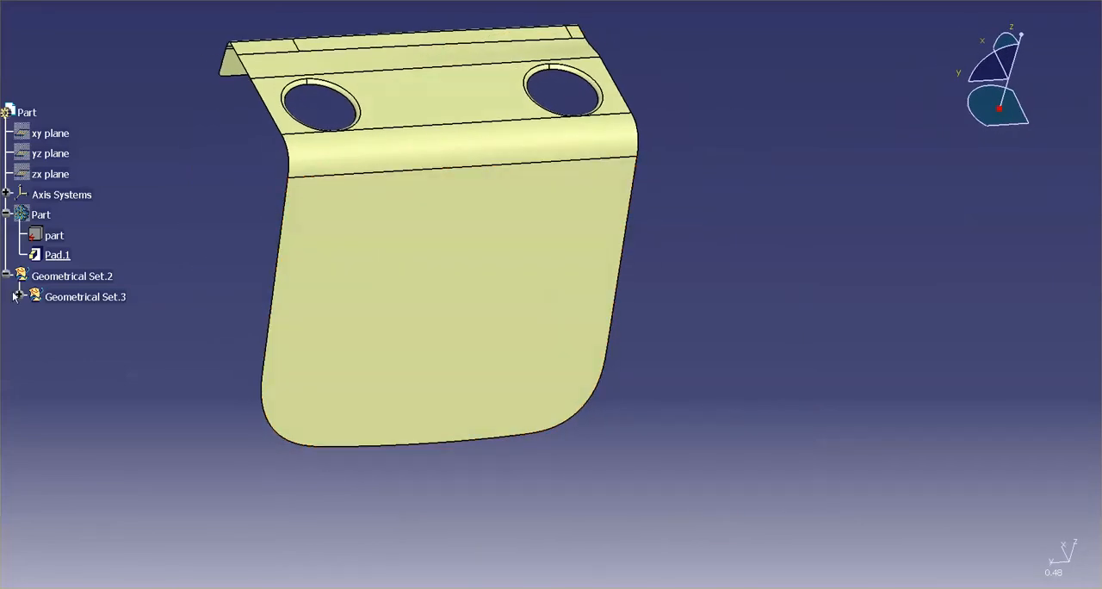
left_click(20, 296)
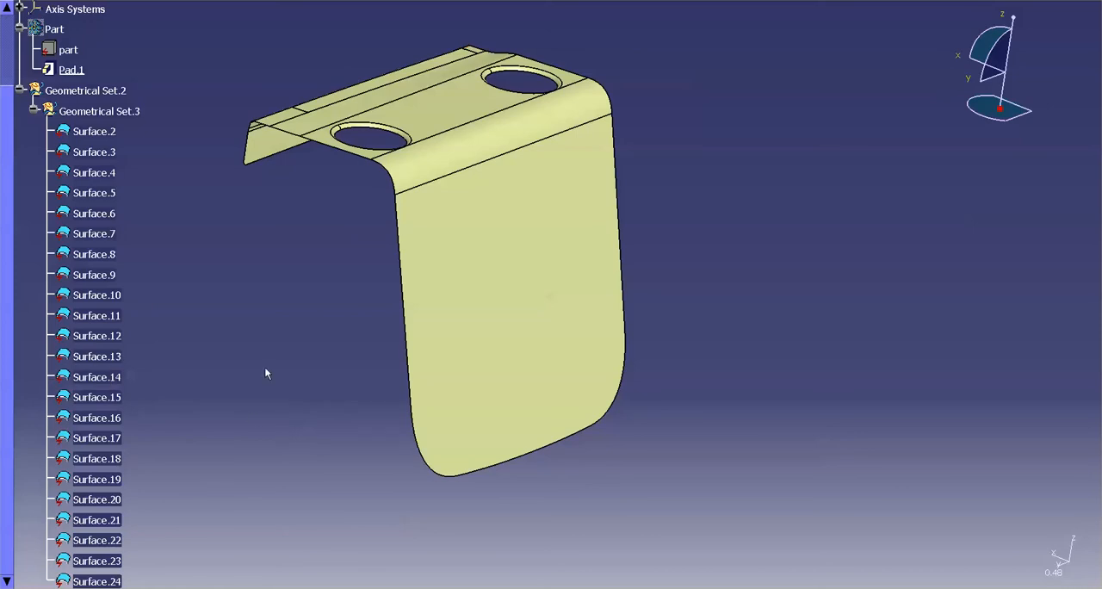
Give Surface.2, the large vertical face, a blue fill colour.
left_click(94, 131)
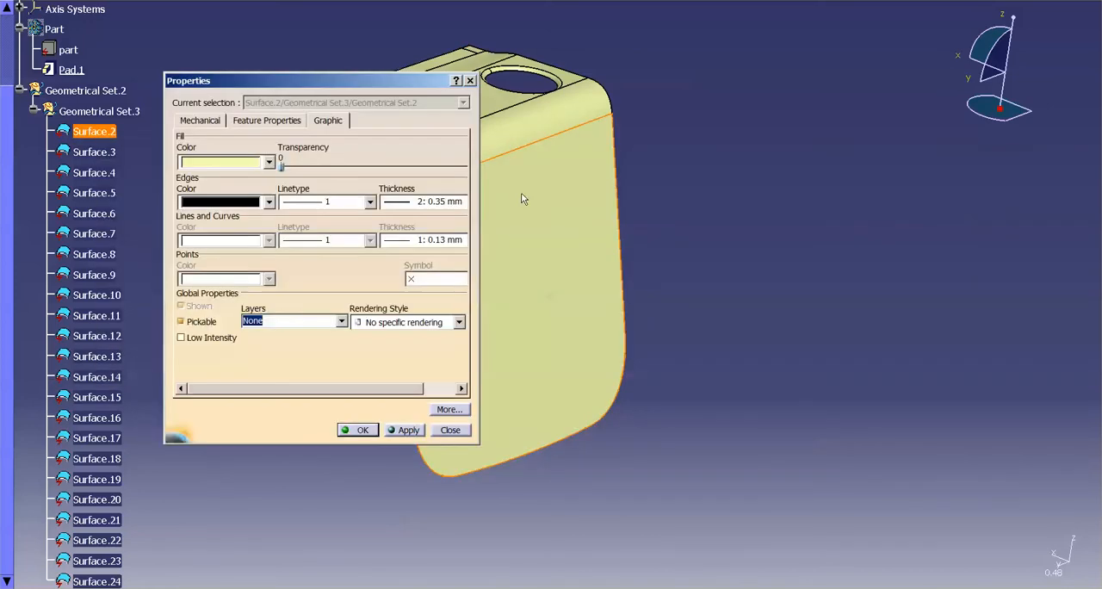
left_click(268, 162)
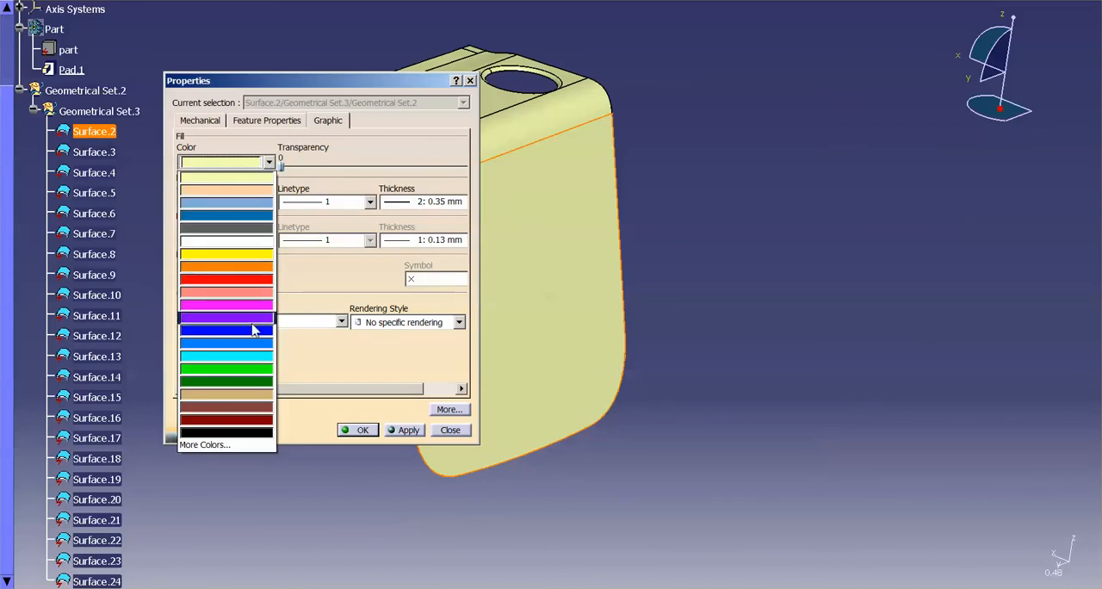
left_click(226, 328)
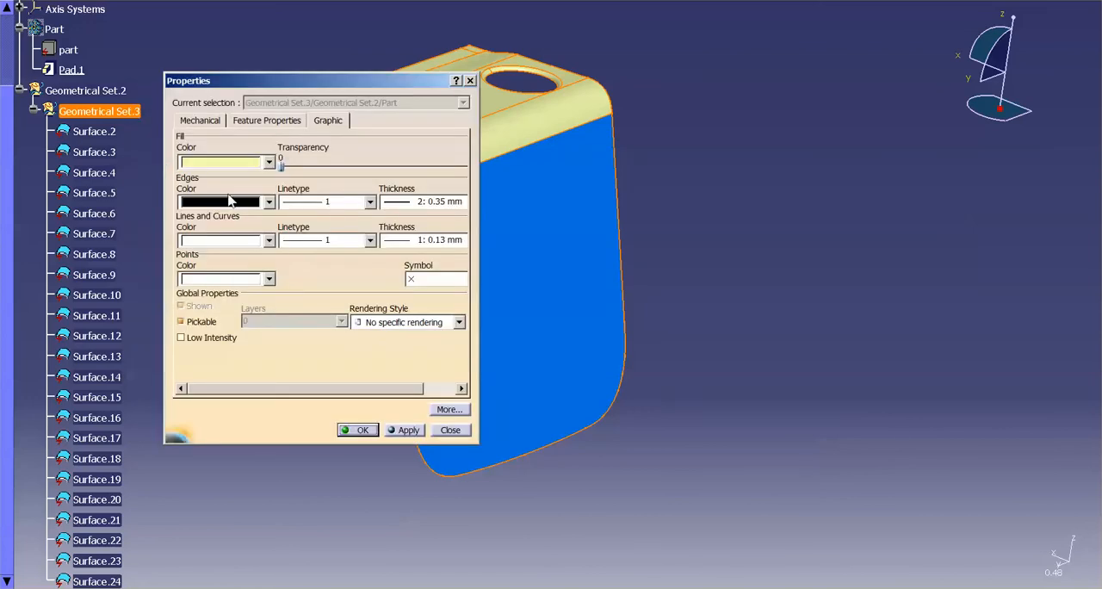
Set Geometrical Set.3's fill colour to magenta.
left_click(268, 163)
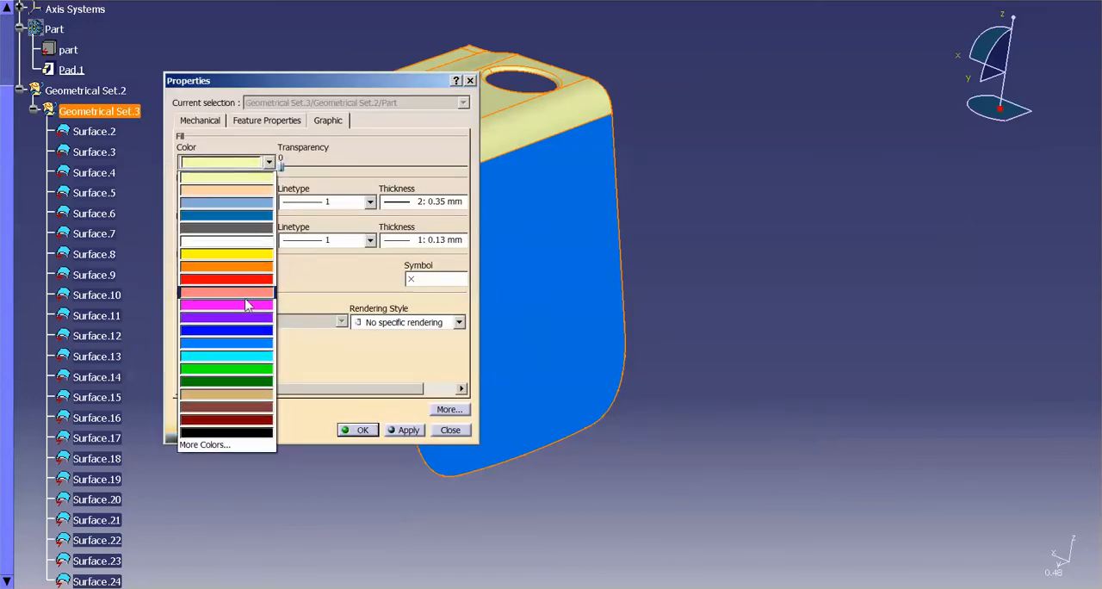
left_click(225, 305)
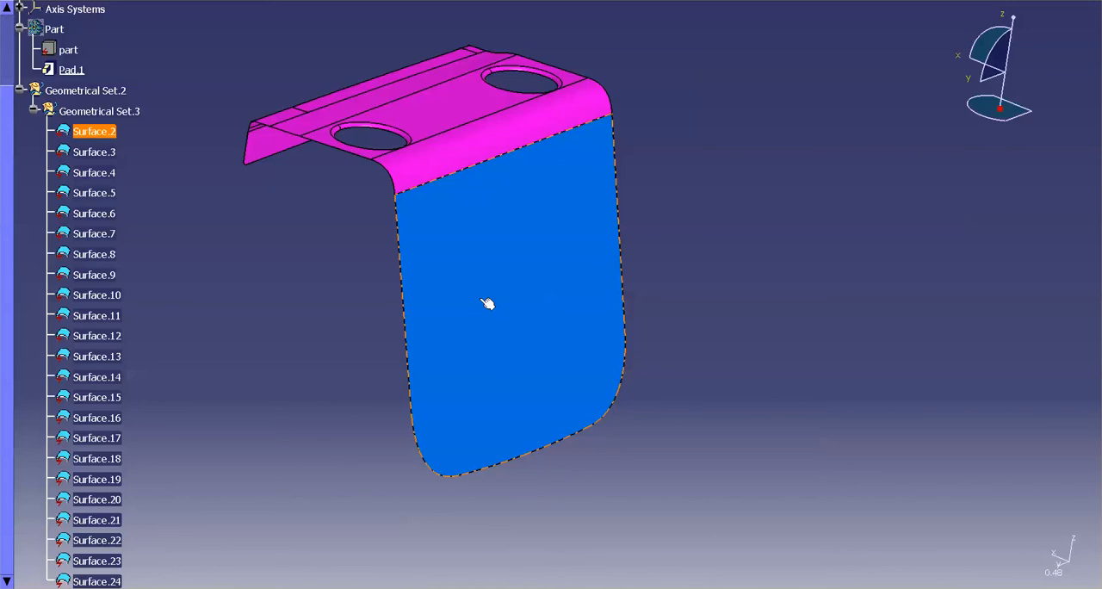
left_click(320, 308)
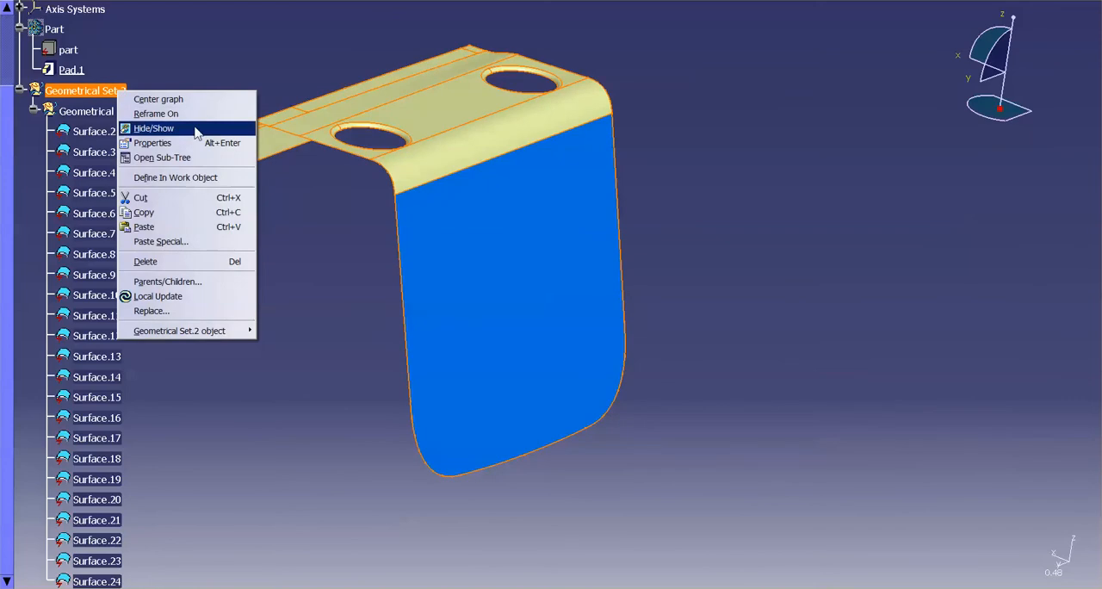
Fill Geometrical Set.2 with salmon, then select Geometrical Set.2 and Surface.2.
left_click(153, 142)
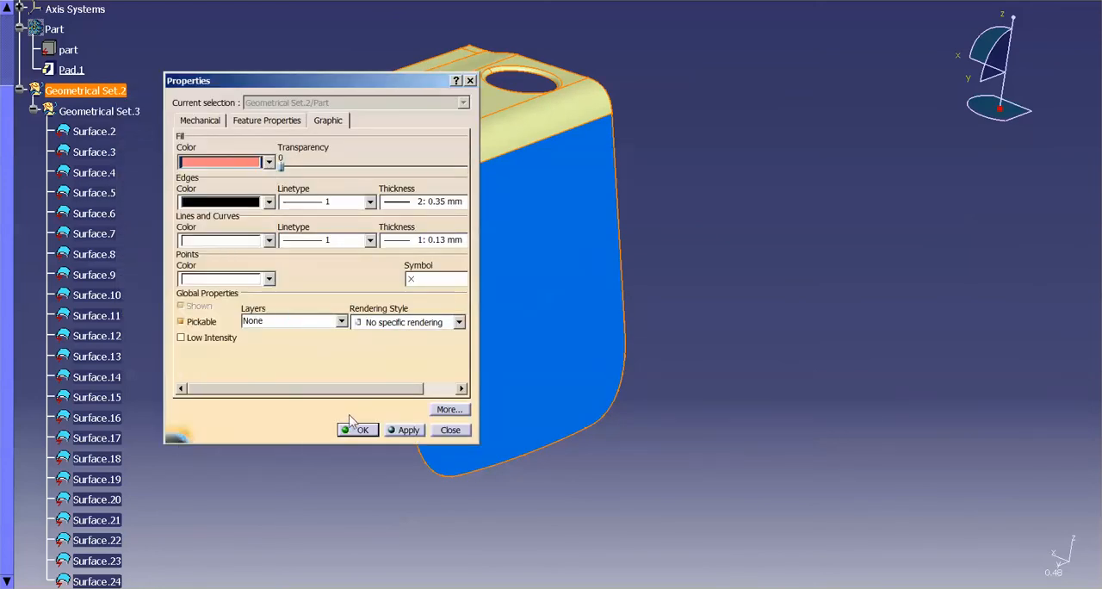
left_click(358, 430)
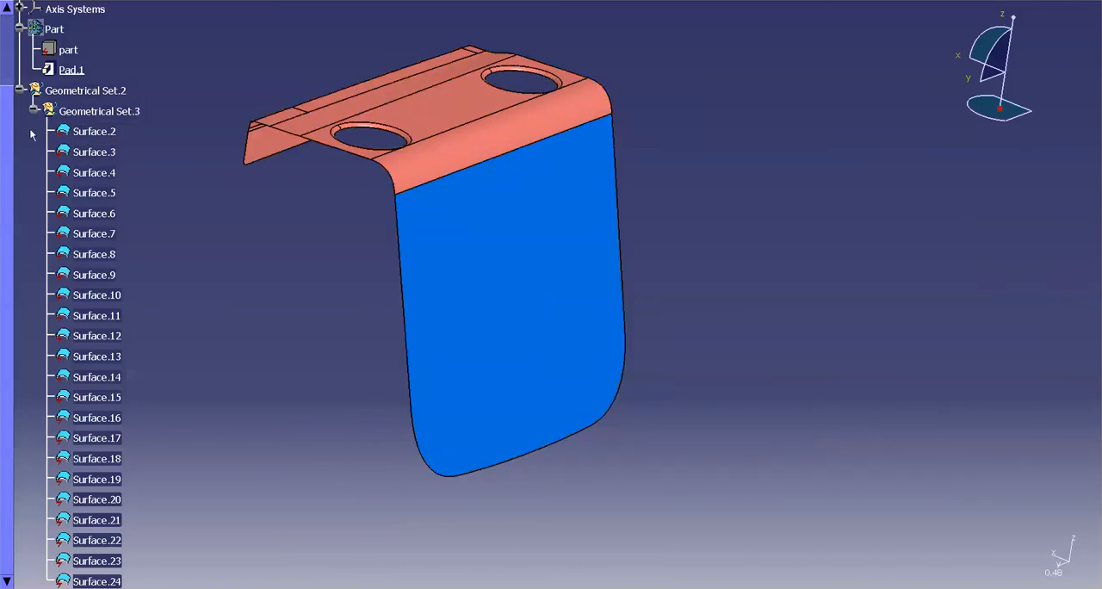
mouse_move(197, 411)
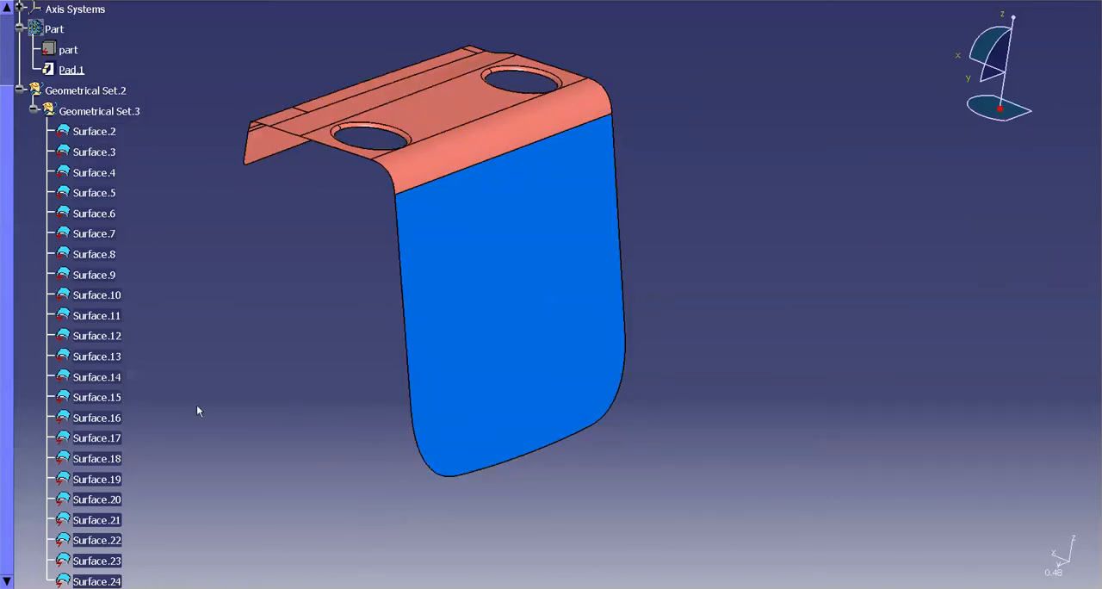
mouse_move(184, 336)
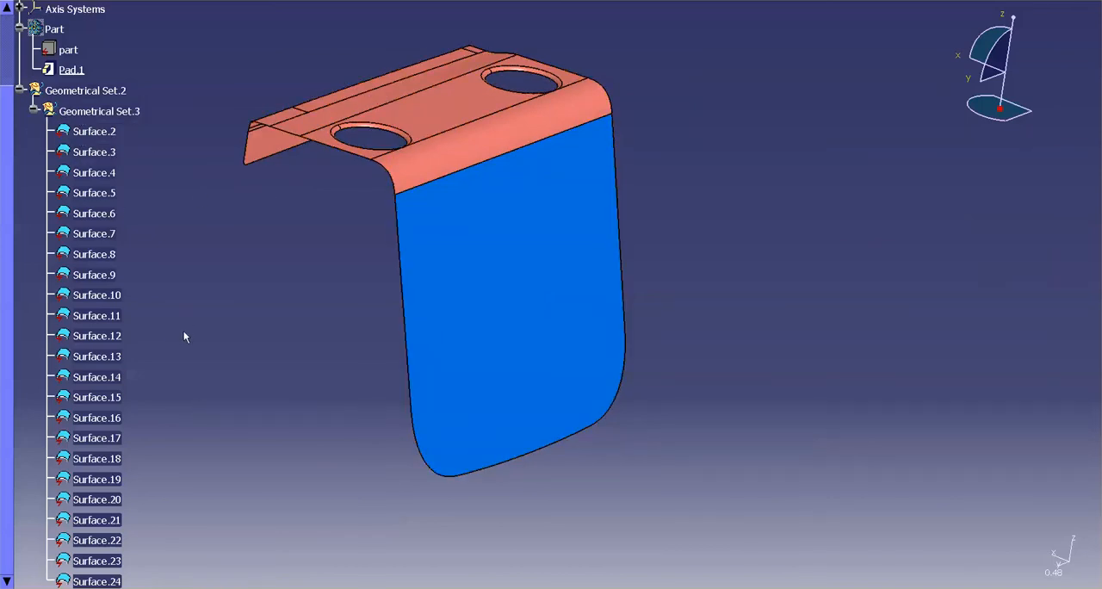
left_click(85, 90)
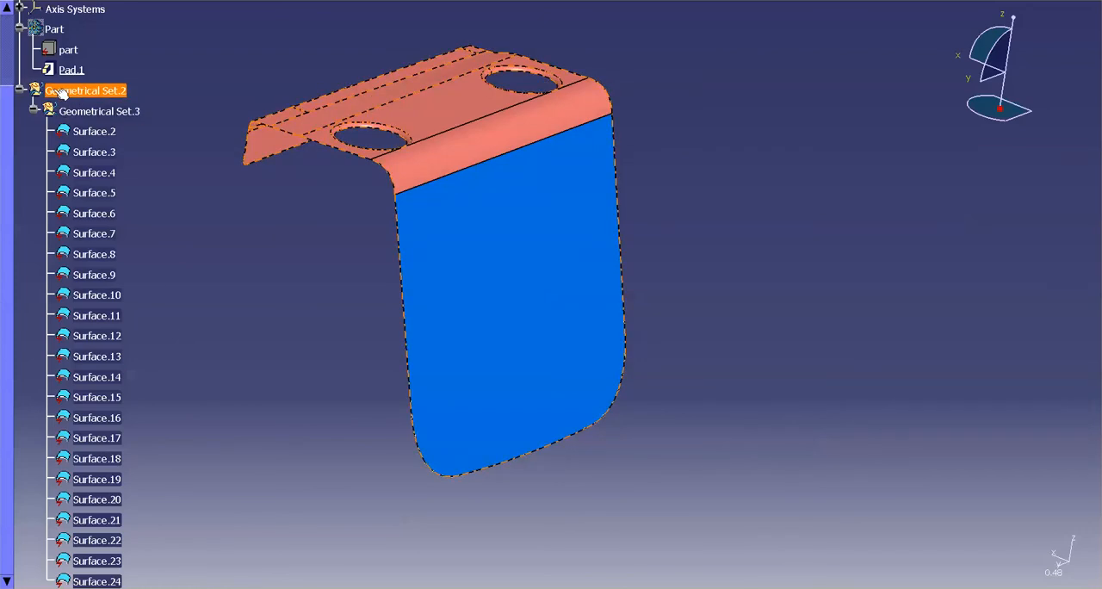
mouse_move(85, 90)
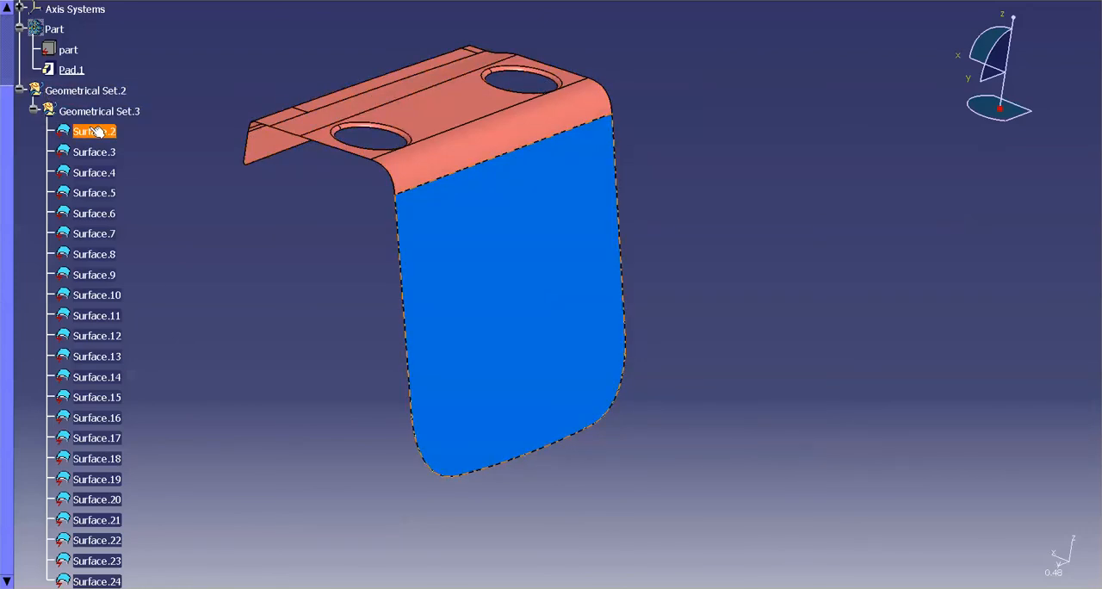
left_click(99, 112)
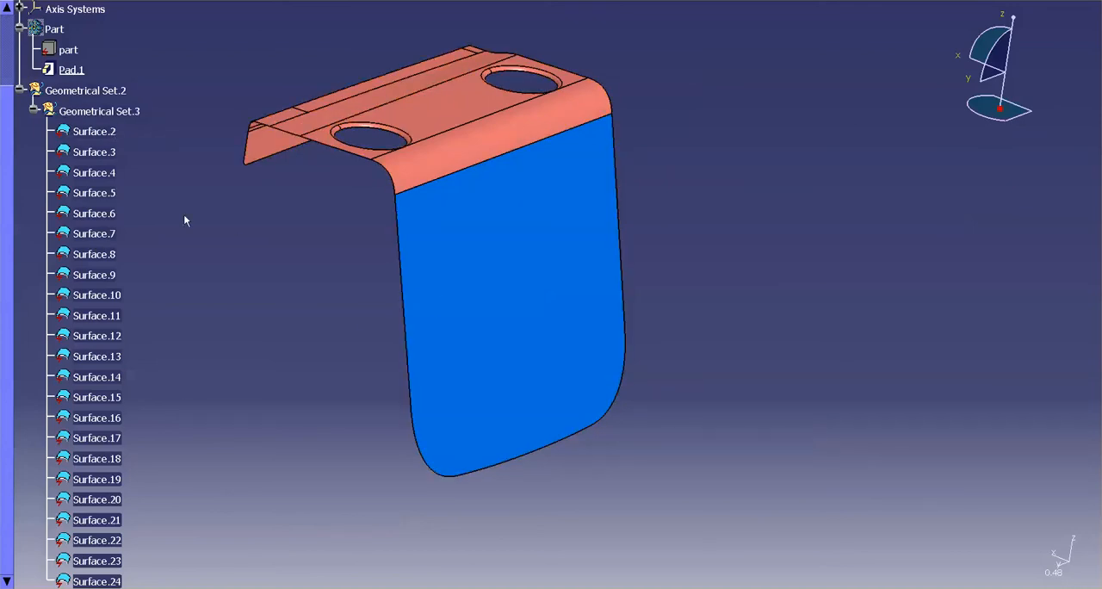
Open Geometrical Set.3's properties and bring up its Fill Color list to choose yellow.
right_click(98, 111)
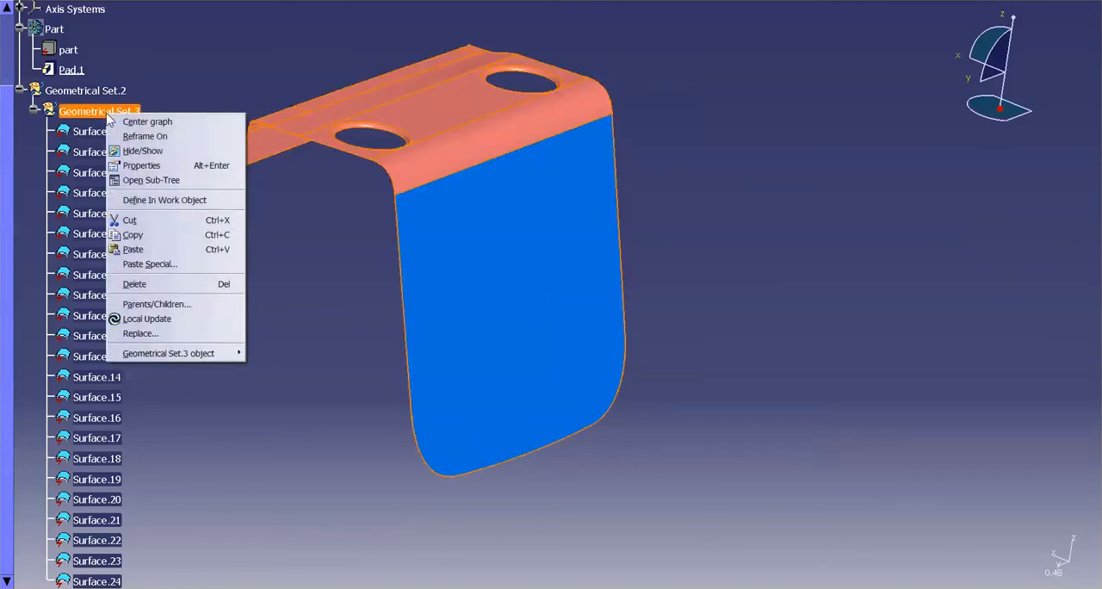
left_click(141, 165)
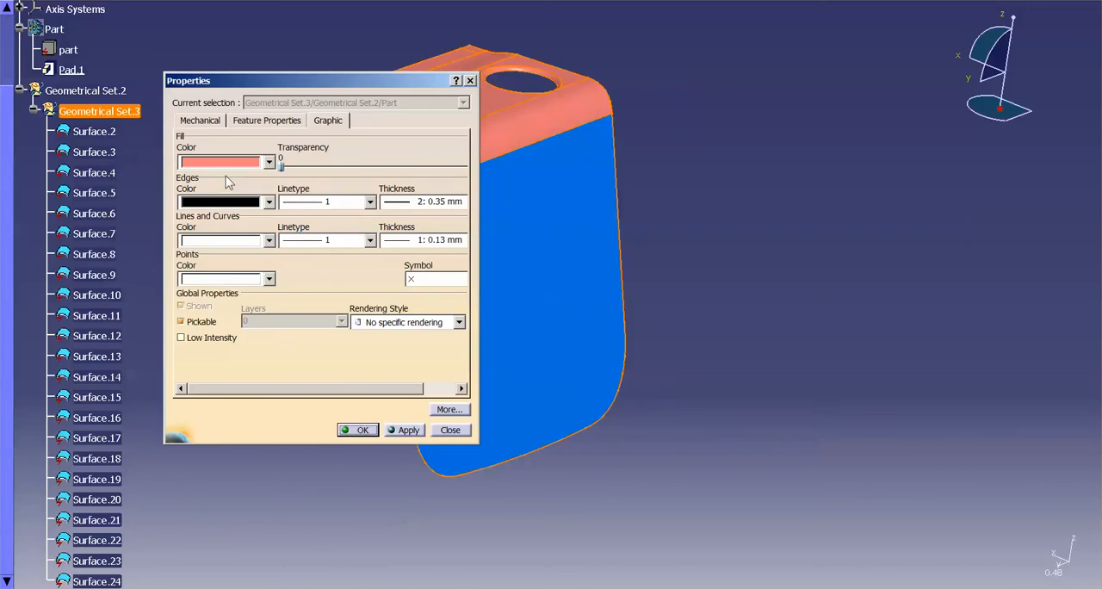
left_click(269, 162)
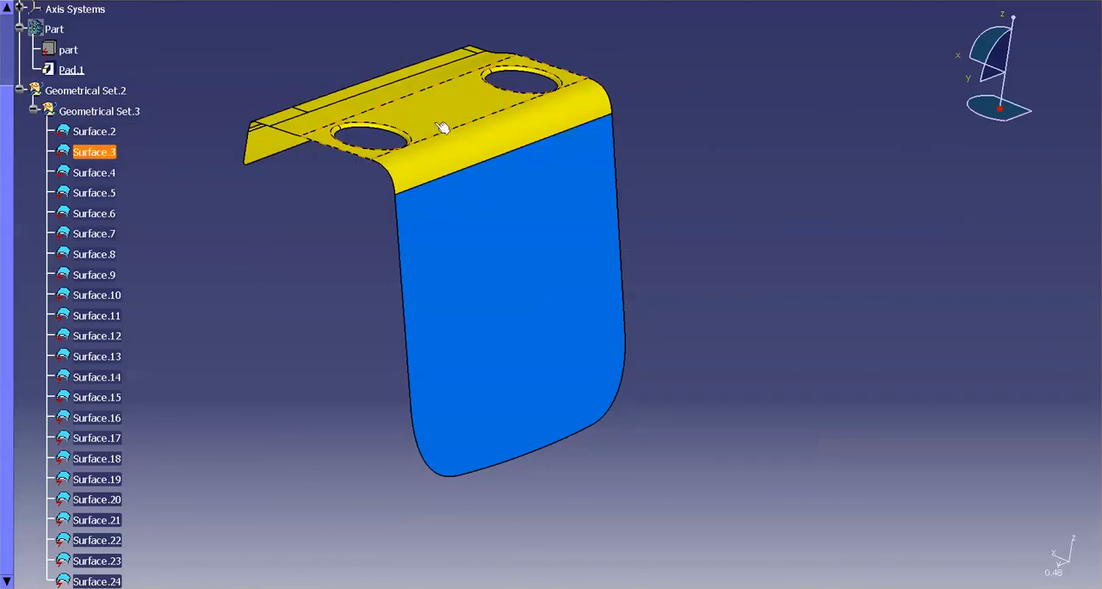
Move Surface.3 into Geometrical Set.2 via Change Geometrical Set.
right_click(443, 129)
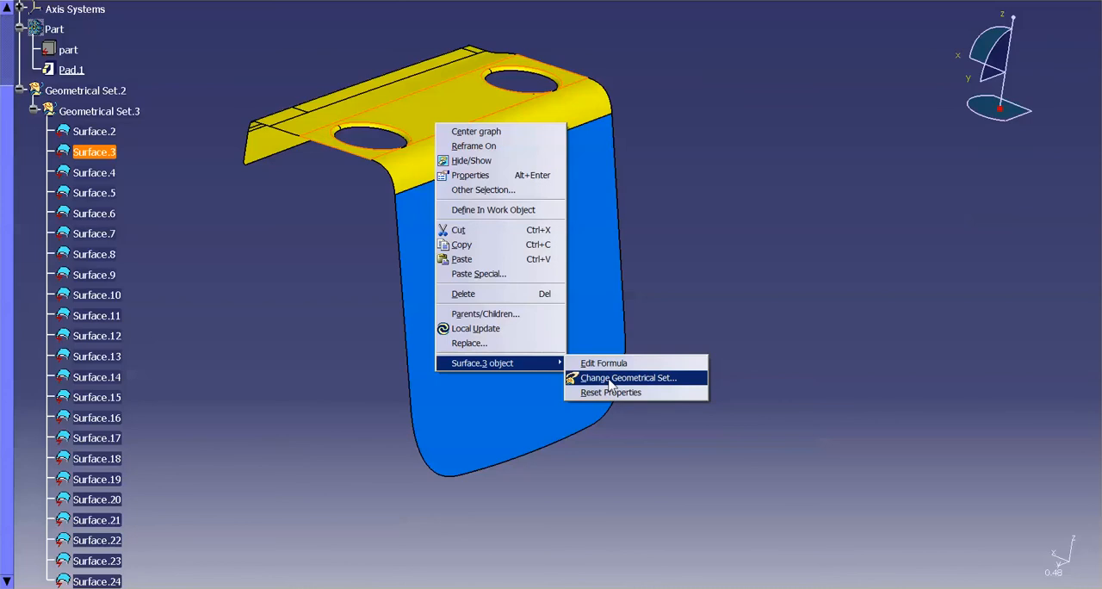
left_click(628, 377)
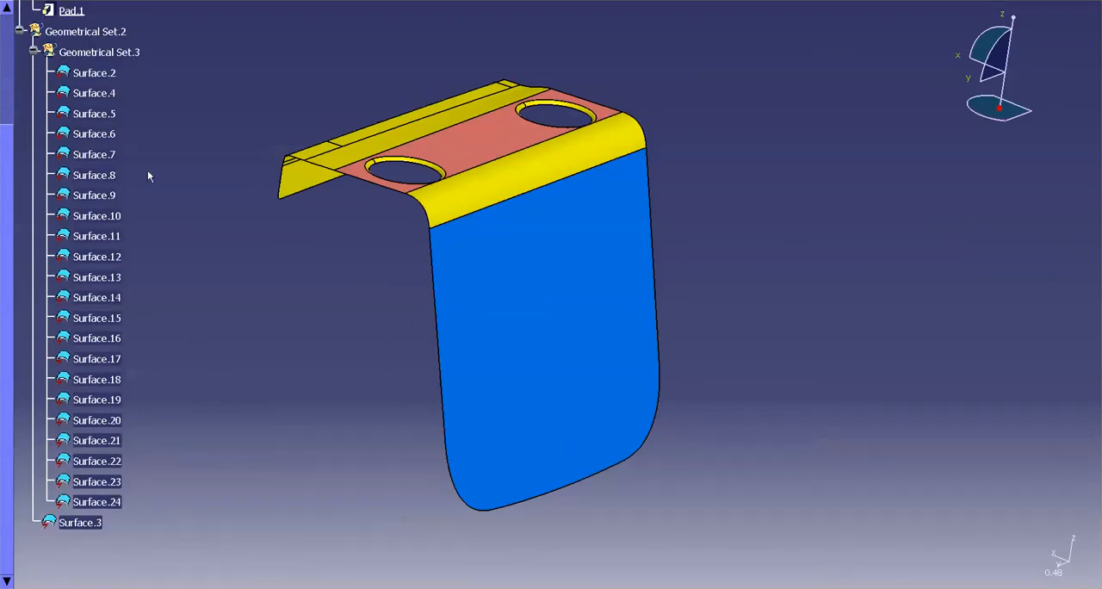
mouse_move(290, 340)
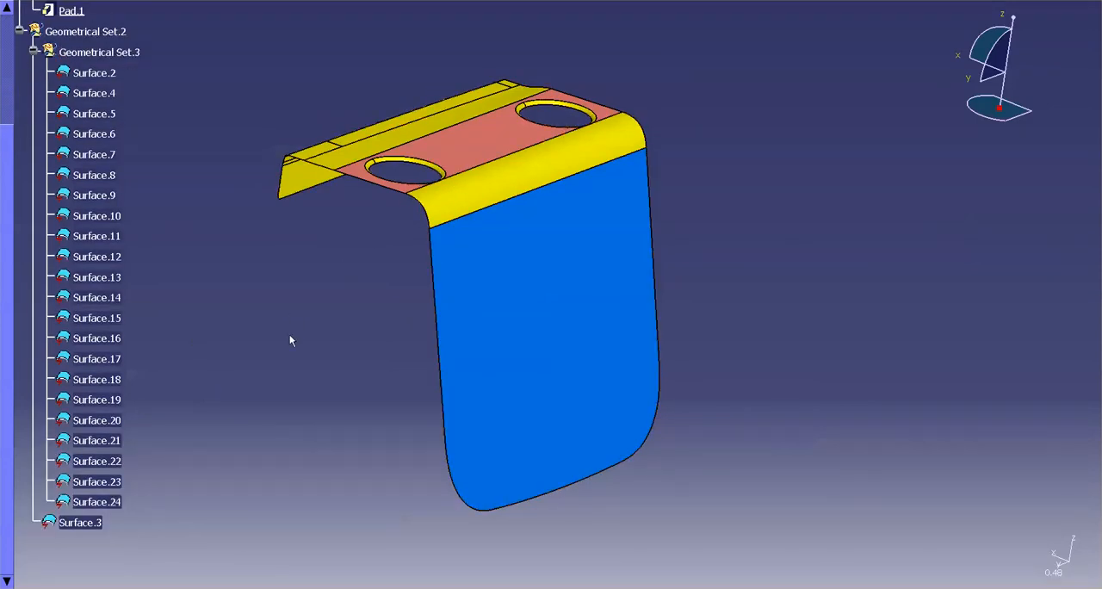
mouse_move(250, 428)
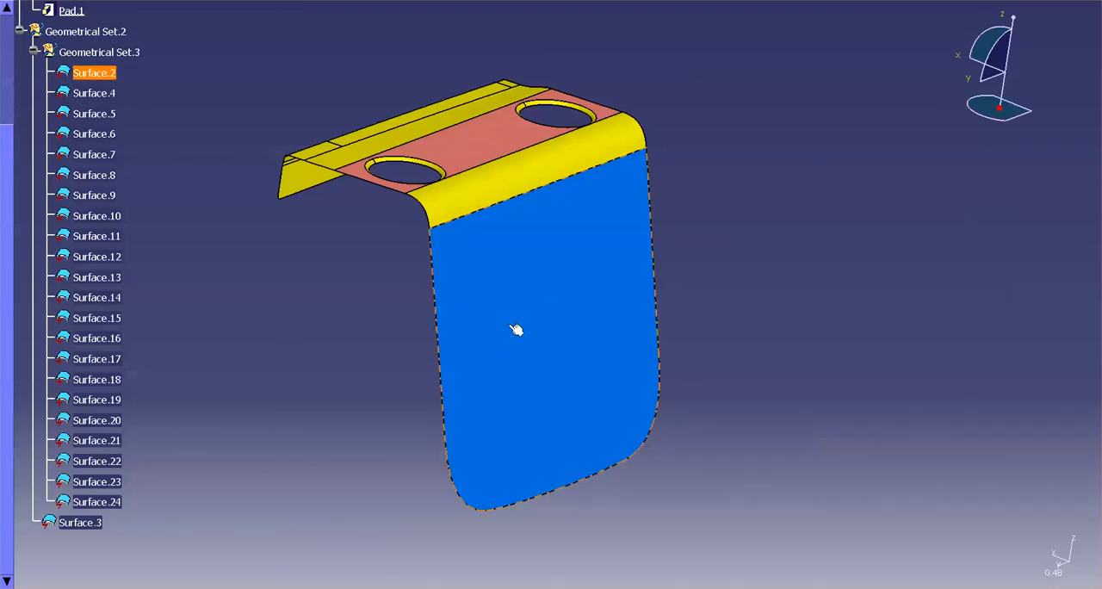
mouse_move(543, 277)
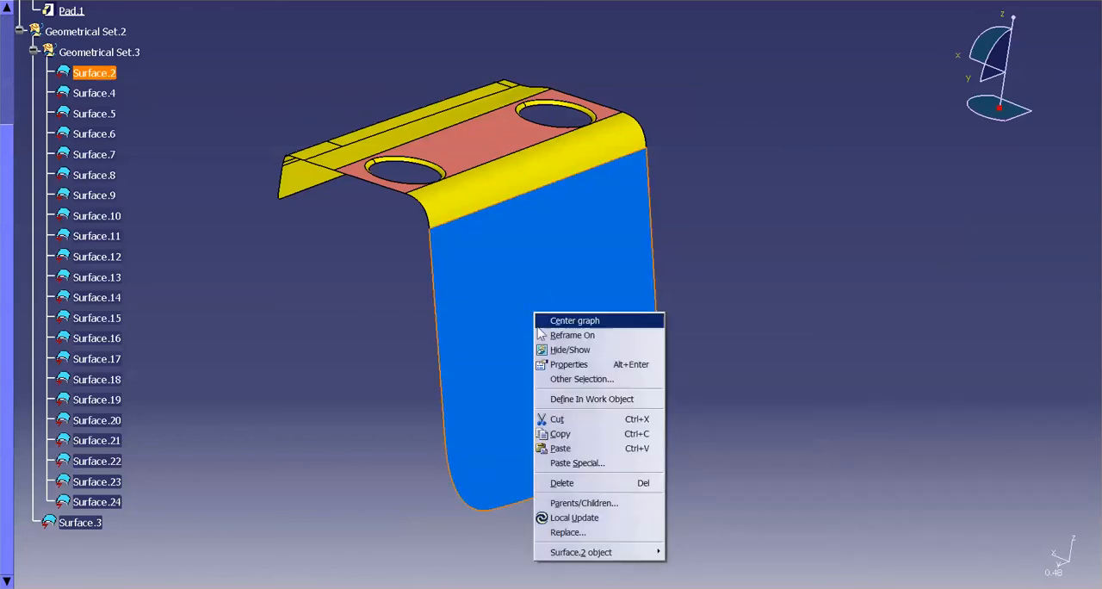
Open the Properties of Surface.2's large blue face in the viewer.
left_click(569, 364)
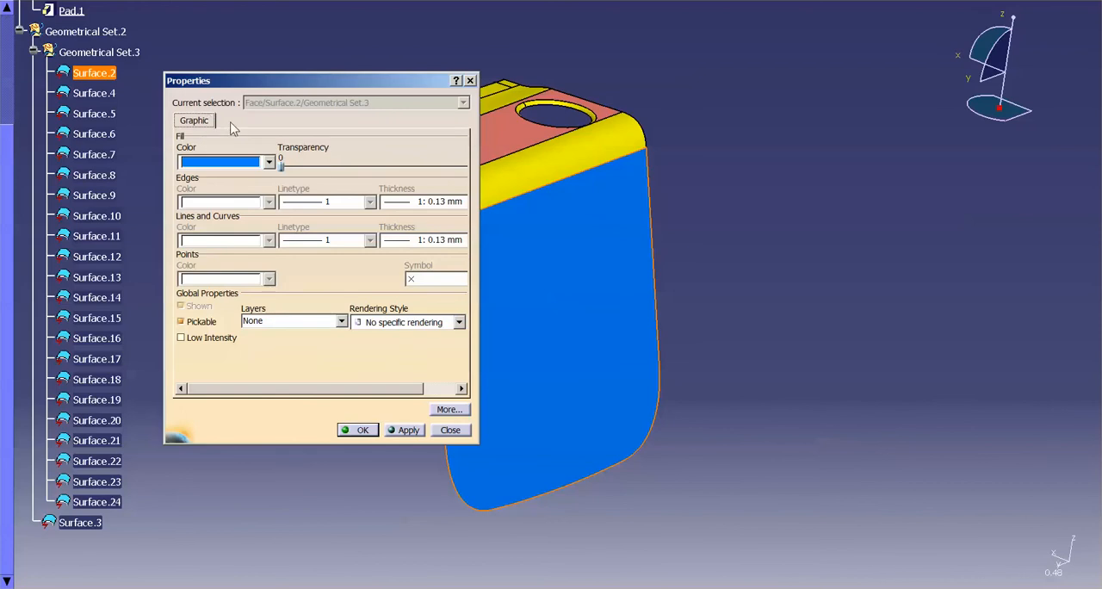
mouse_move(214, 128)
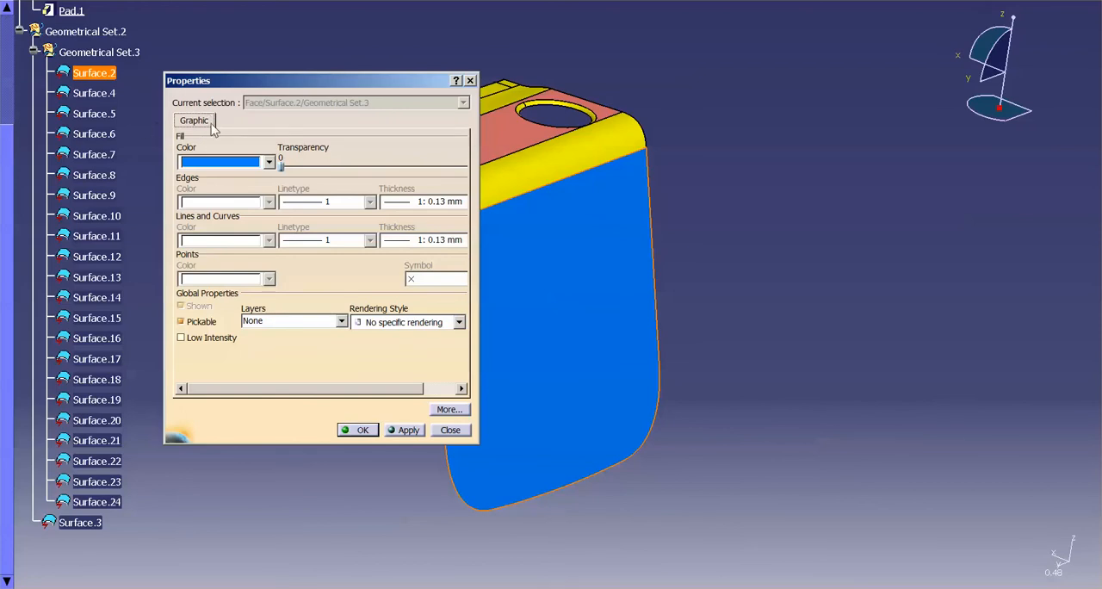
mouse_move(247, 112)
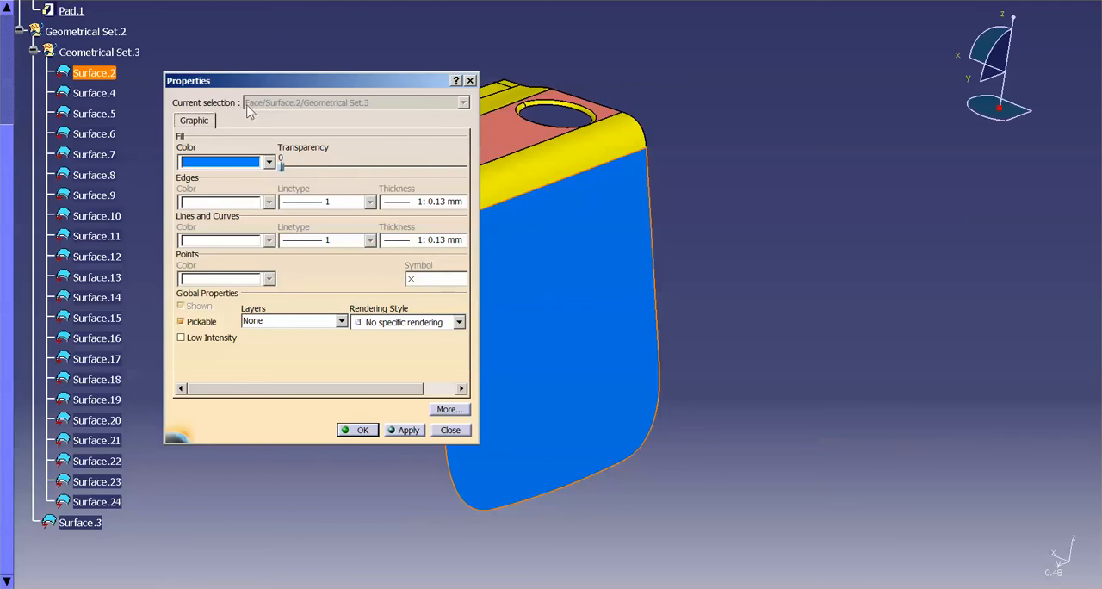
mouse_move(355, 109)
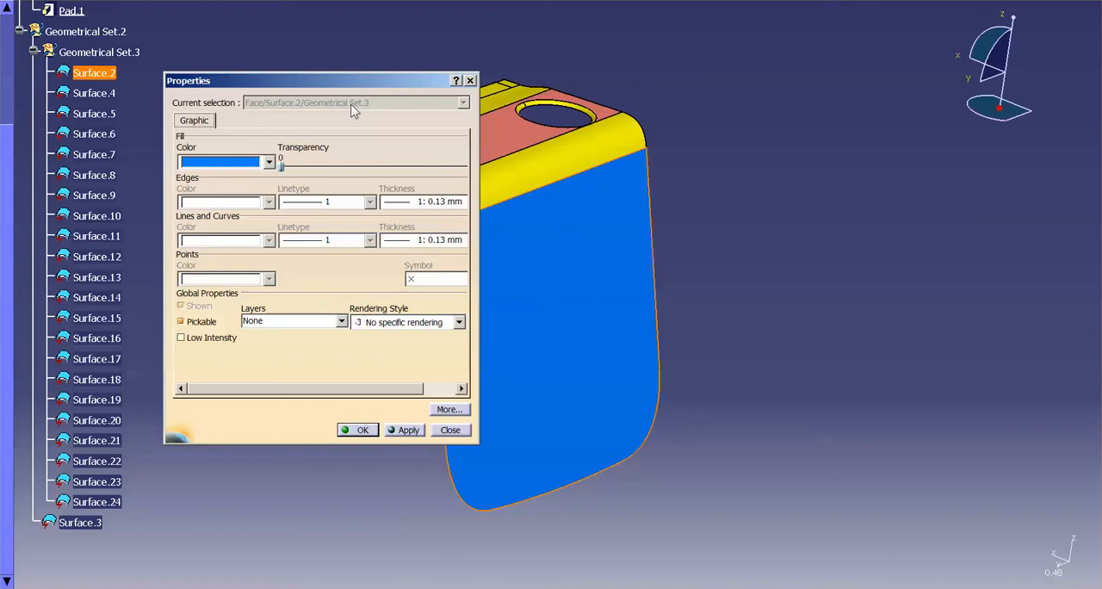
mouse_move(375, 99)
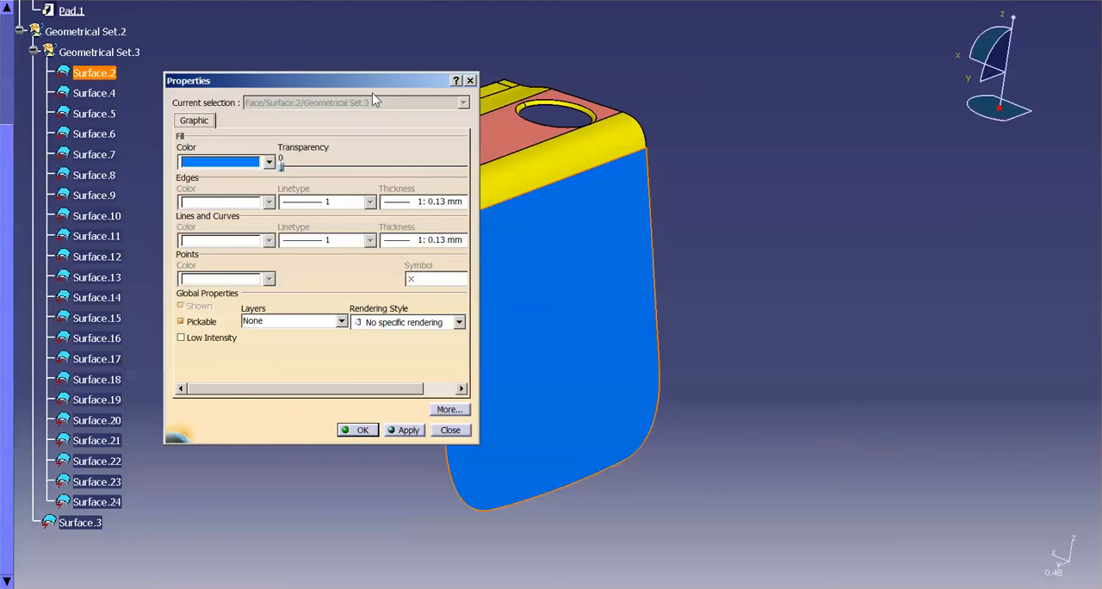
mouse_move(193, 158)
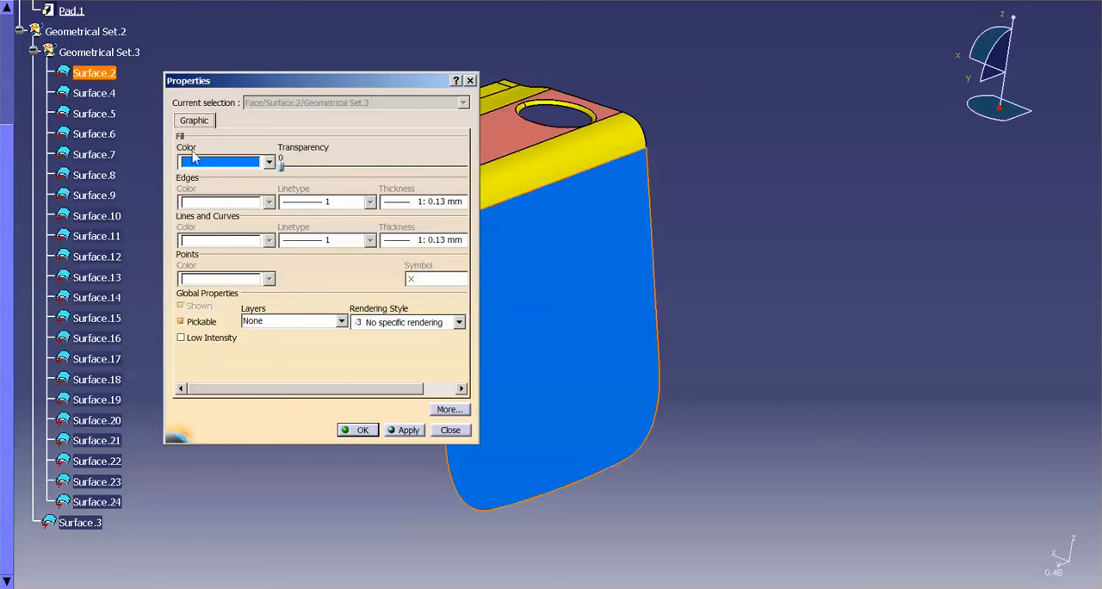
mouse_move(155, 131)
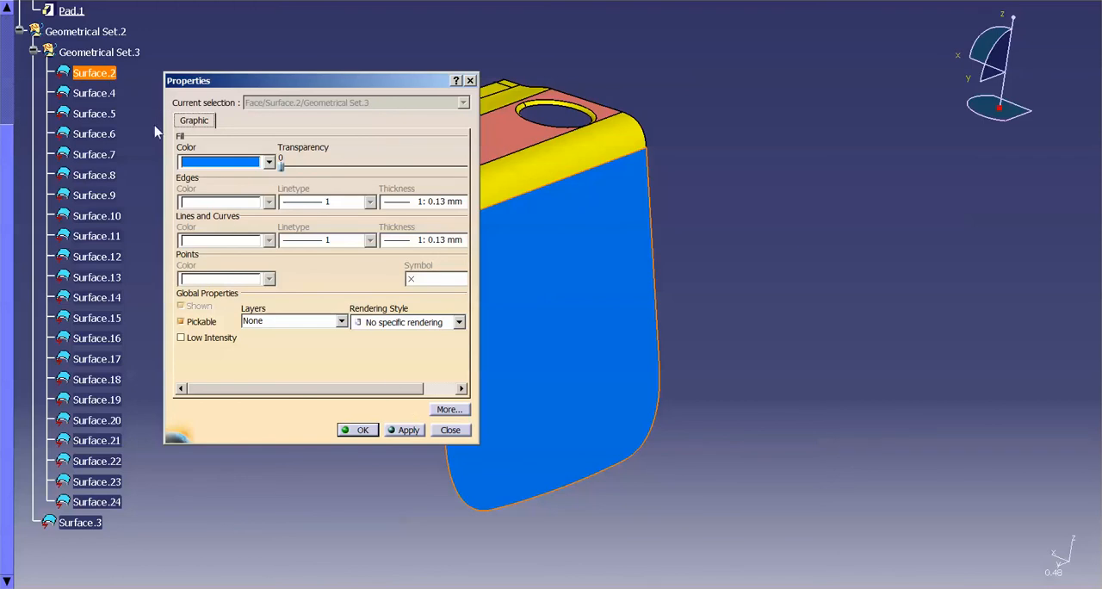
right_click(94, 73)
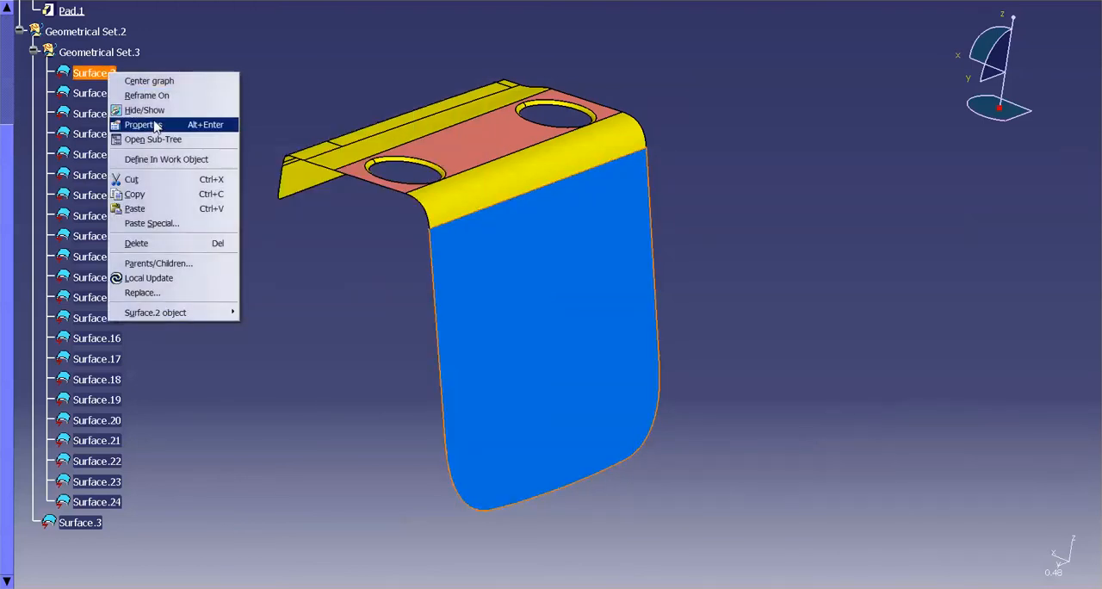
left_click(141, 124)
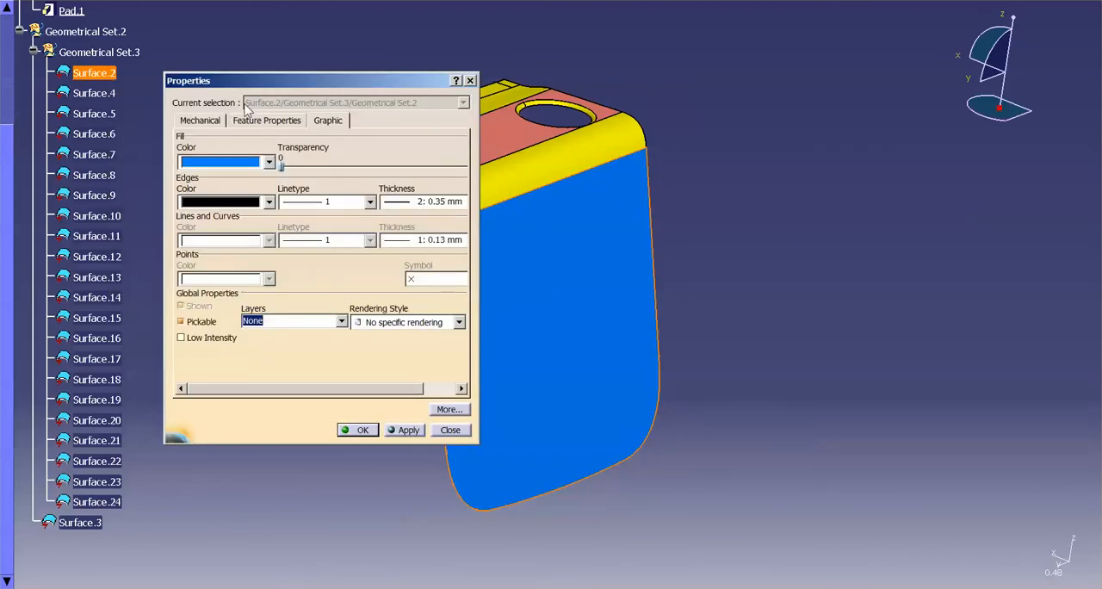
mouse_move(271, 103)
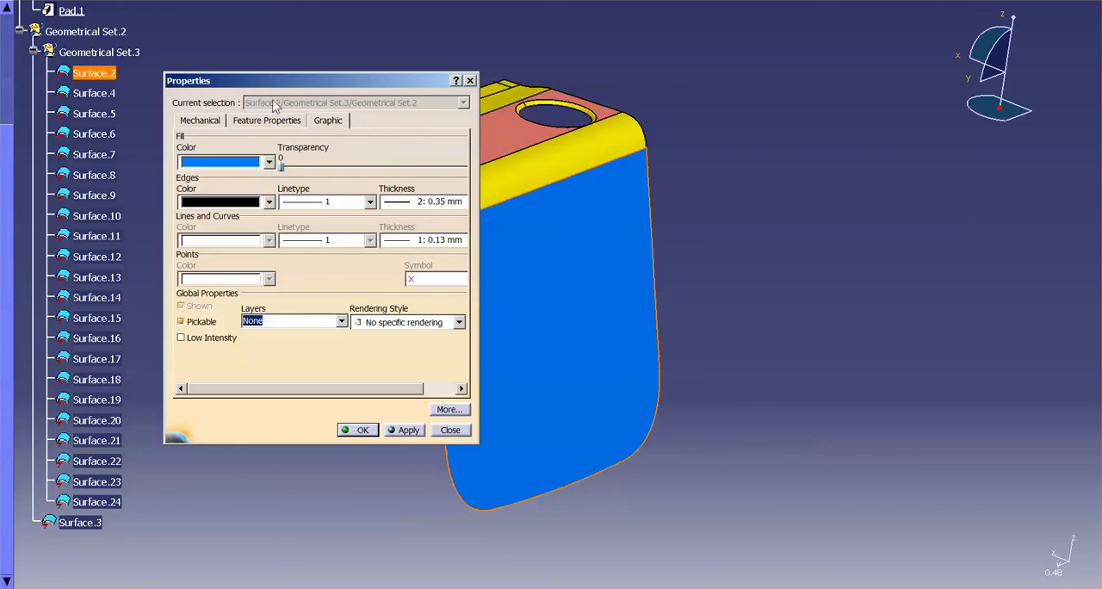
left_click(266, 120)
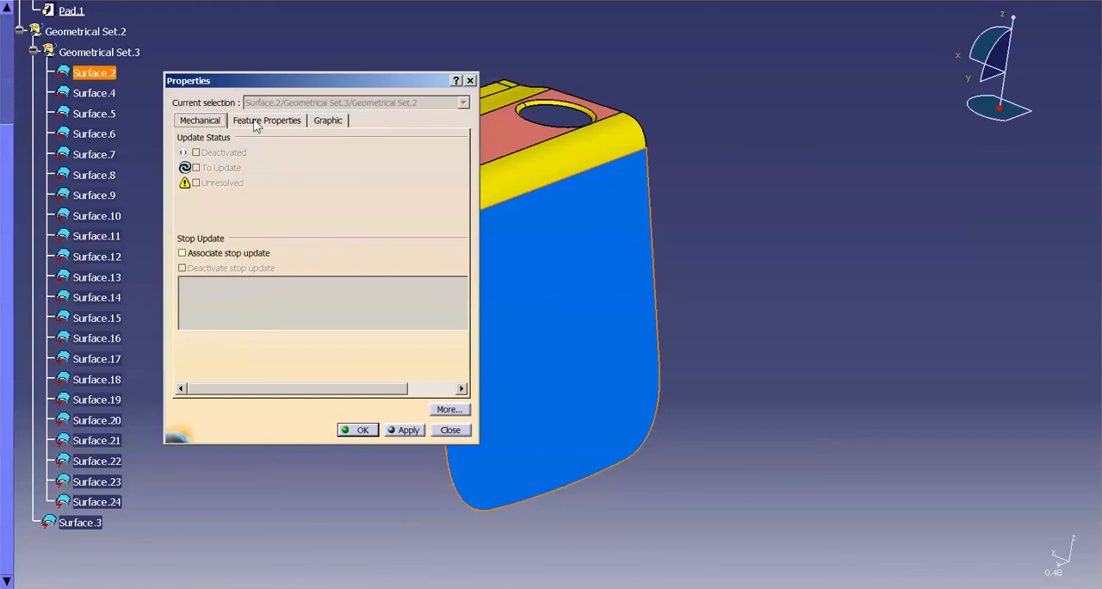
left_click(328, 120)
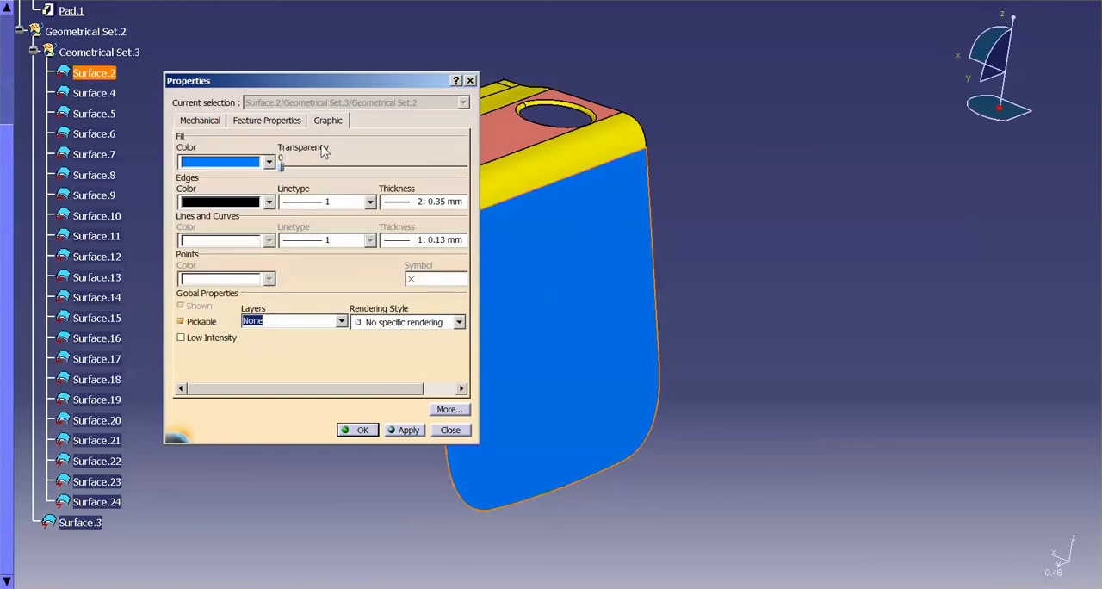
mouse_move(311, 159)
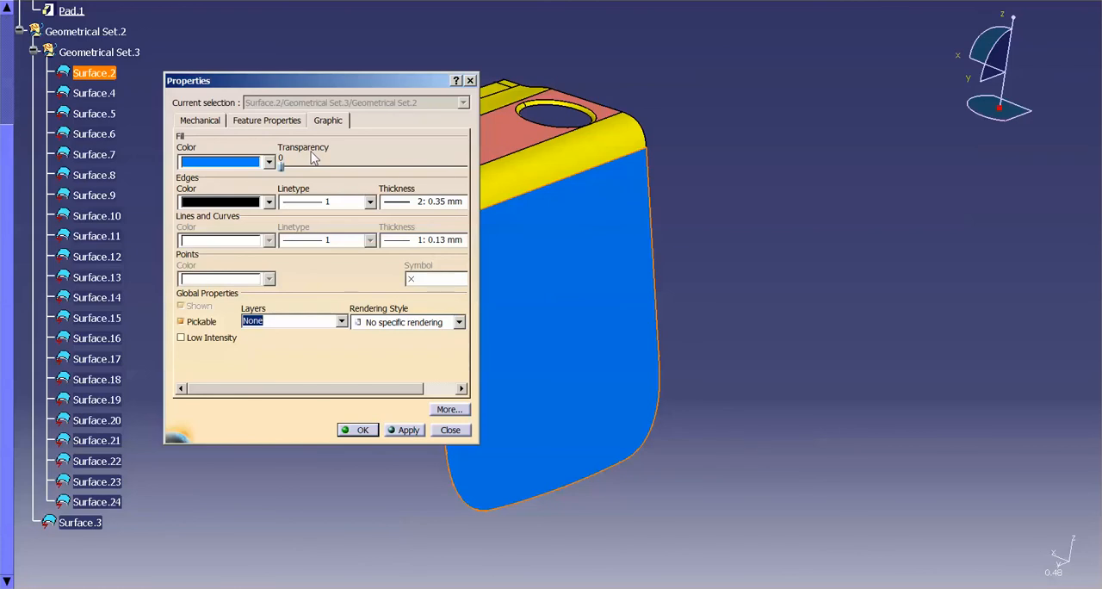
mouse_move(571, 281)
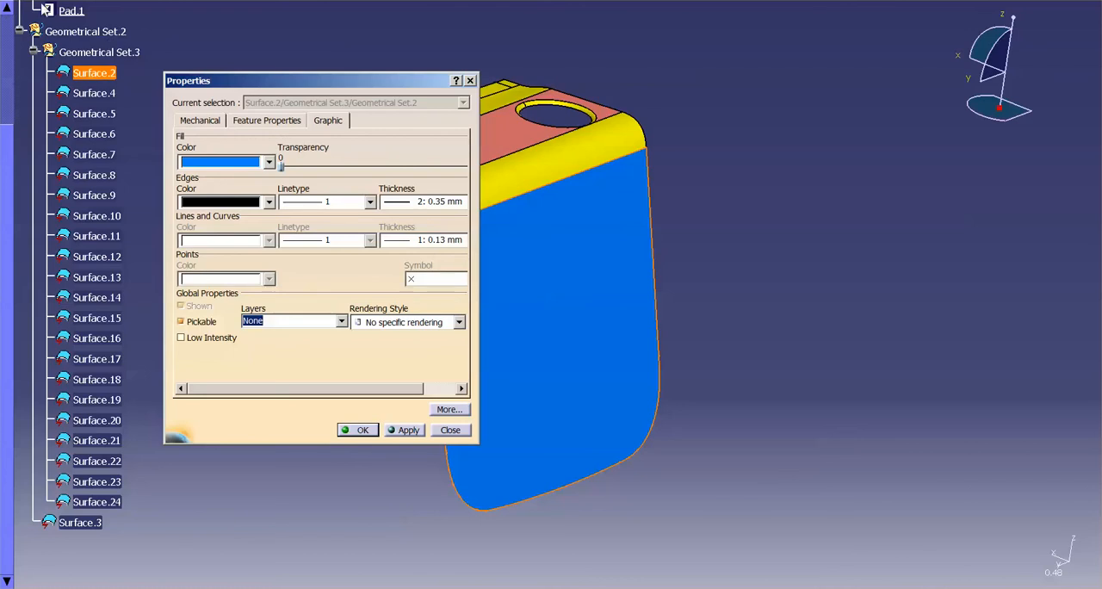
mouse_move(81, 262)
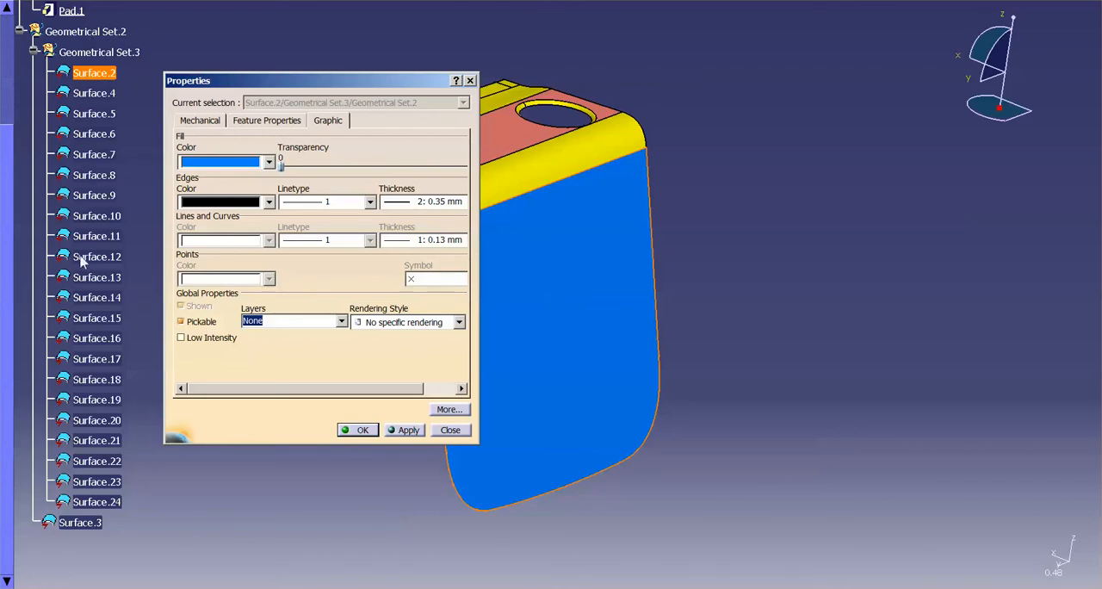
mouse_move(567, 341)
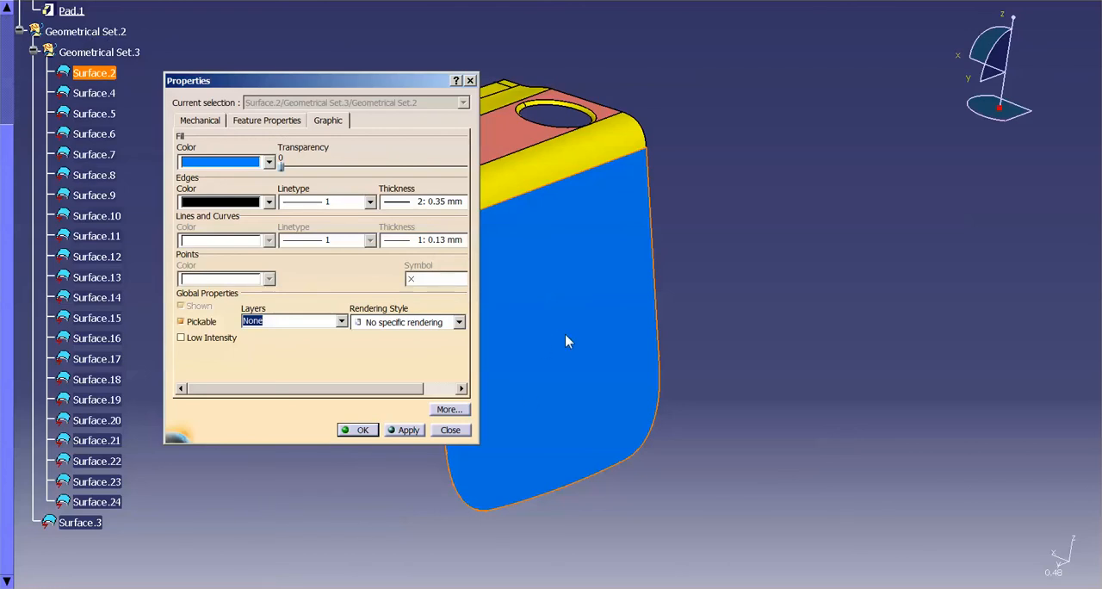
left_click(449, 430)
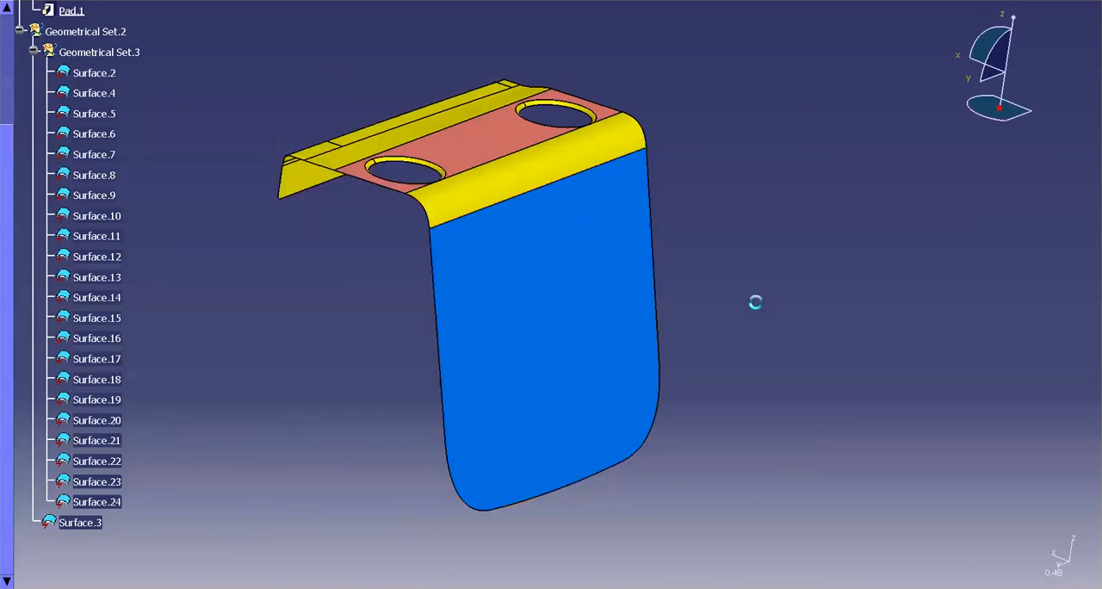
Join Surface.2 and all propagated connected surfaces into Join.1, then select Join.1.
left_click(99, 53)
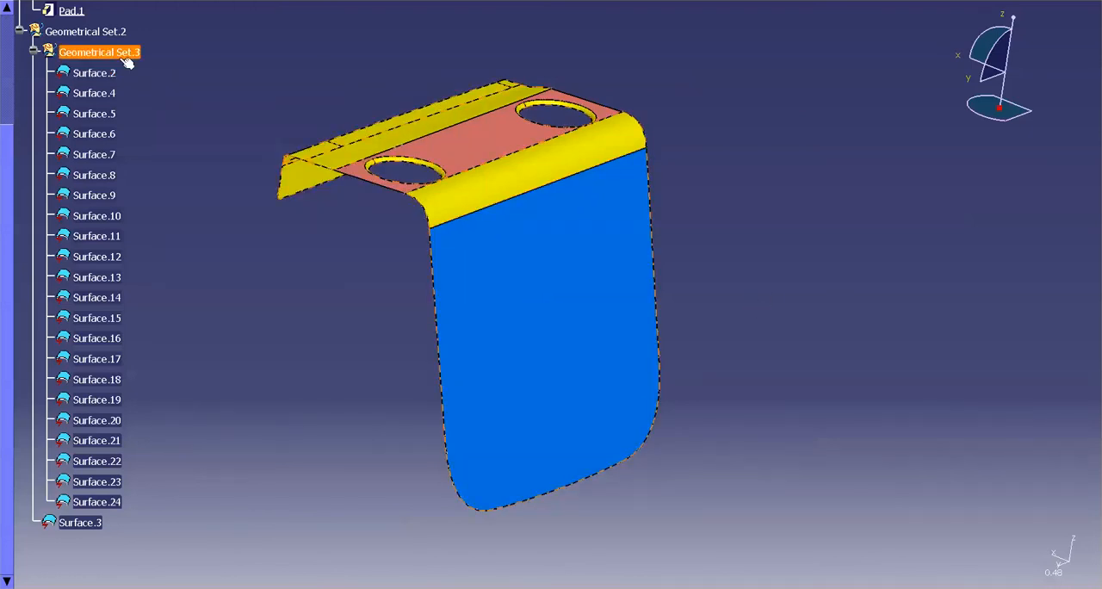
left_click(857, 307)
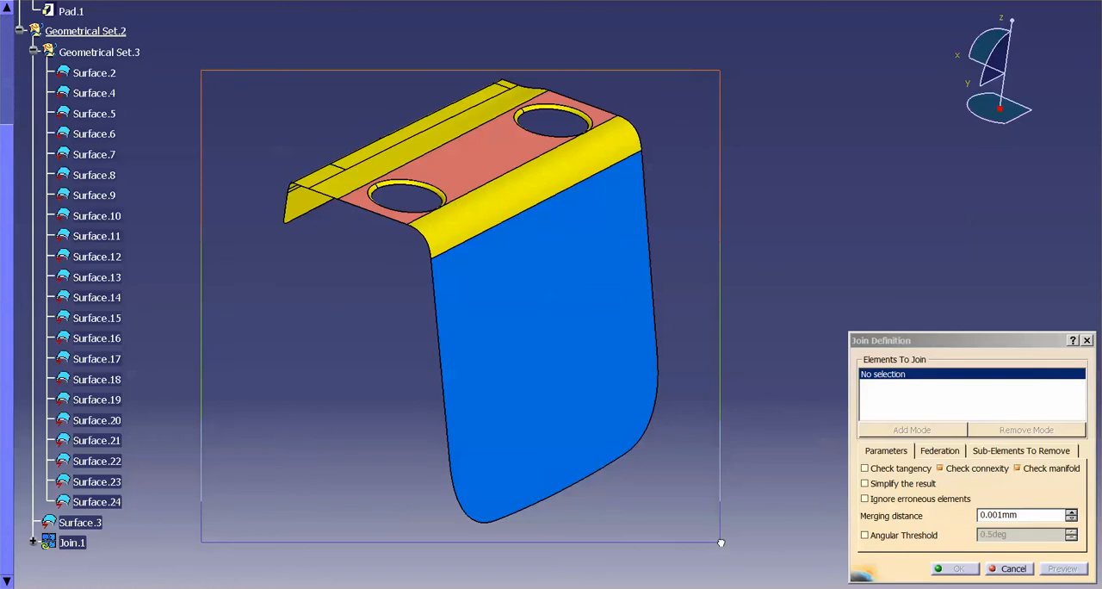
left_click(94, 73)
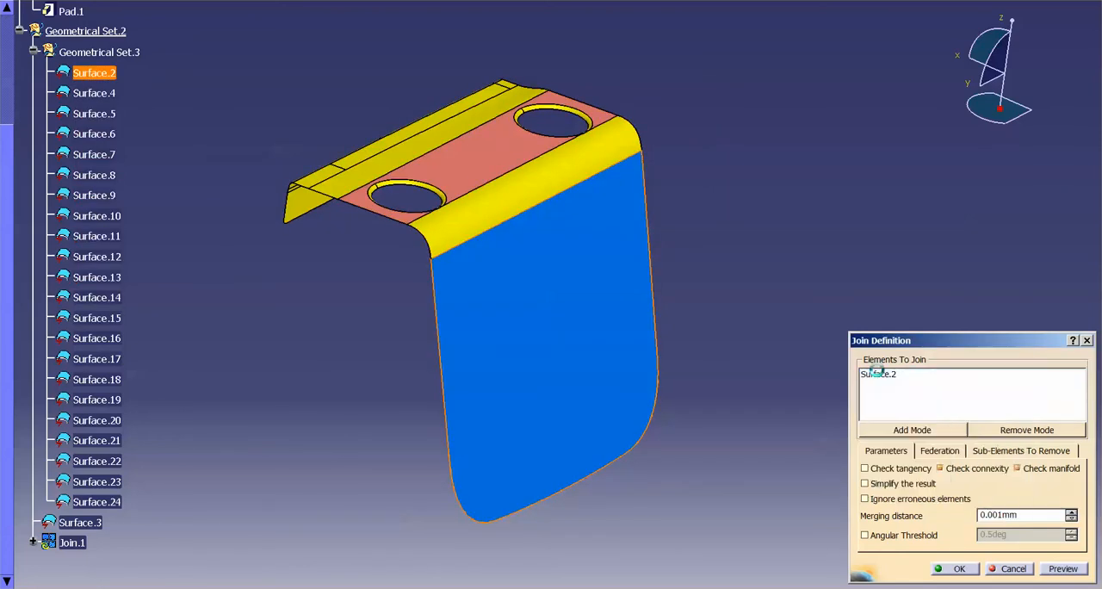
right_click(878, 374)
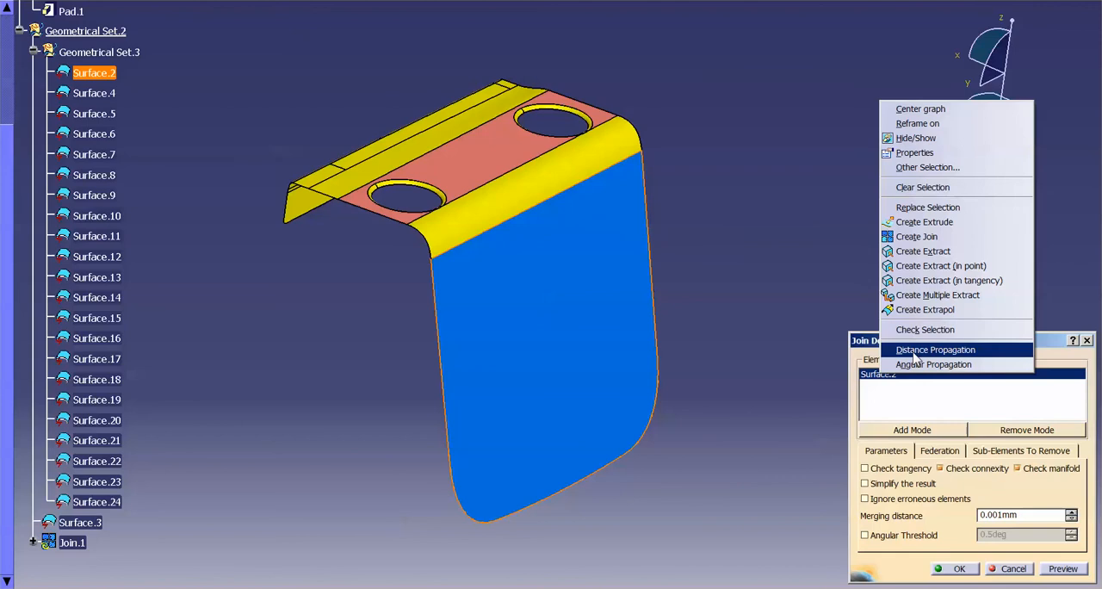
left_click(935, 349)
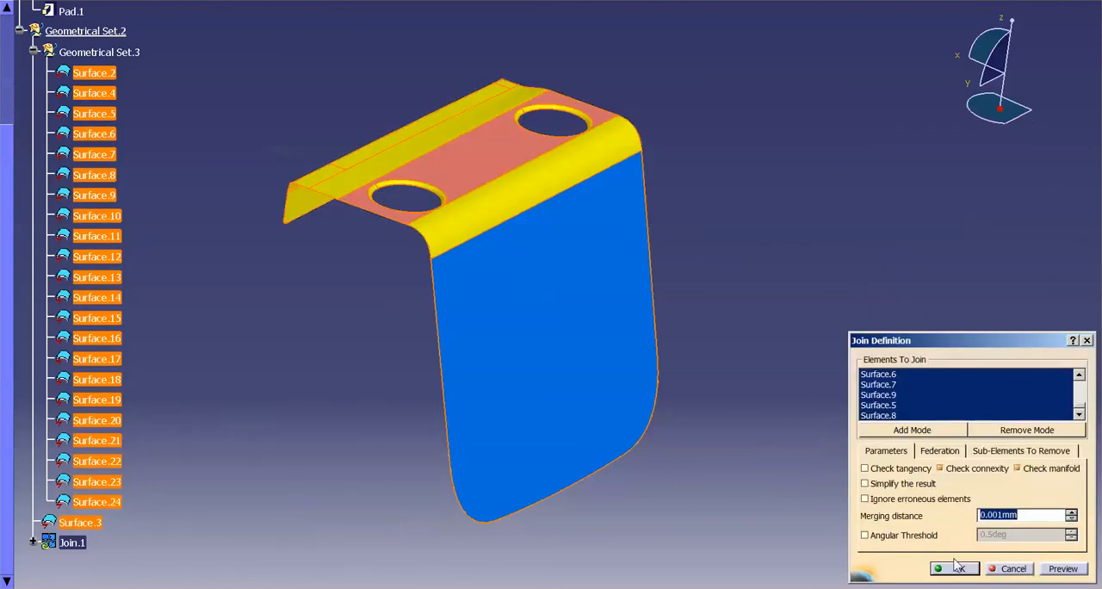
left_click(955, 568)
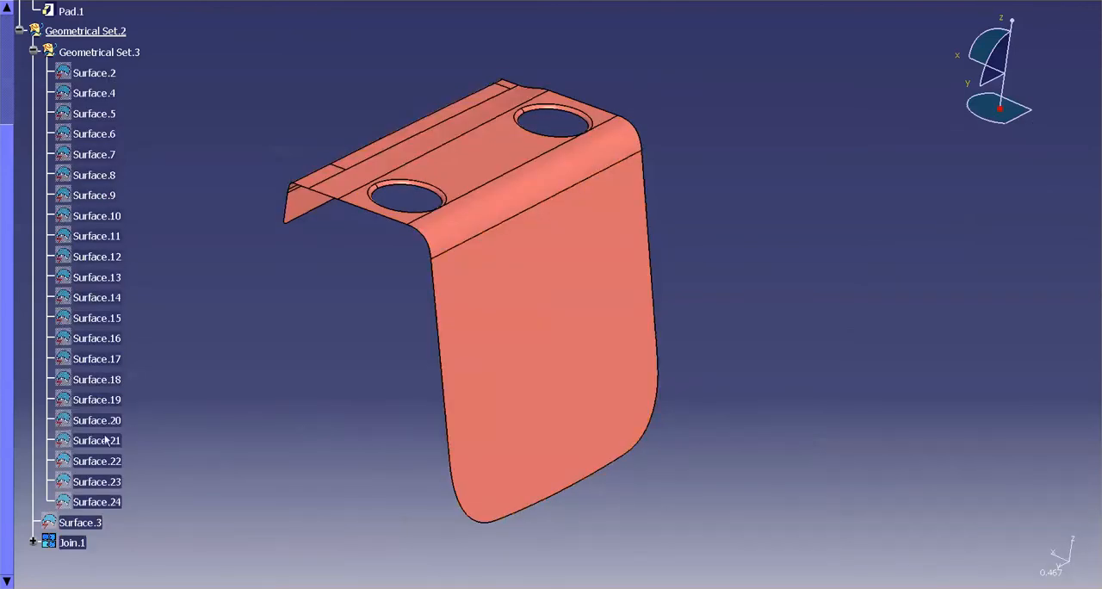
left_click(84, 31)
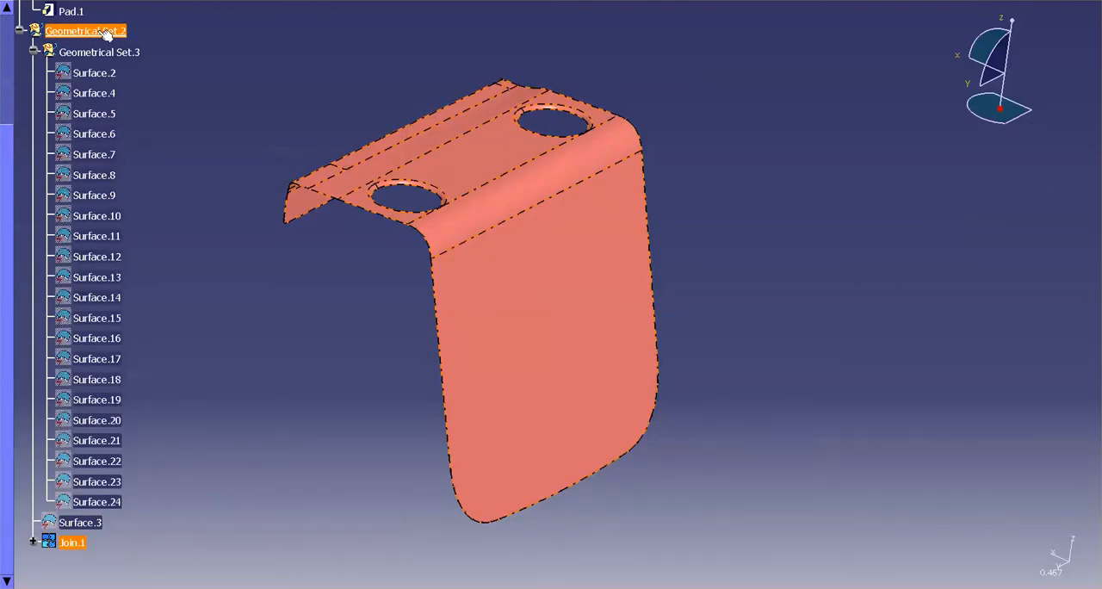
Paint the large front face dark grey and set Join.1's fill color to blue.
left_click(288, 472)
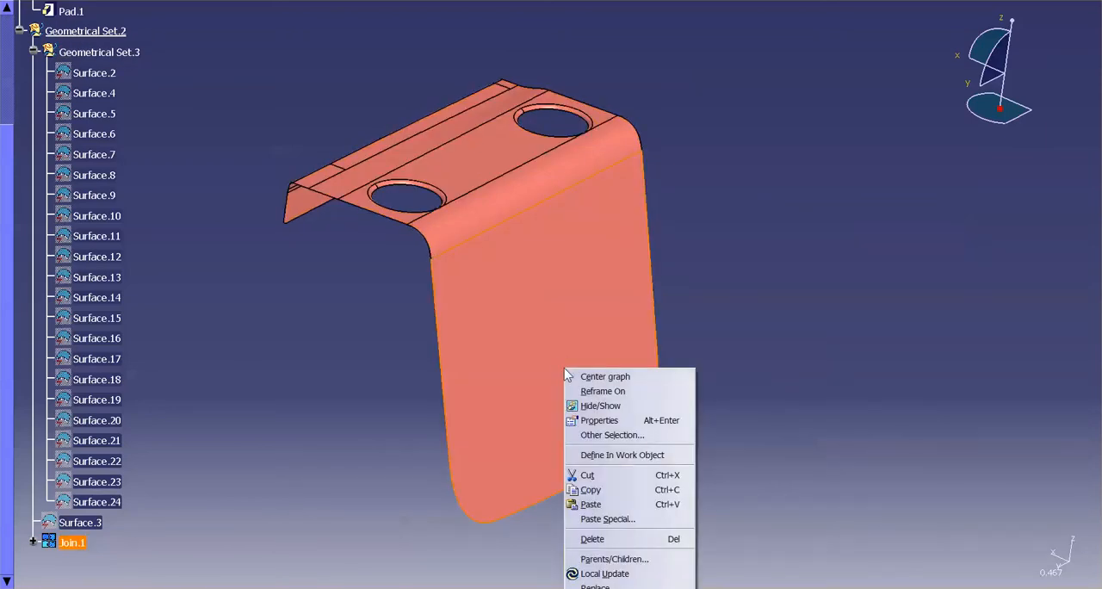
left_click(599, 420)
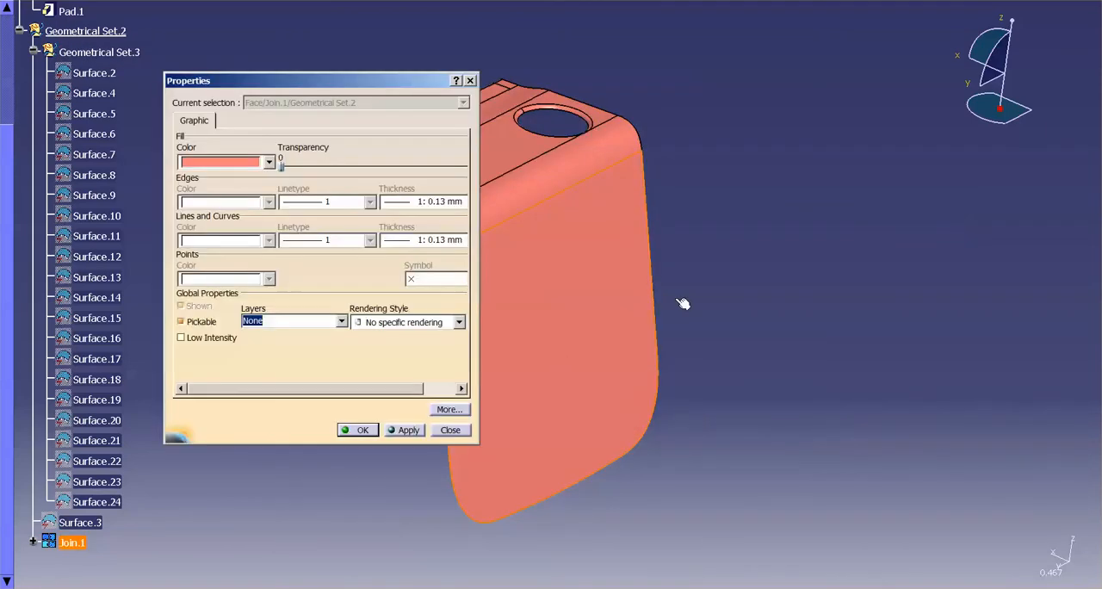
left_click(268, 162)
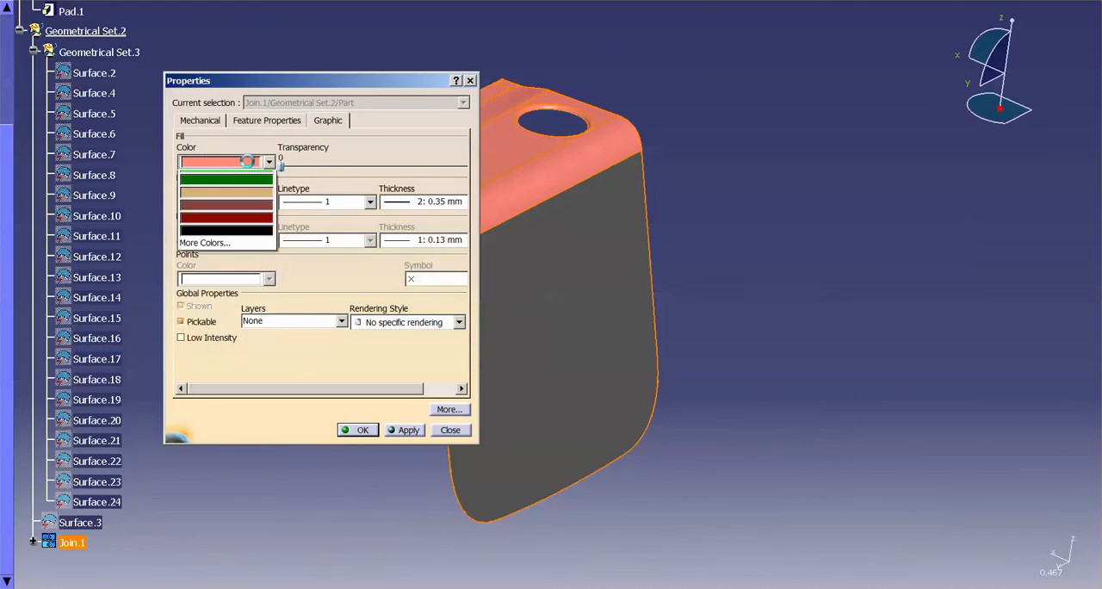
left_click(268, 162)
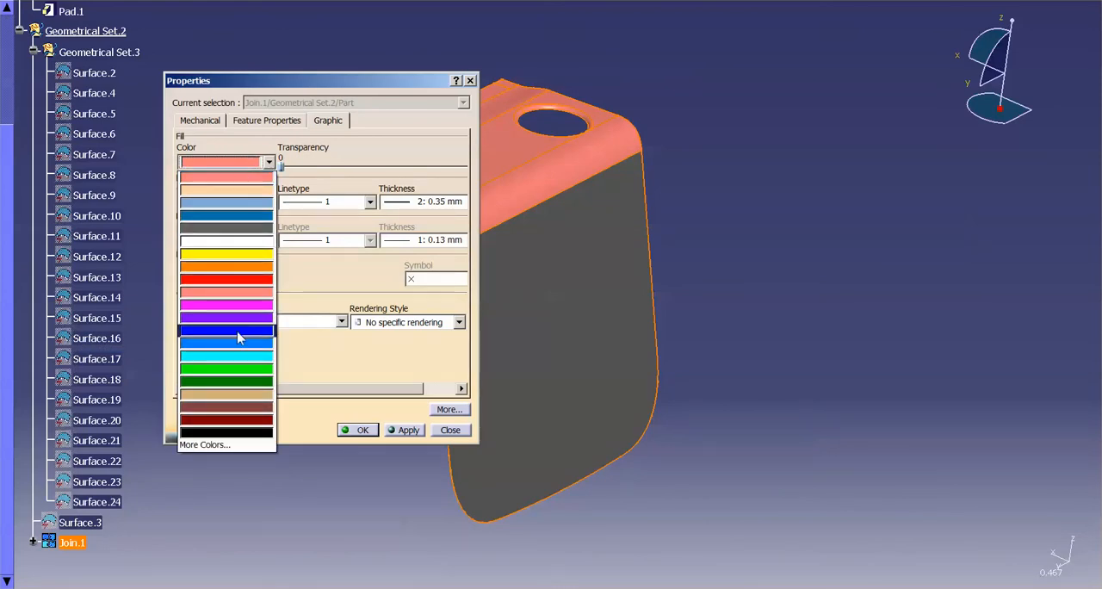
left_click(225, 331)
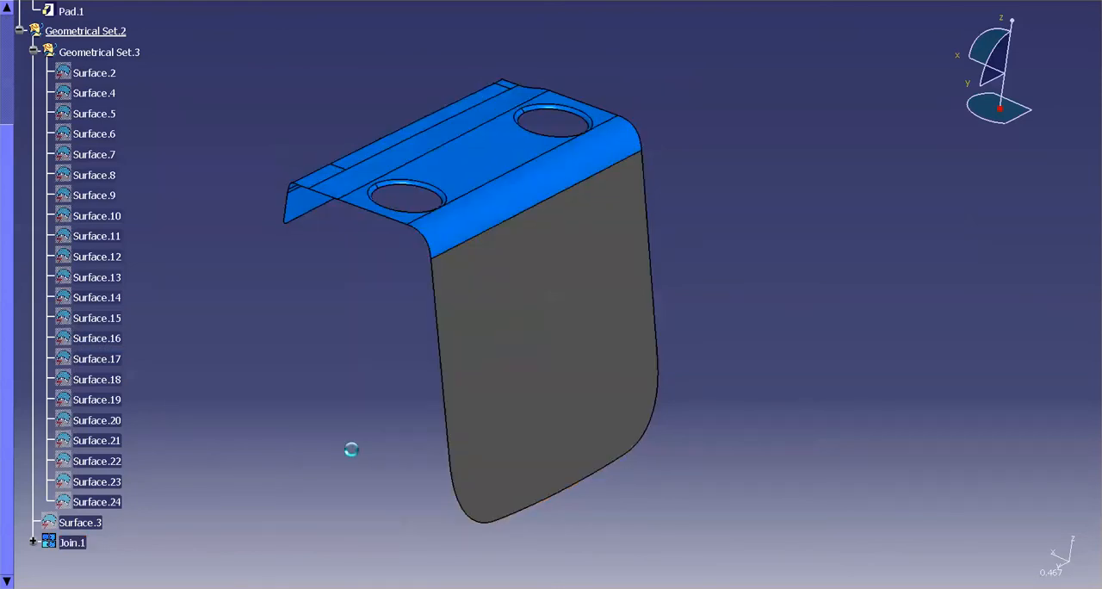
mouse_move(351, 454)
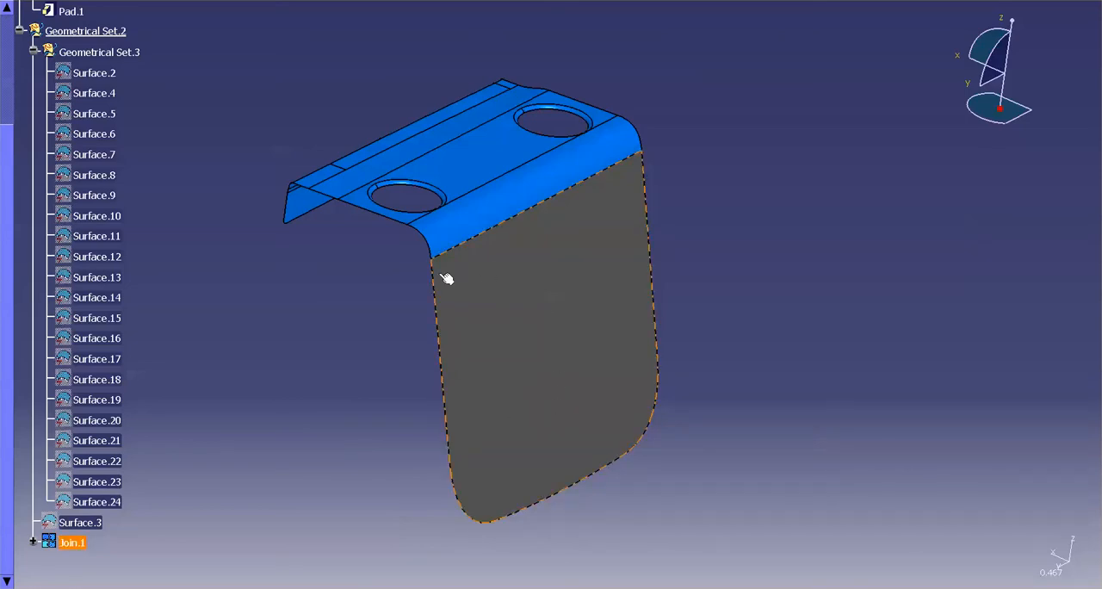
mouse_move(580, 388)
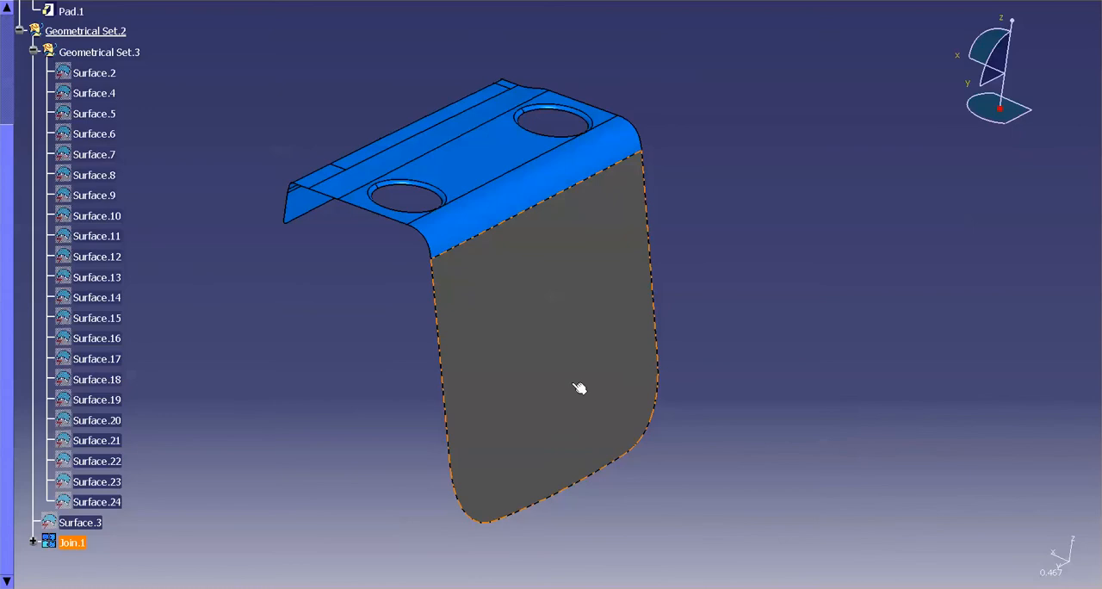
mouse_move(579, 363)
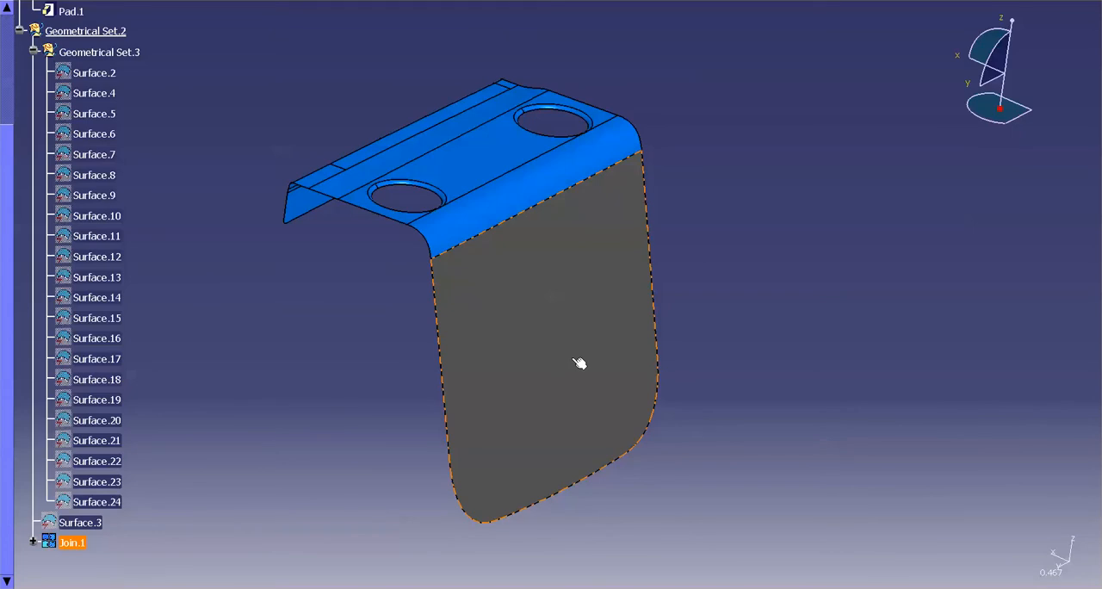